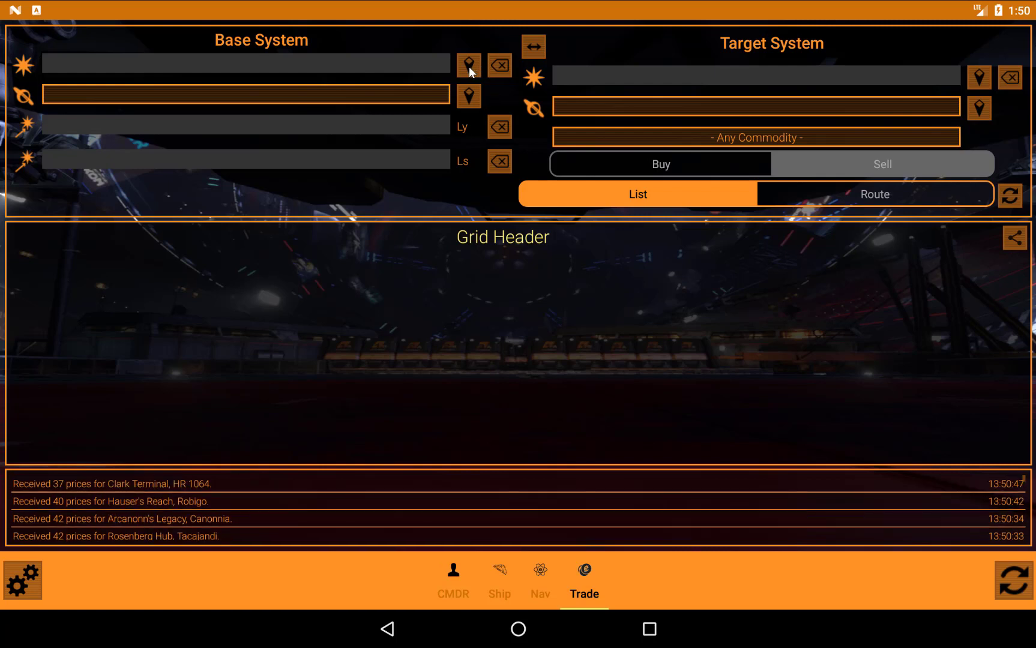
mouse_move(479, 77)
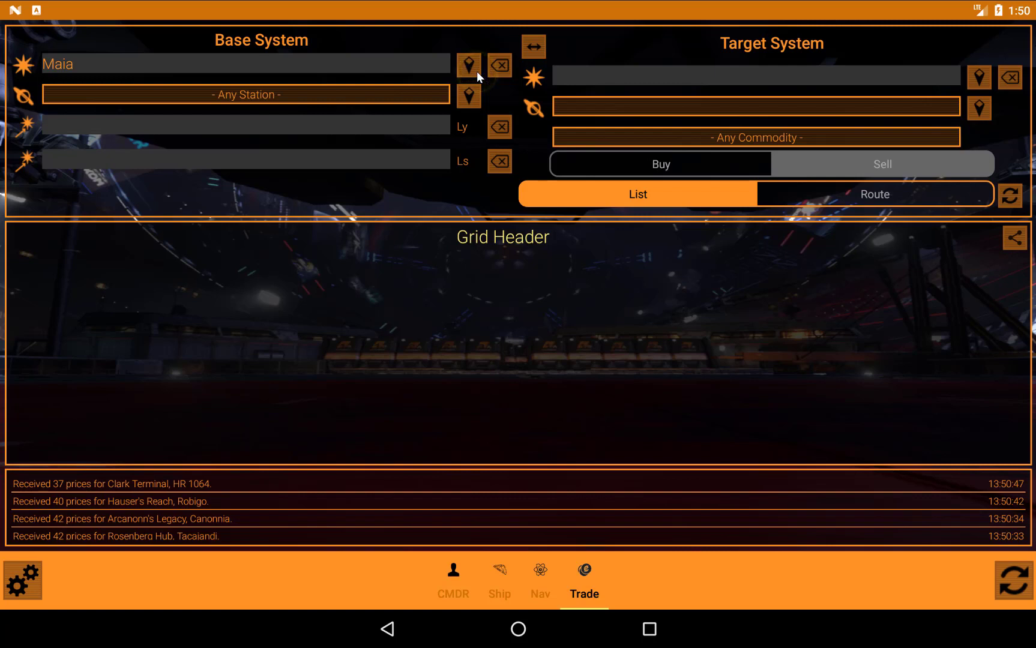
mouse_move(147, 97)
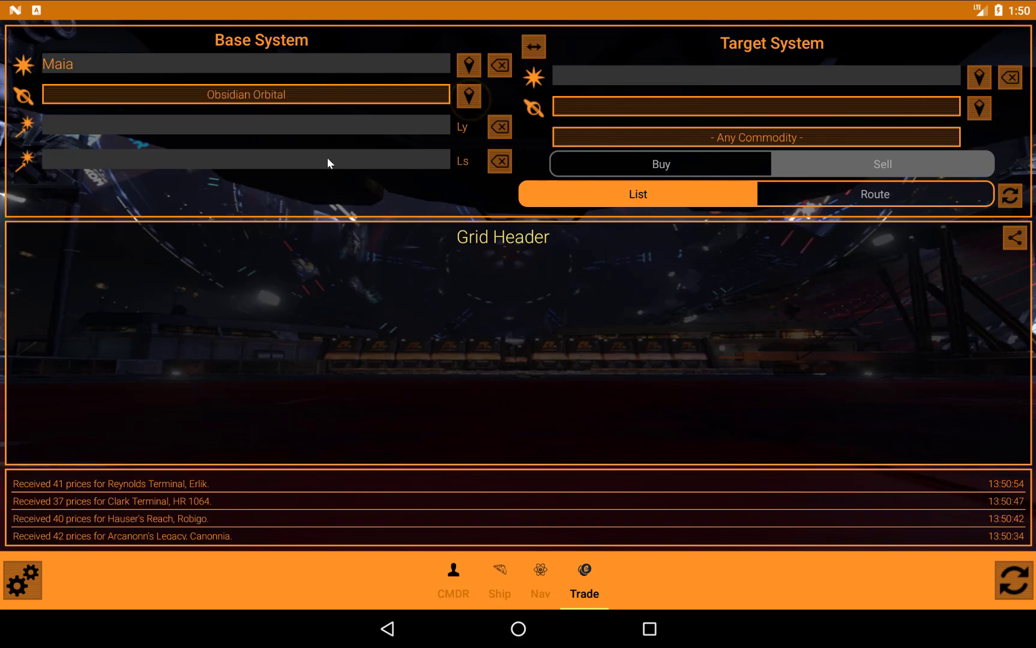
mouse_move(251, 115)
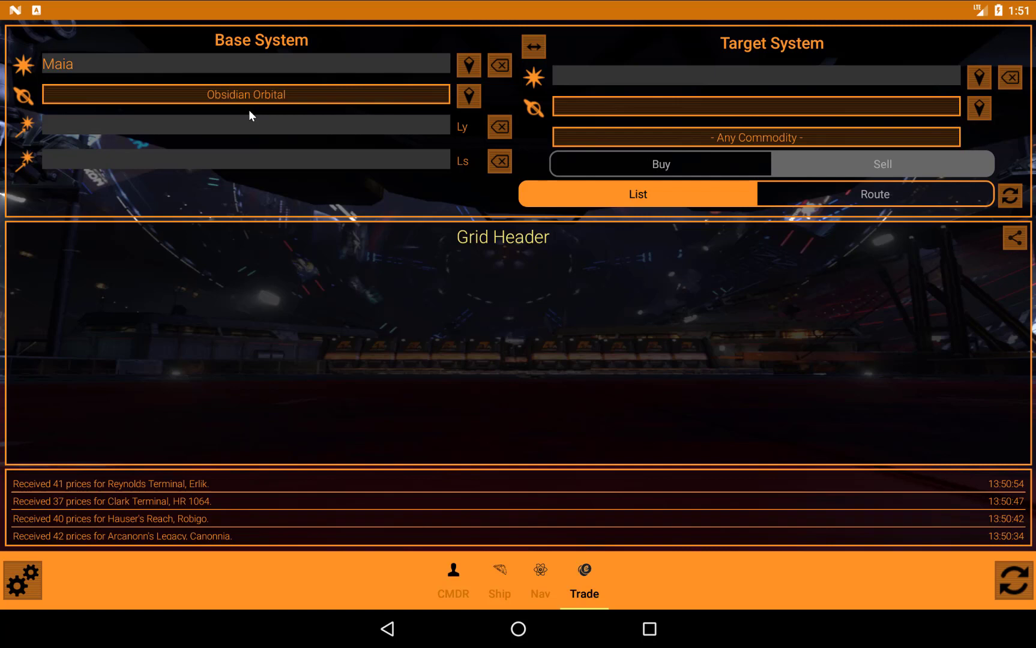
mouse_move(64, 107)
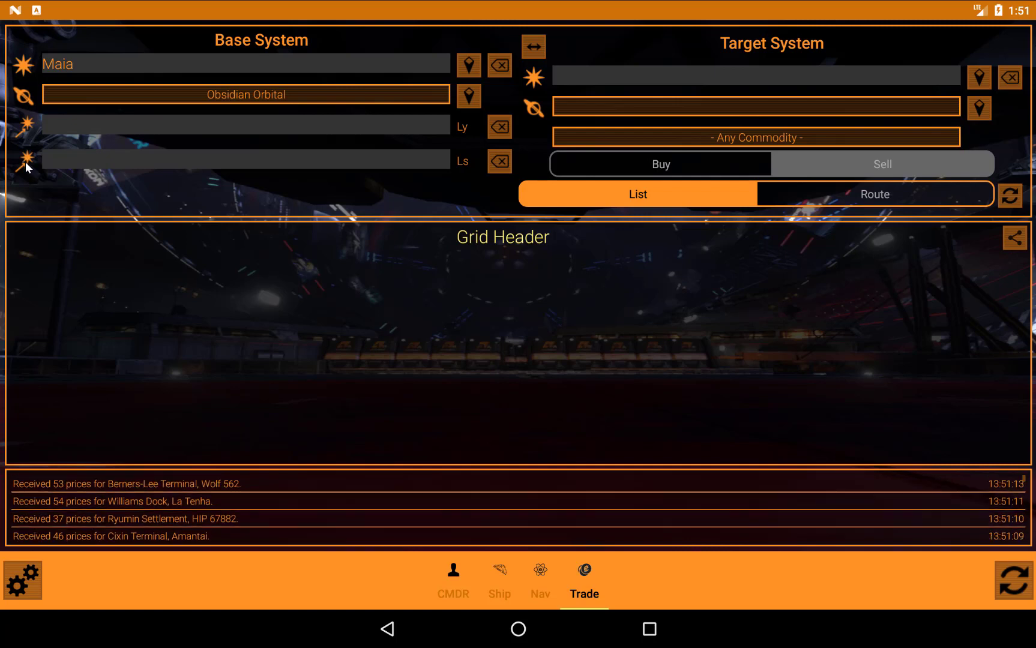
mouse_move(75, 150)
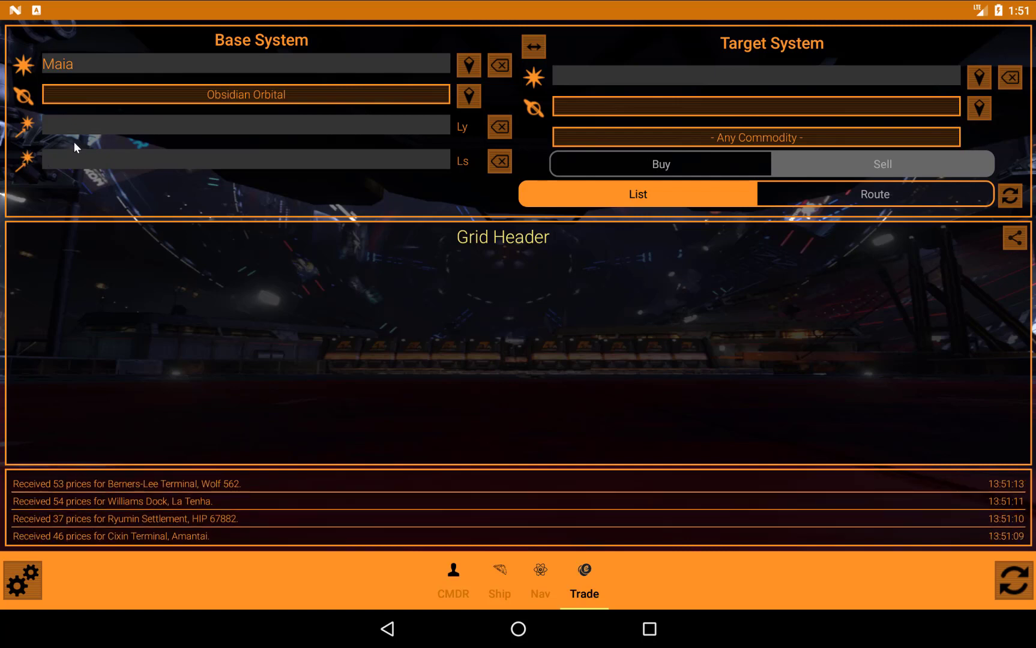
click(756, 137)
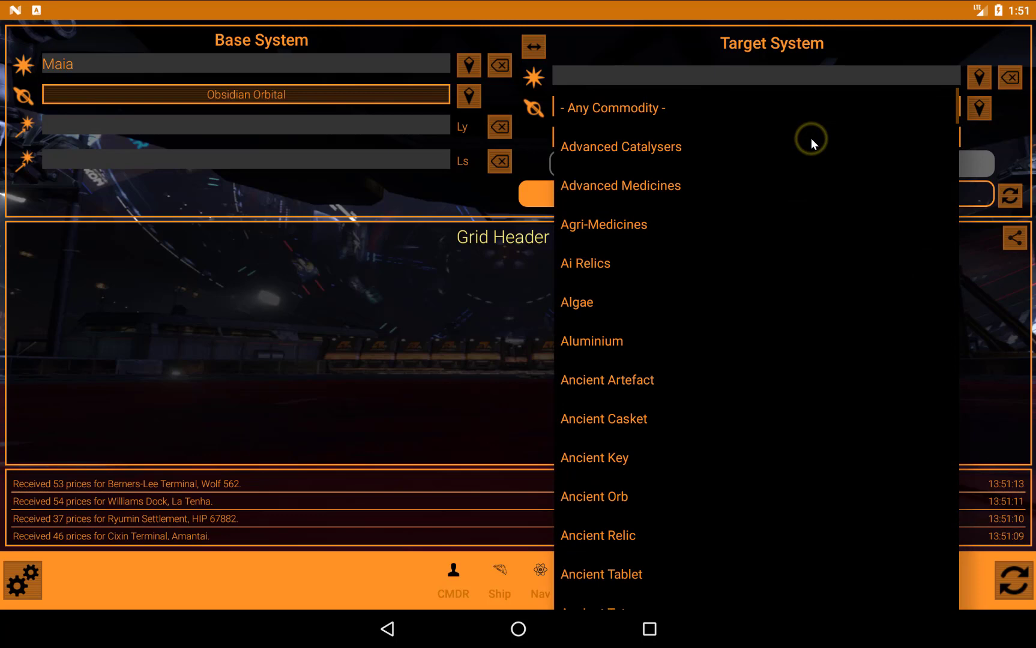
click(612, 108)
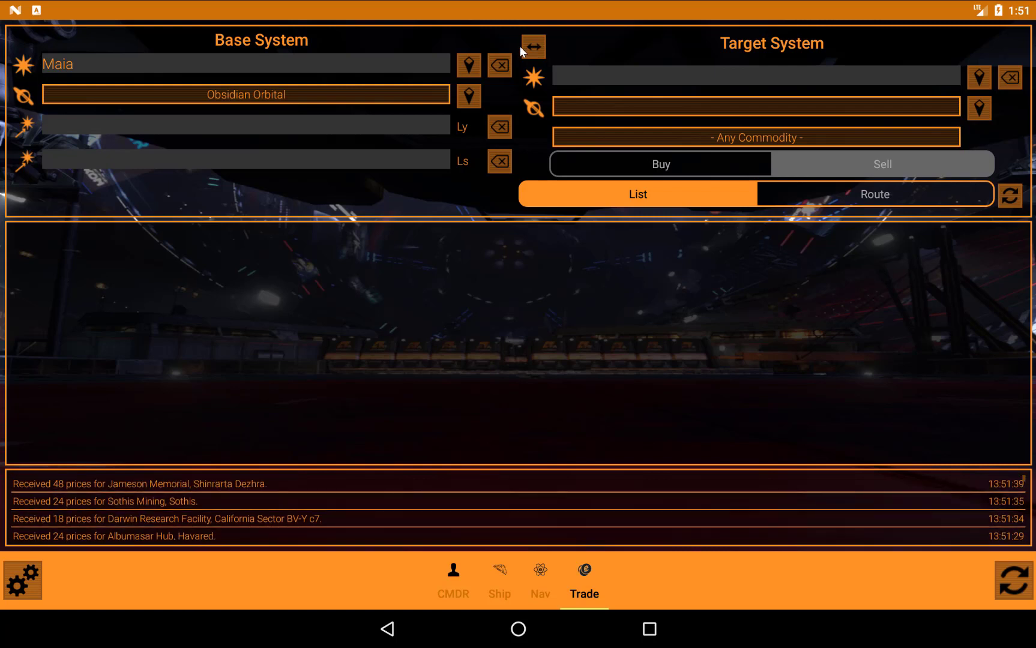
Set the Maia base station to '- Any Station -' and refresh the commodity list.
click(245, 94)
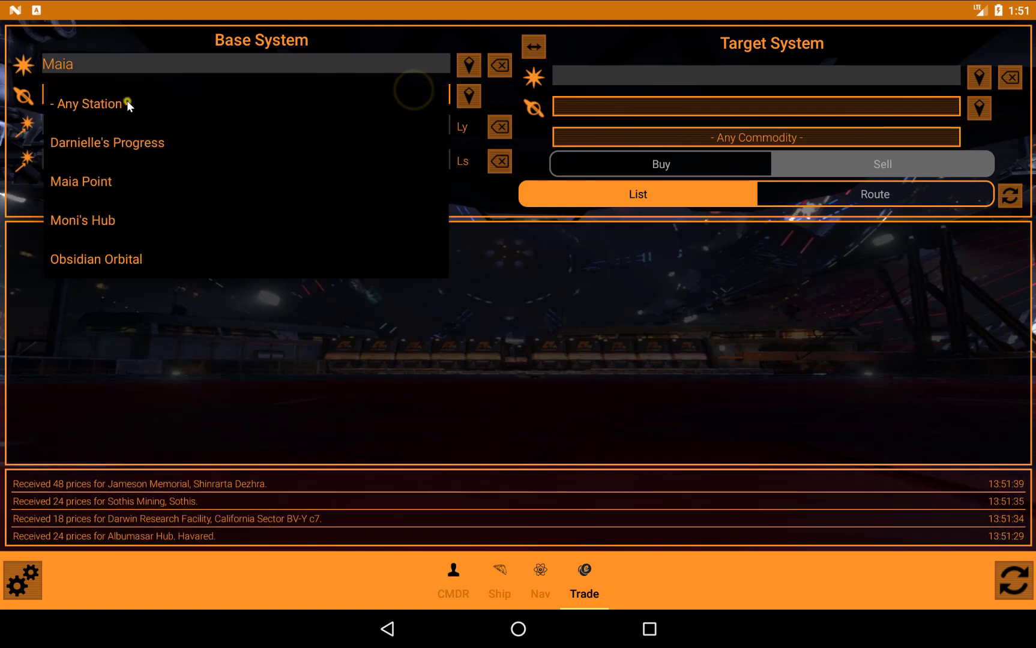
click(89, 104)
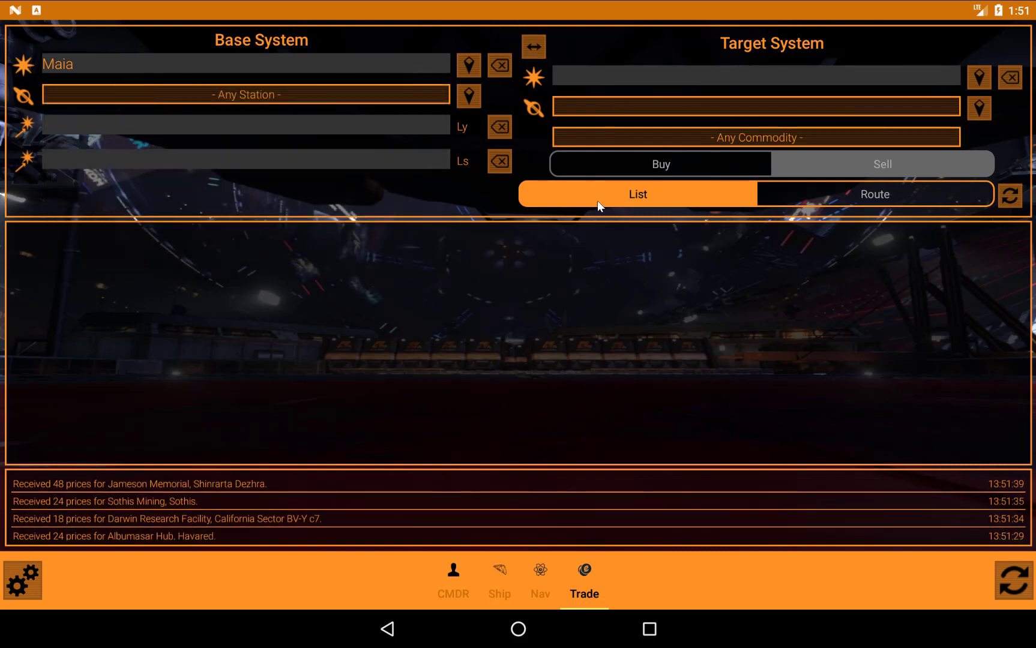
mouse_move(615, 203)
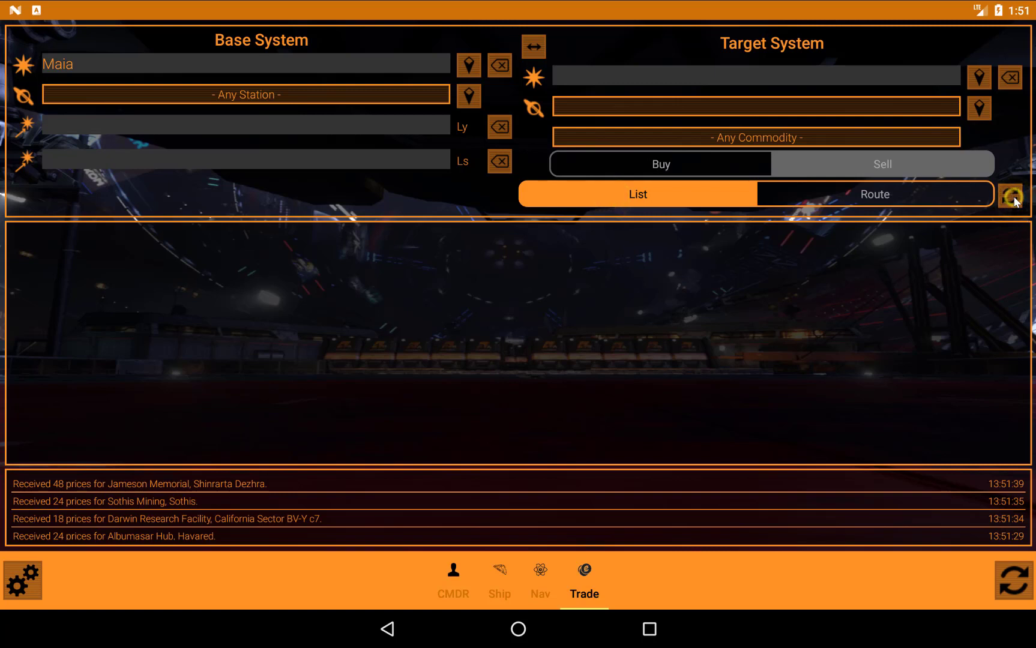
click(1013, 193)
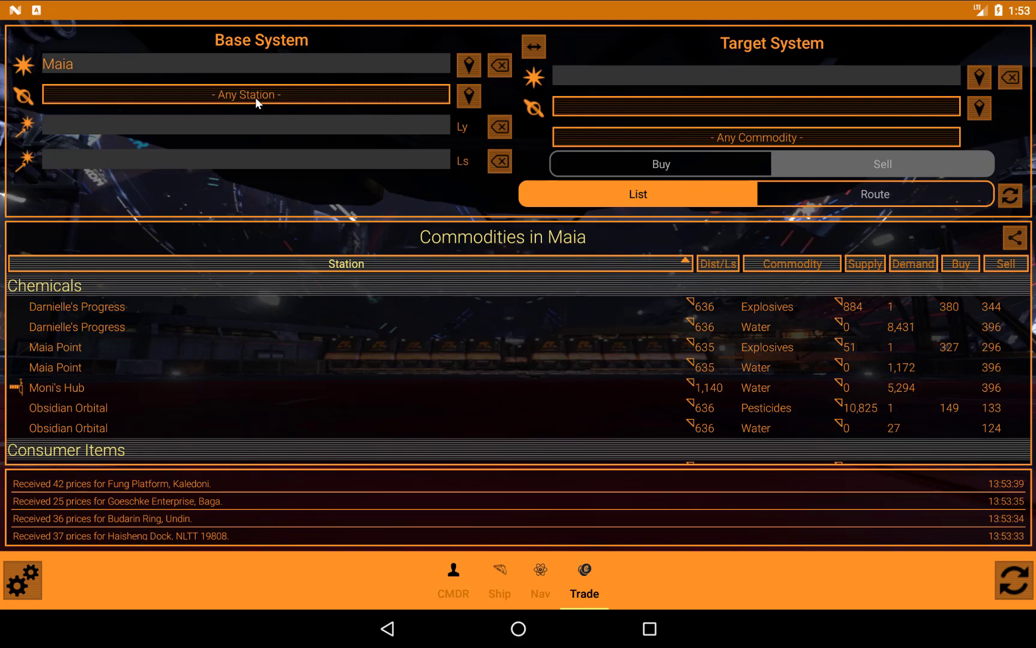
List and scroll through the commodities traded at Moni's Hub in Maia.
click(252, 95)
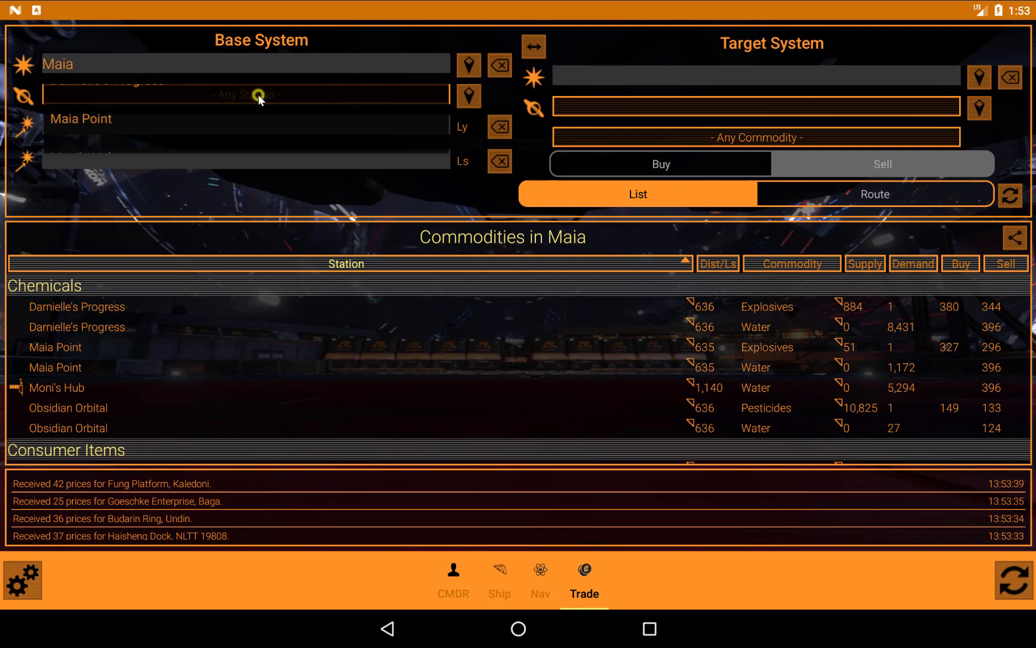
click(255, 95)
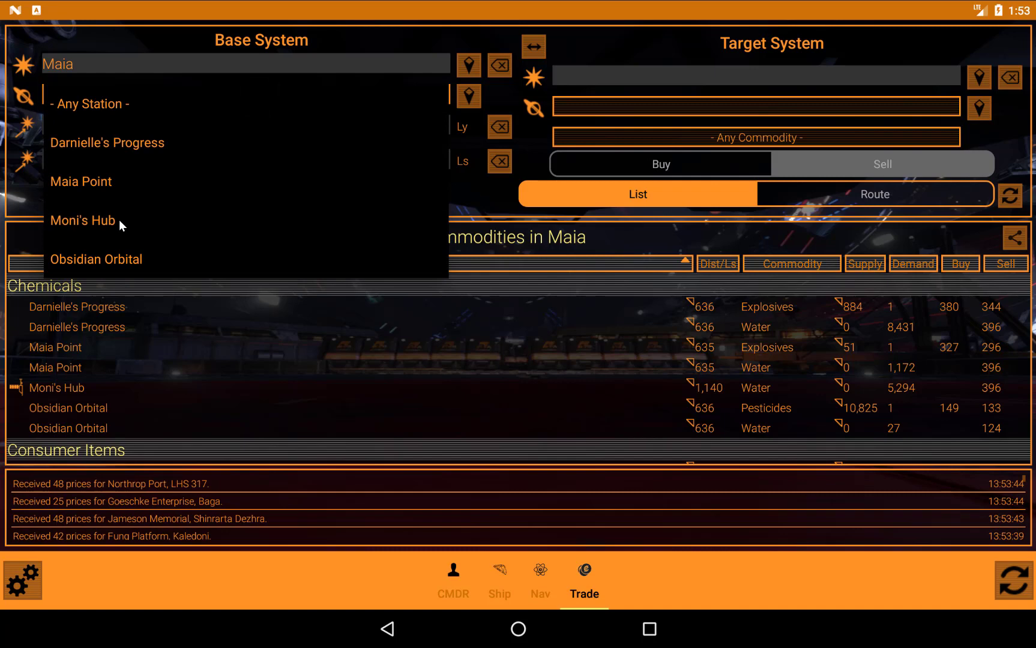
click(82, 220)
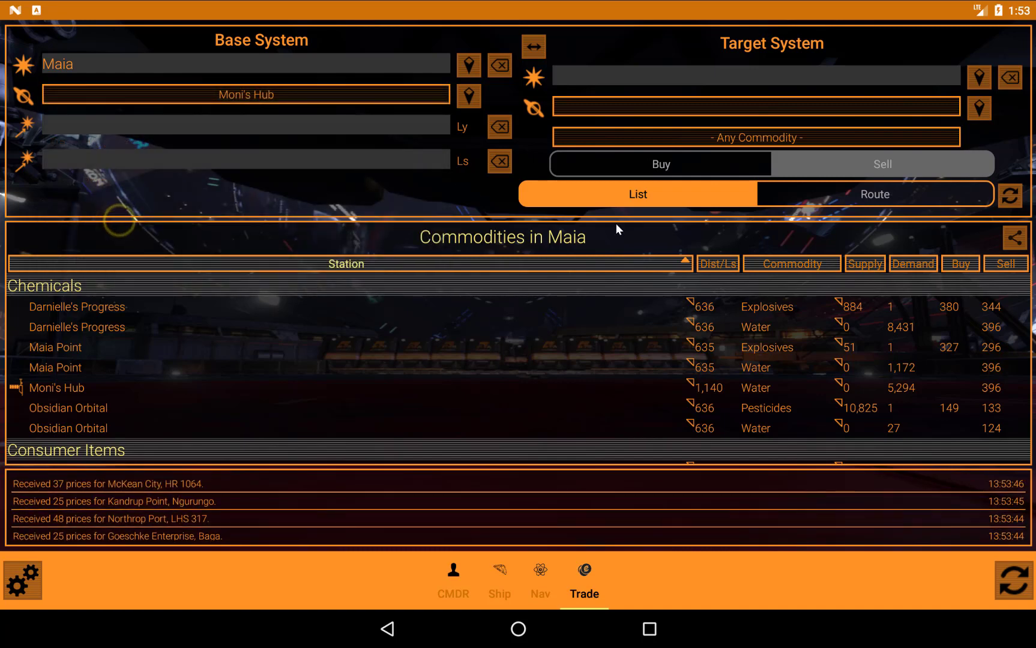
click(1013, 194)
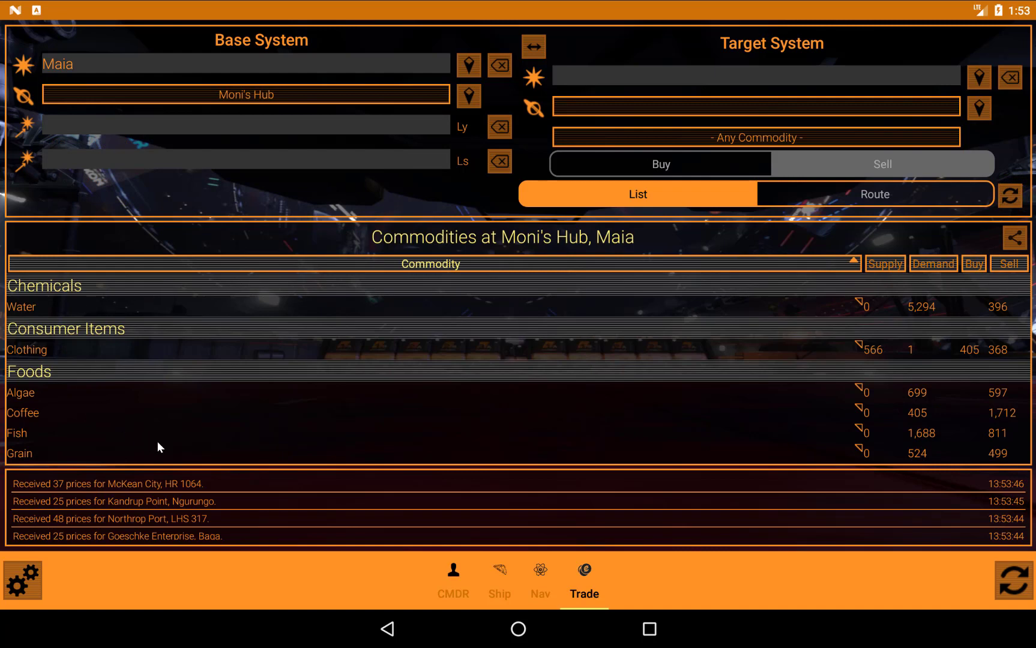
scroll(down, 3)
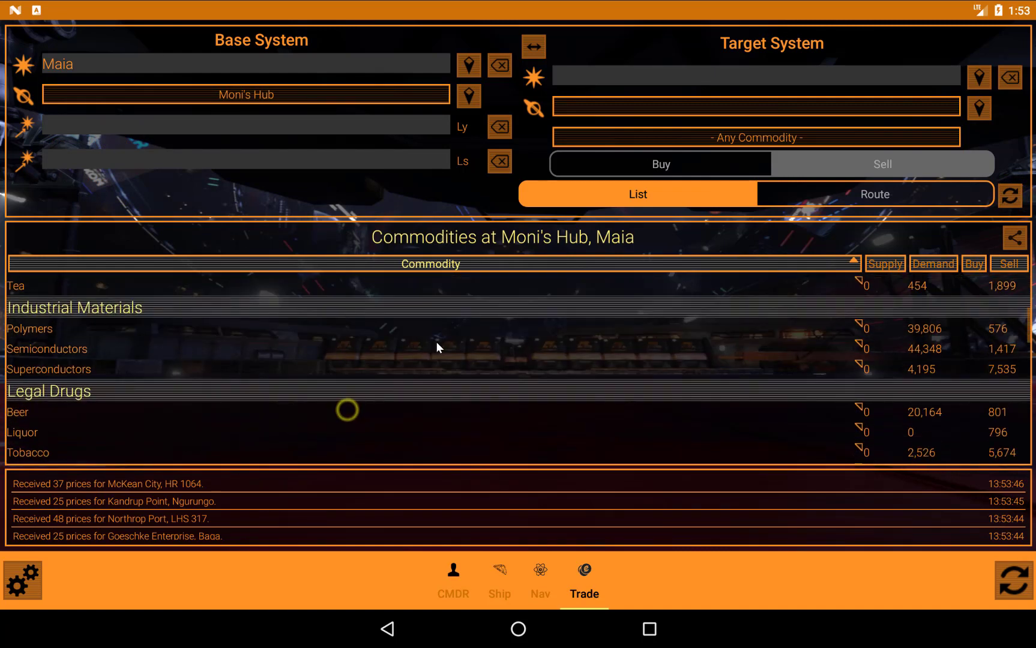
scroll(down, 3)
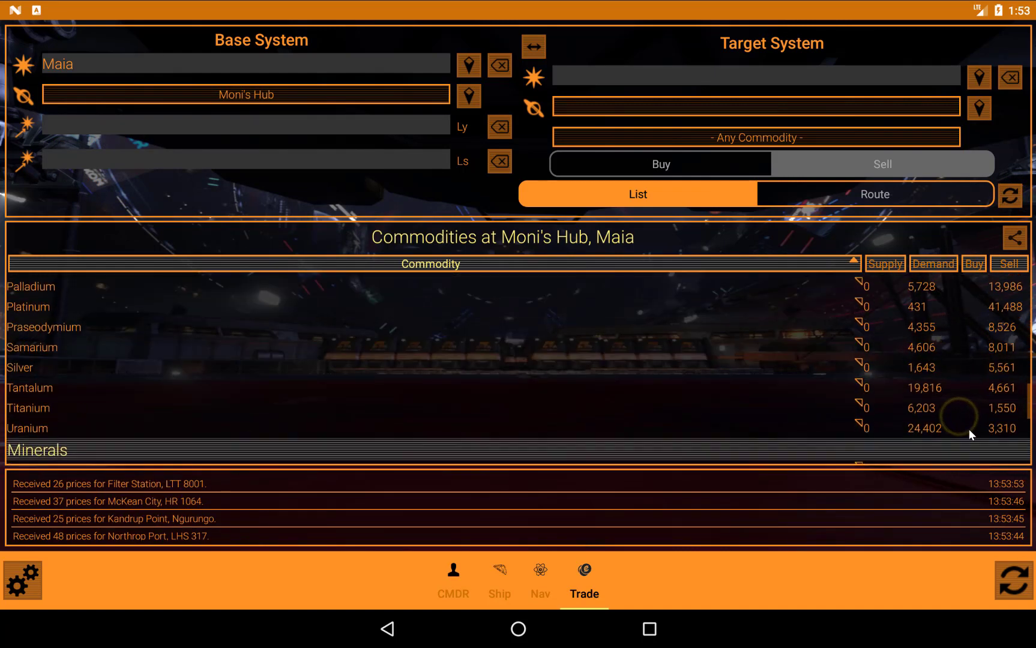
scroll(down, 3)
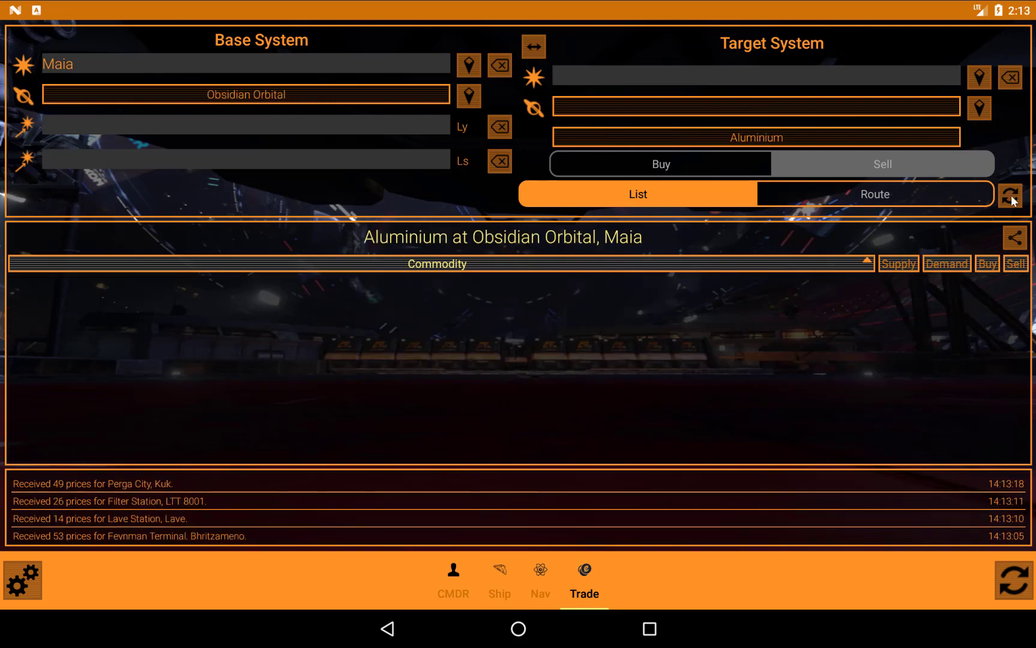
Widen the base to any Maia station and list Aluminium markets with supply, demand, prices.
click(244, 95)
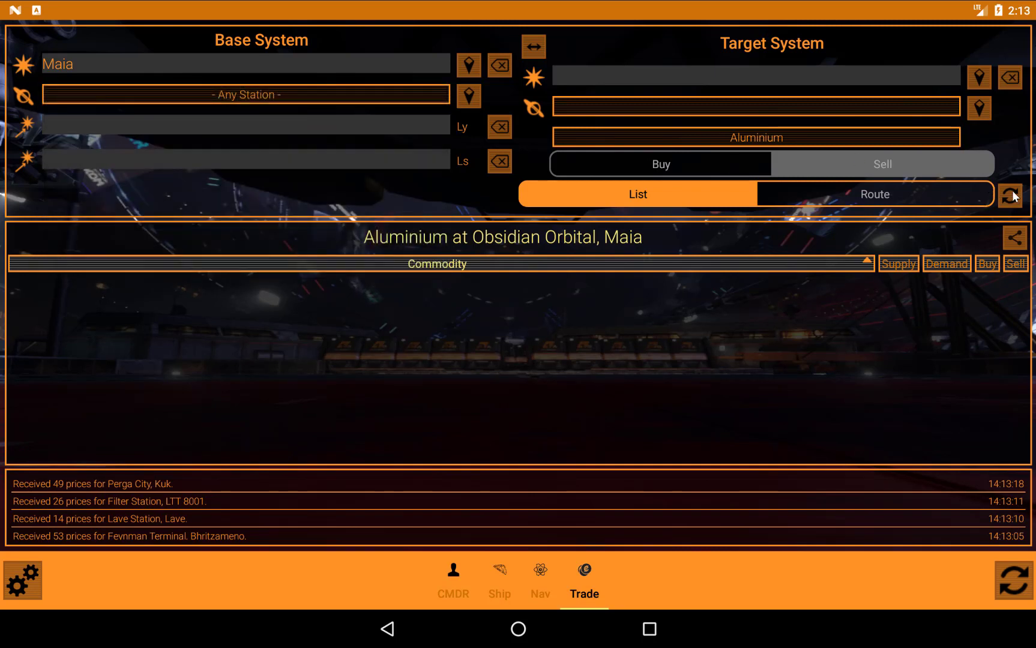
click(1013, 194)
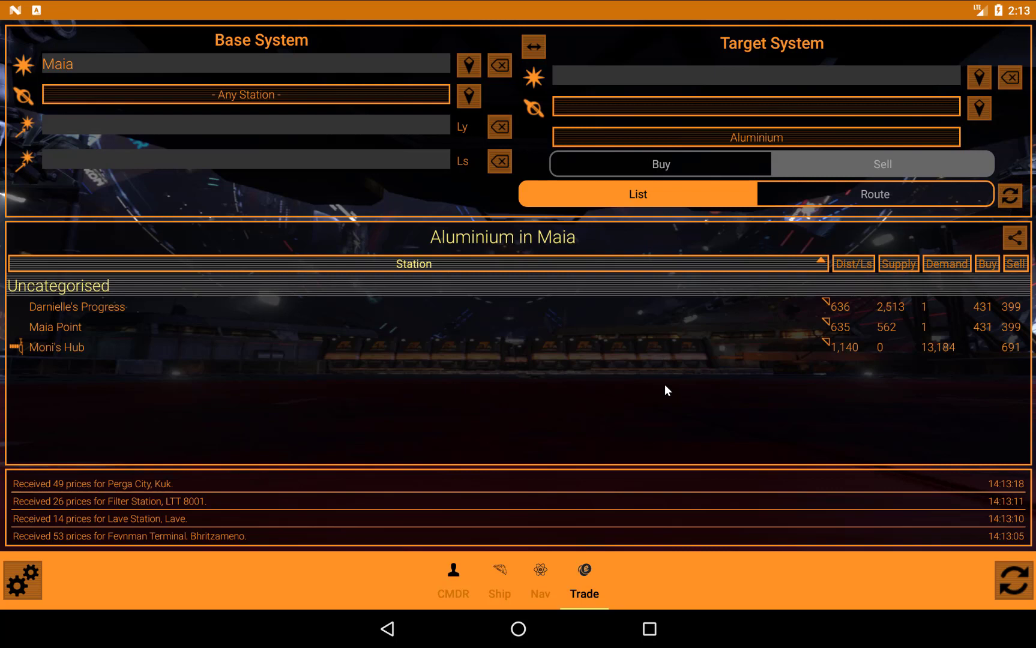
mouse_move(101, 364)
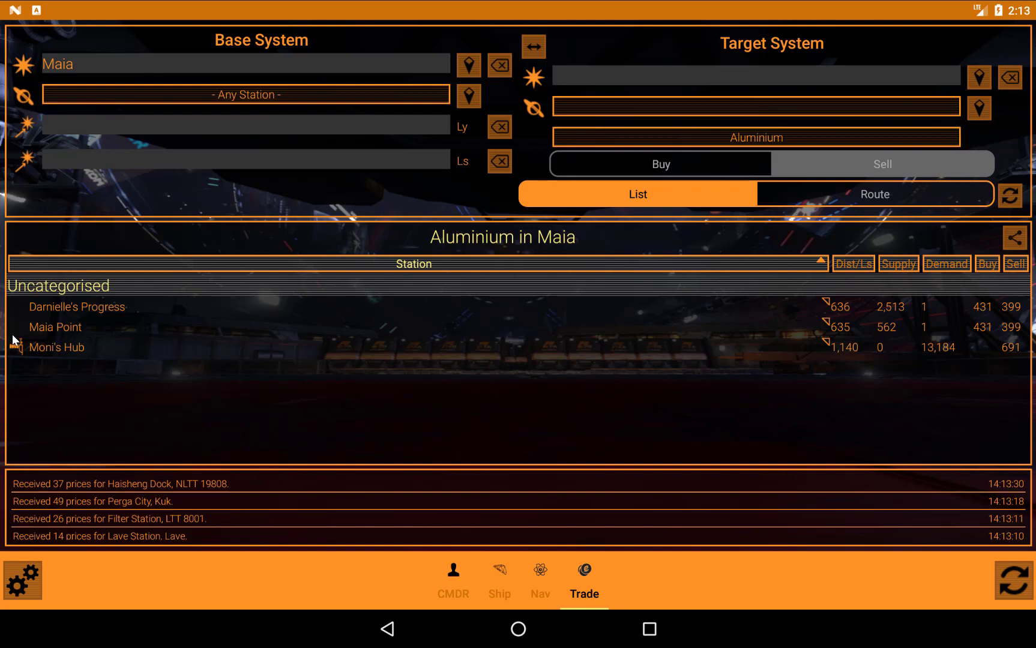
mouse_move(848, 409)
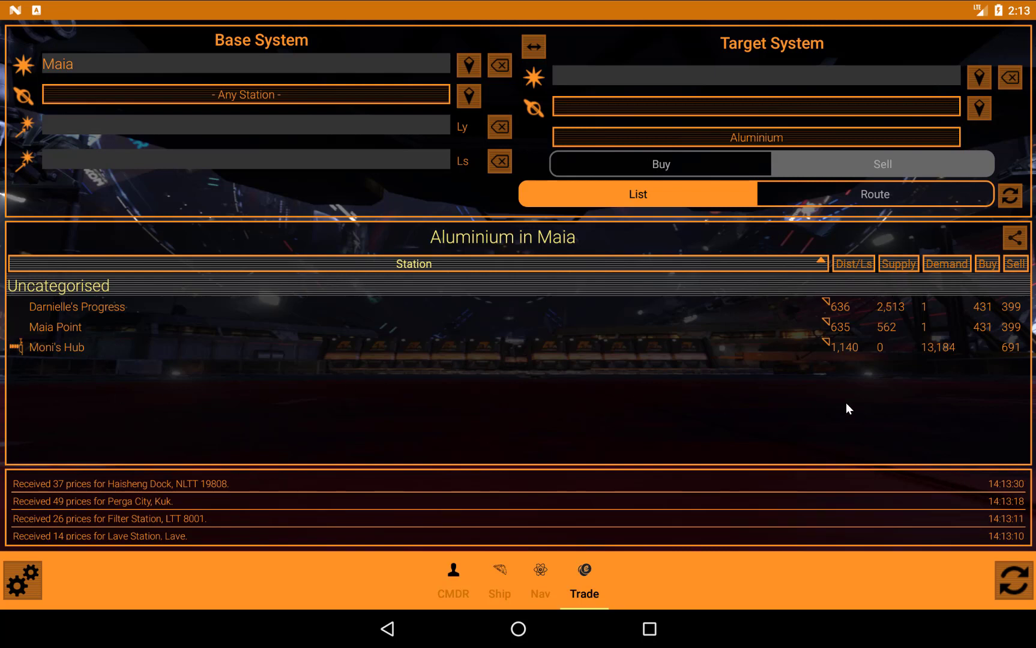
mouse_move(859, 333)
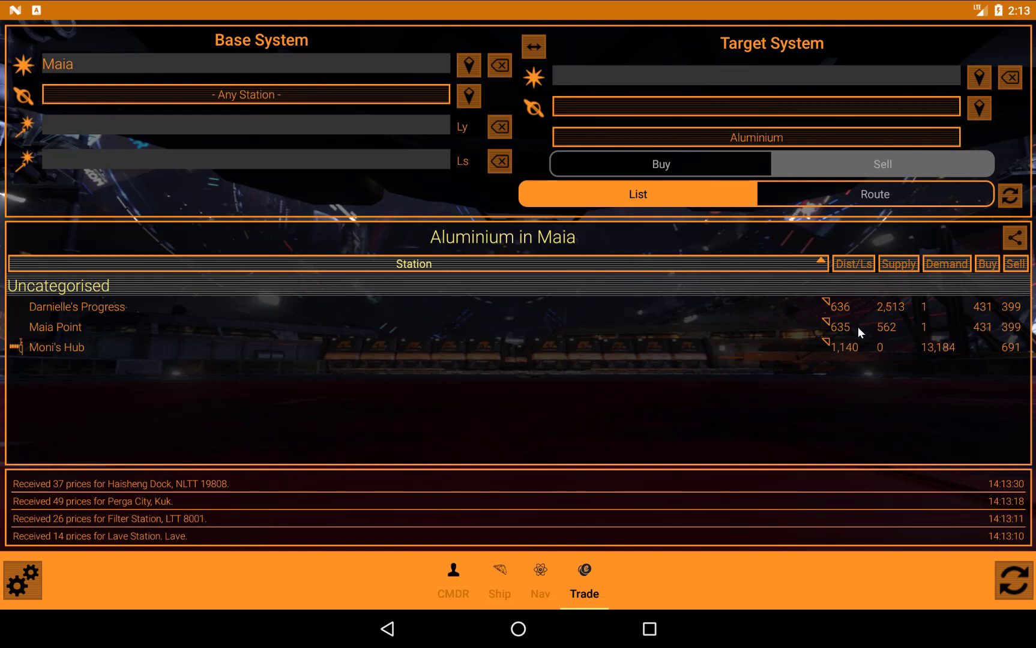
mouse_move(862, 317)
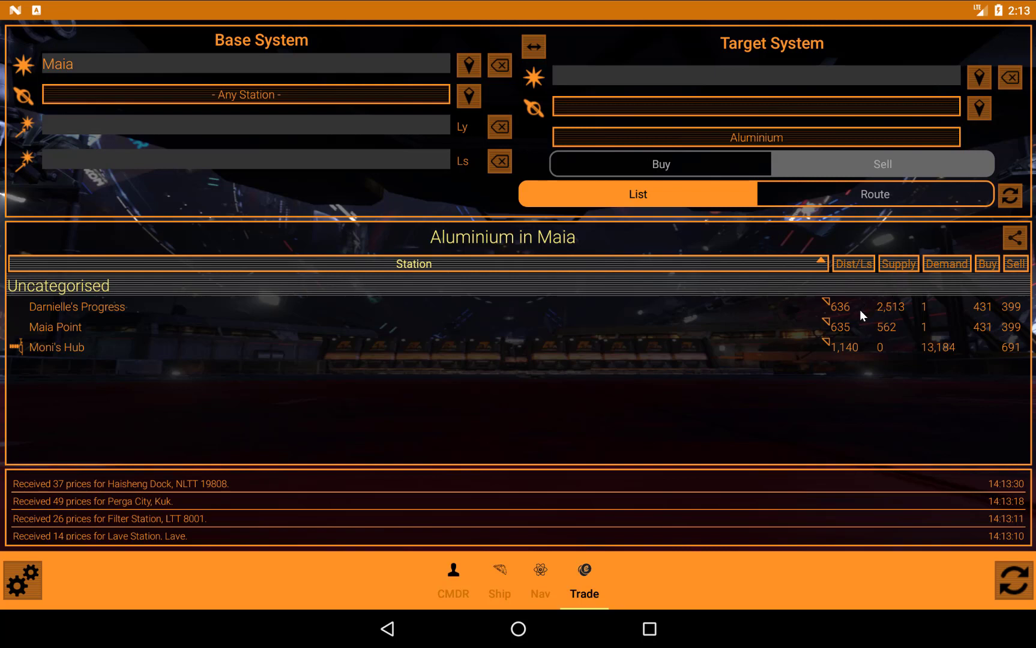
mouse_move(863, 356)
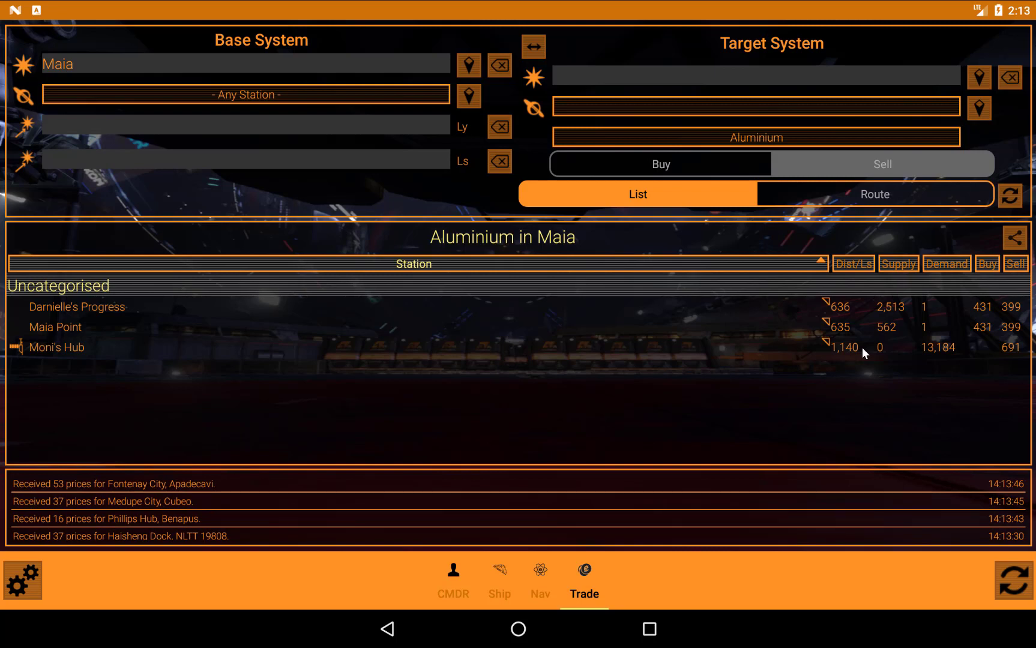
mouse_move(891, 355)
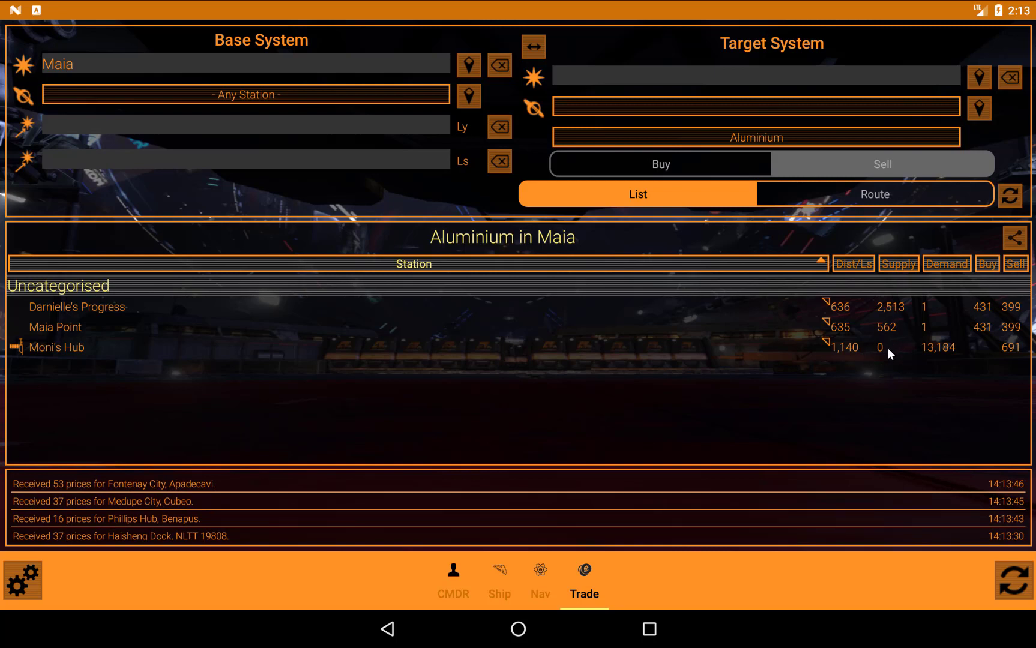
mouse_move(338, 418)
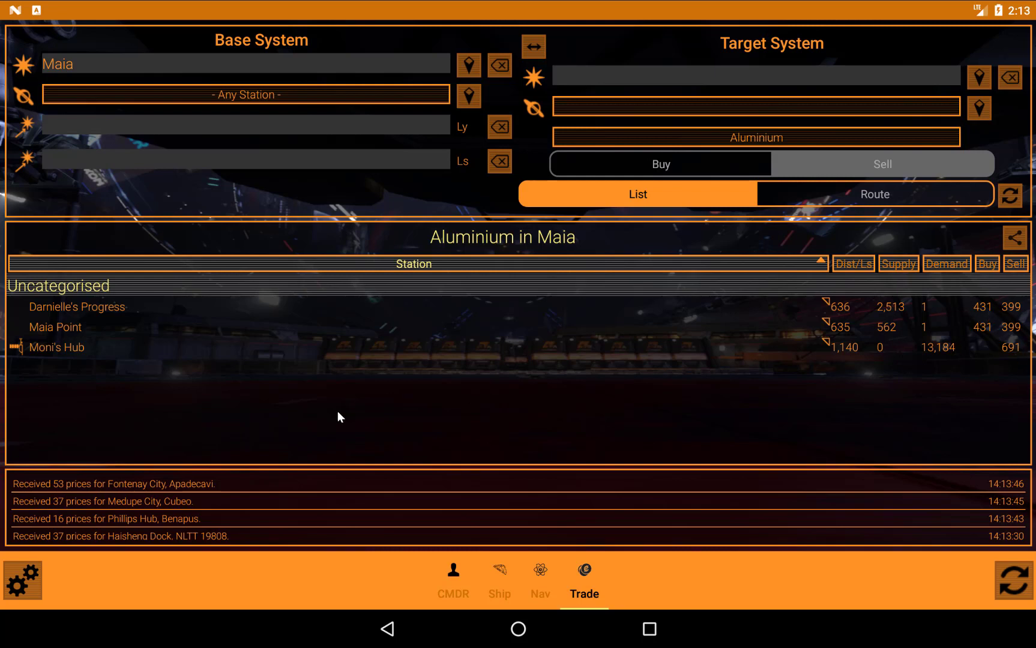
mouse_move(210, 168)
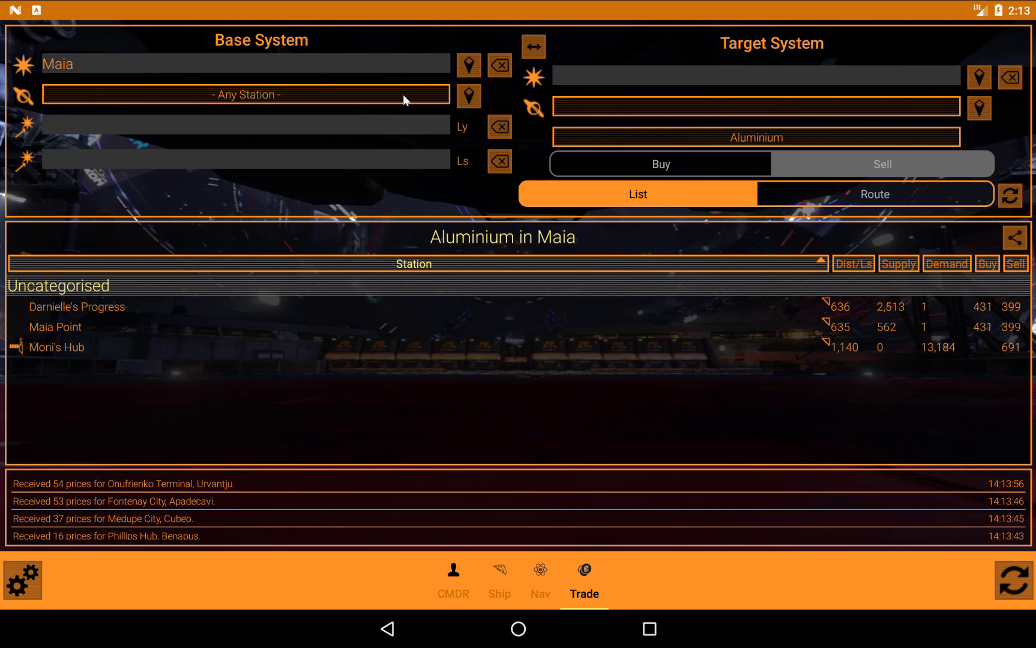
mouse_move(416, 136)
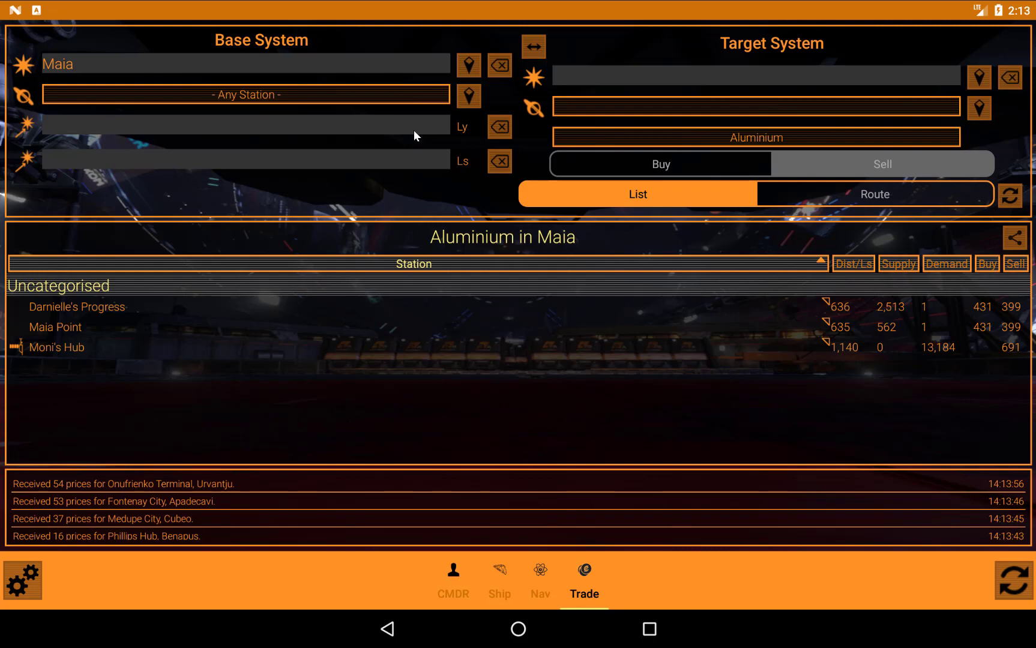
Search Aluminium selling stations within 30 ly of Maia, led by Artemis Lodge at 960.
click(245, 125)
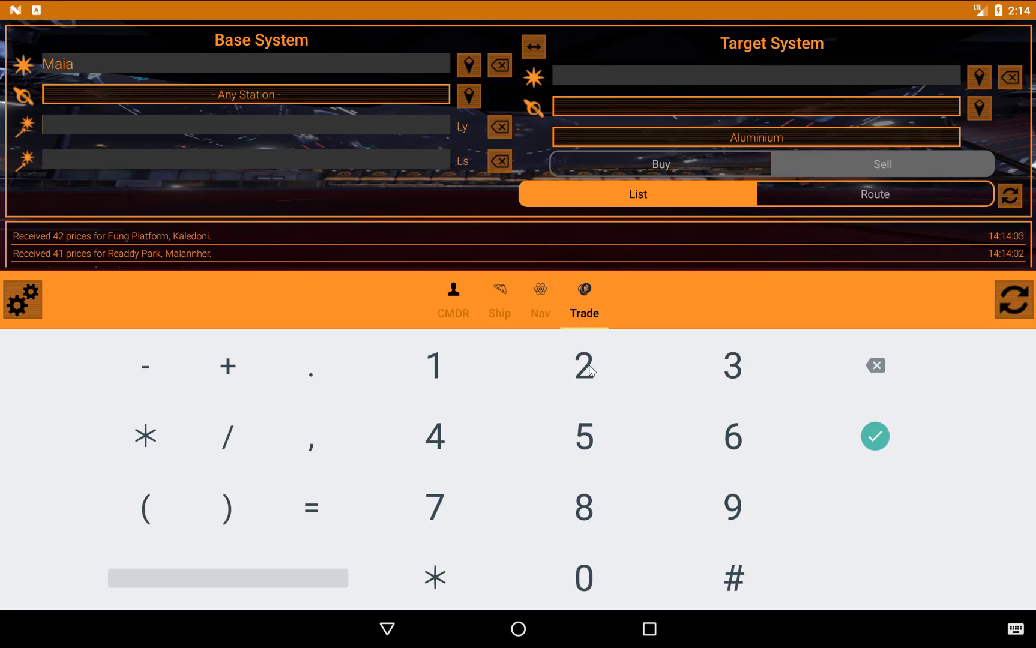
click(733, 366)
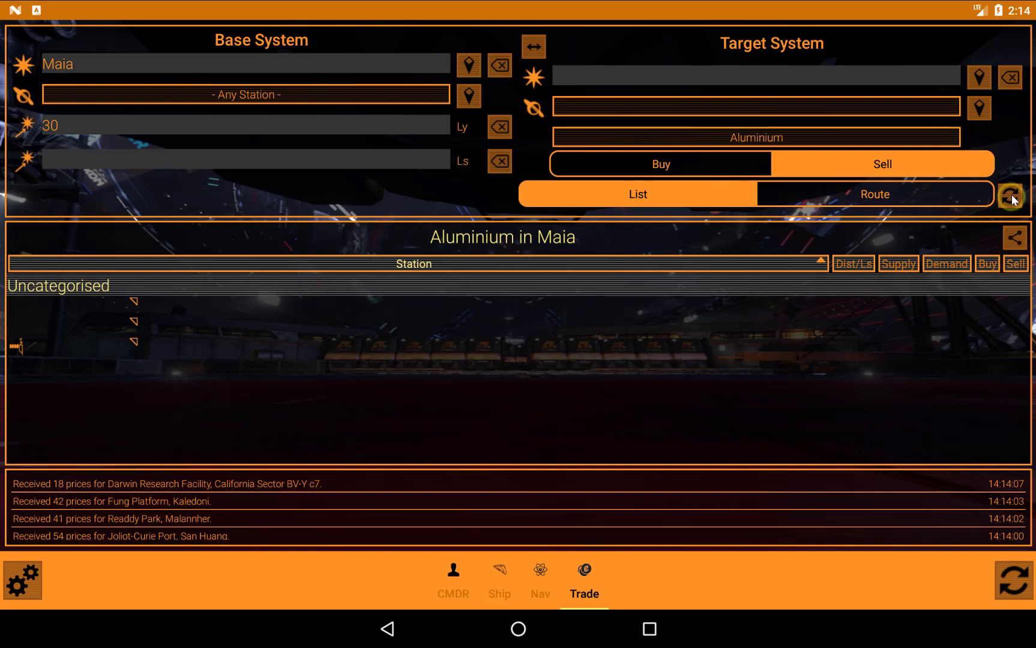
click(1011, 194)
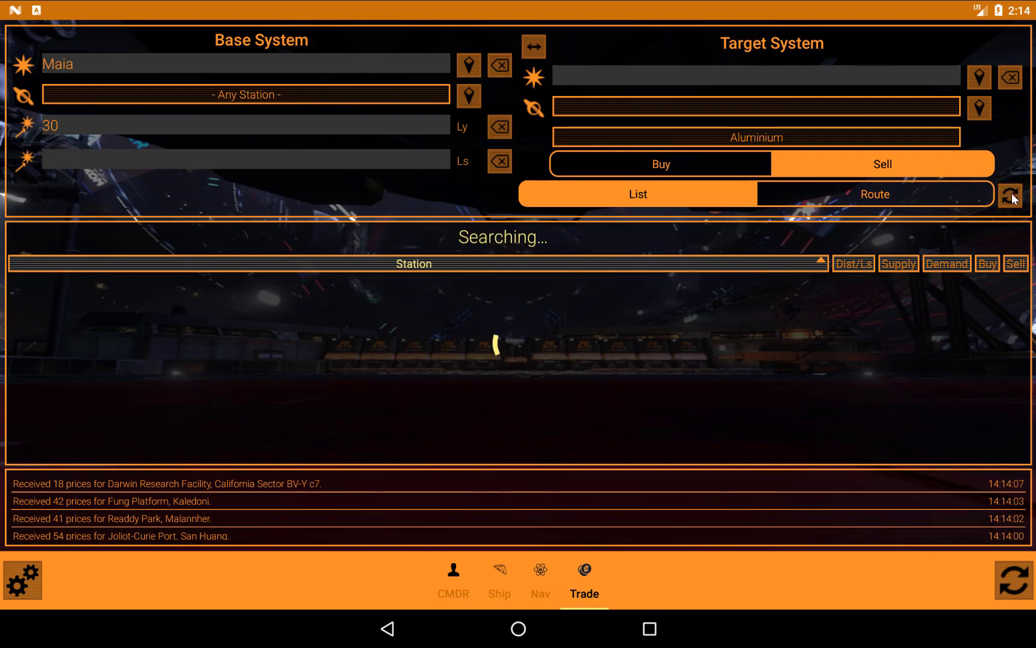
click(1012, 194)
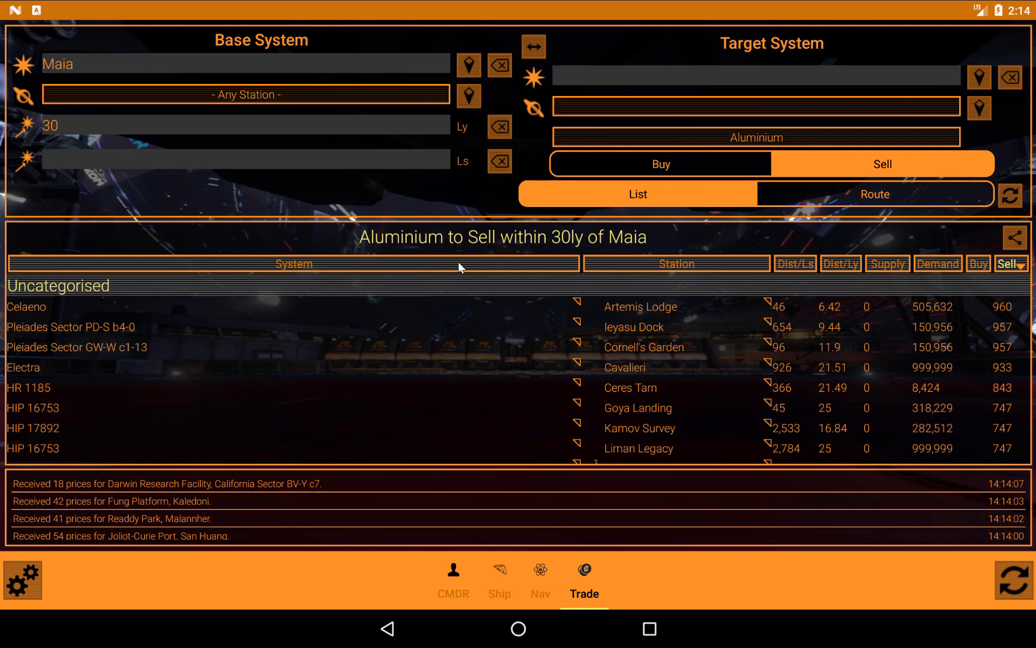
mouse_move(616, 253)
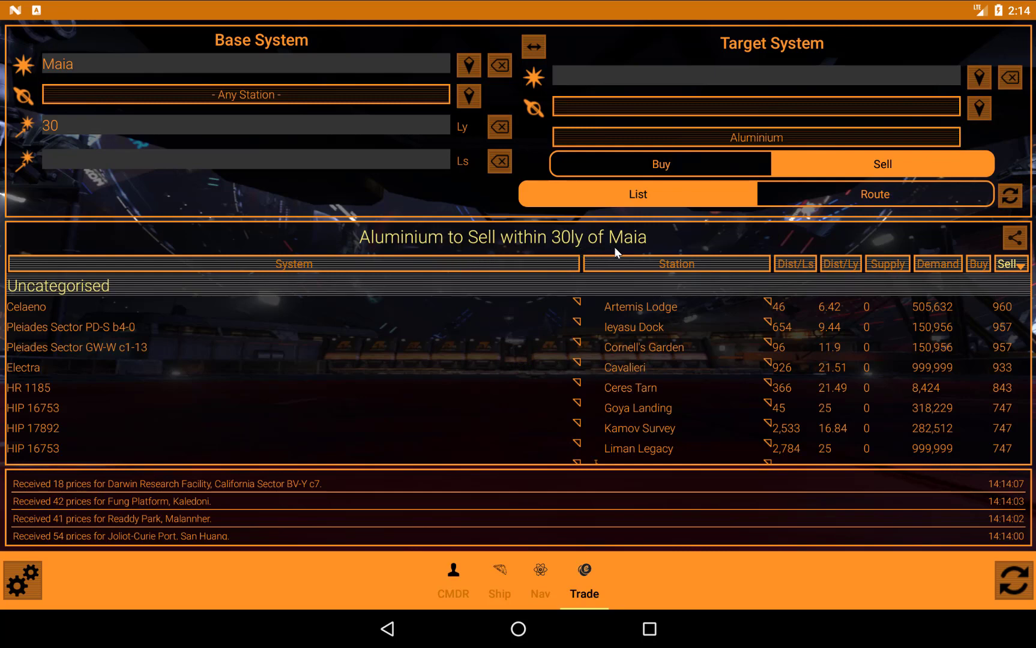
scroll(down, 3)
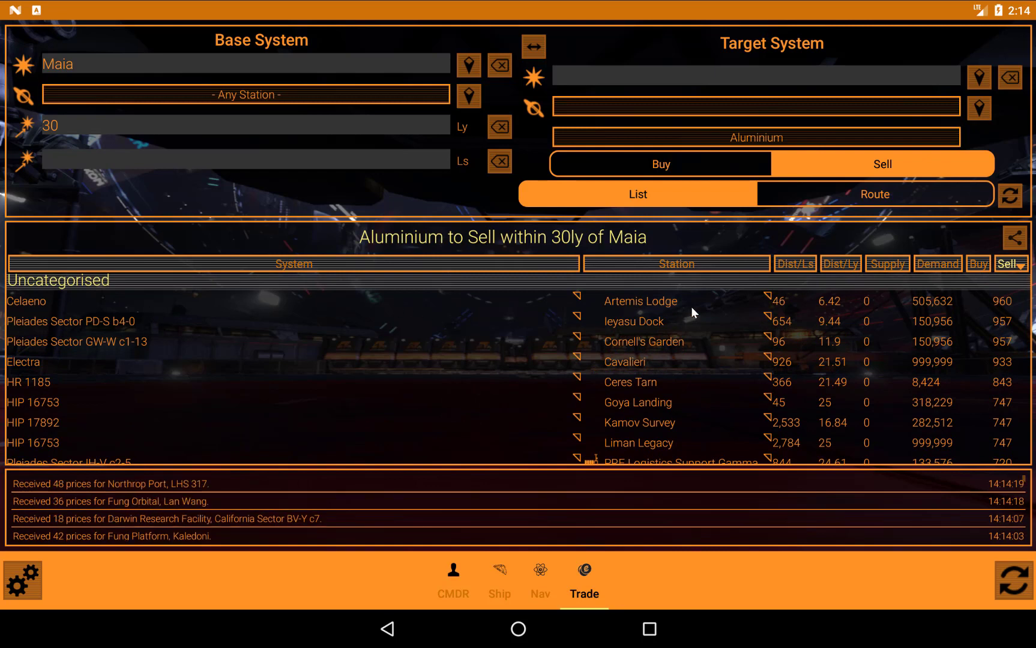
mouse_move(793, 348)
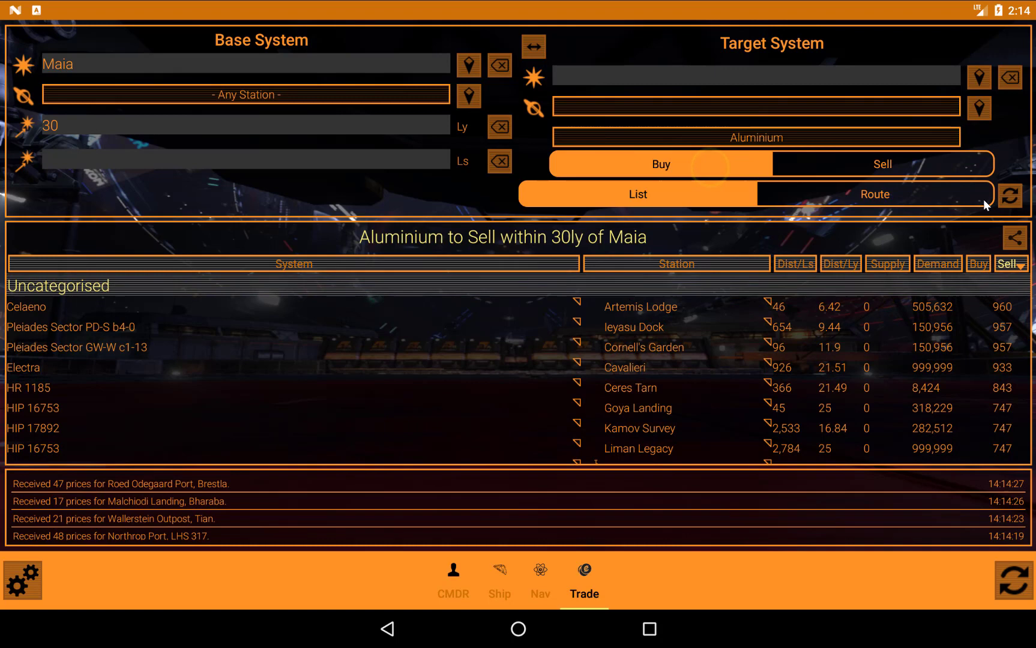
List Aluminium buying stations within 30 ly, cheapest first: Hudson Observatory at 297.
click(1012, 195)
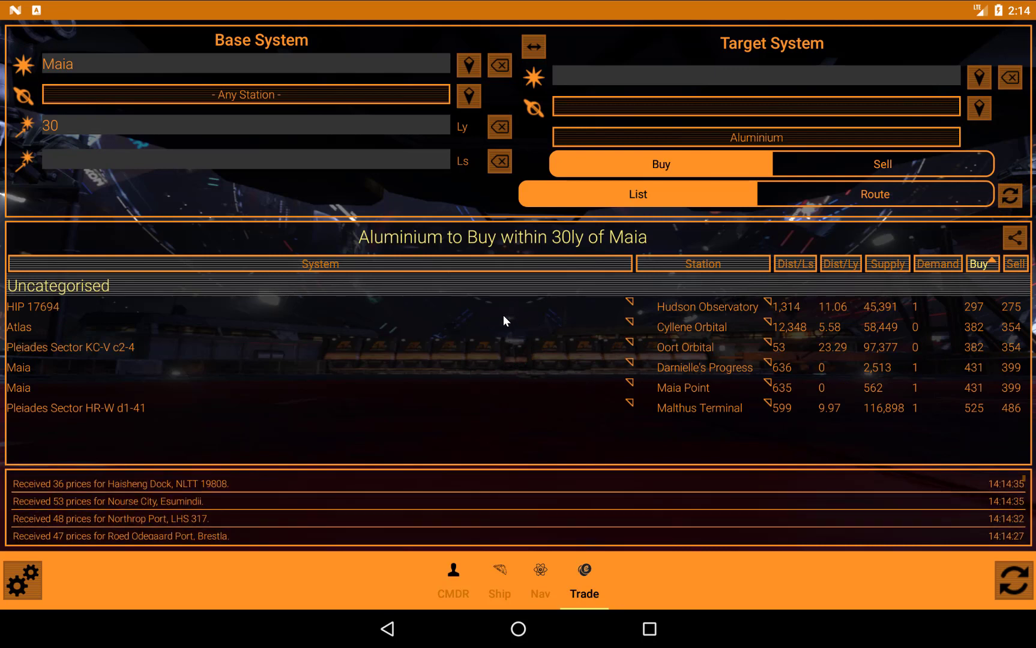
mouse_move(740, 389)
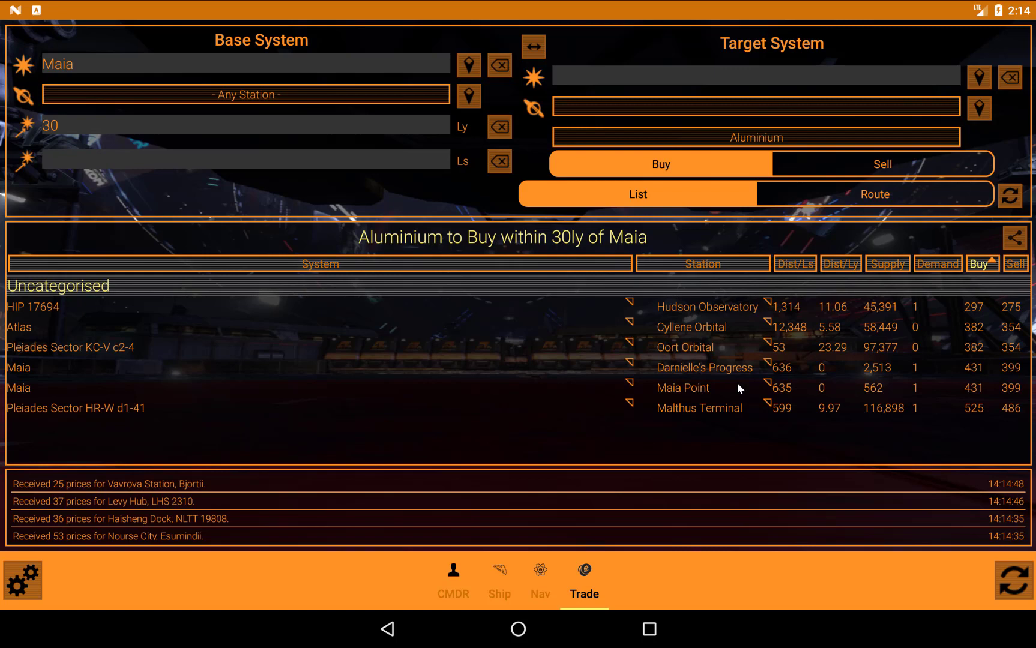
mouse_move(757, 356)
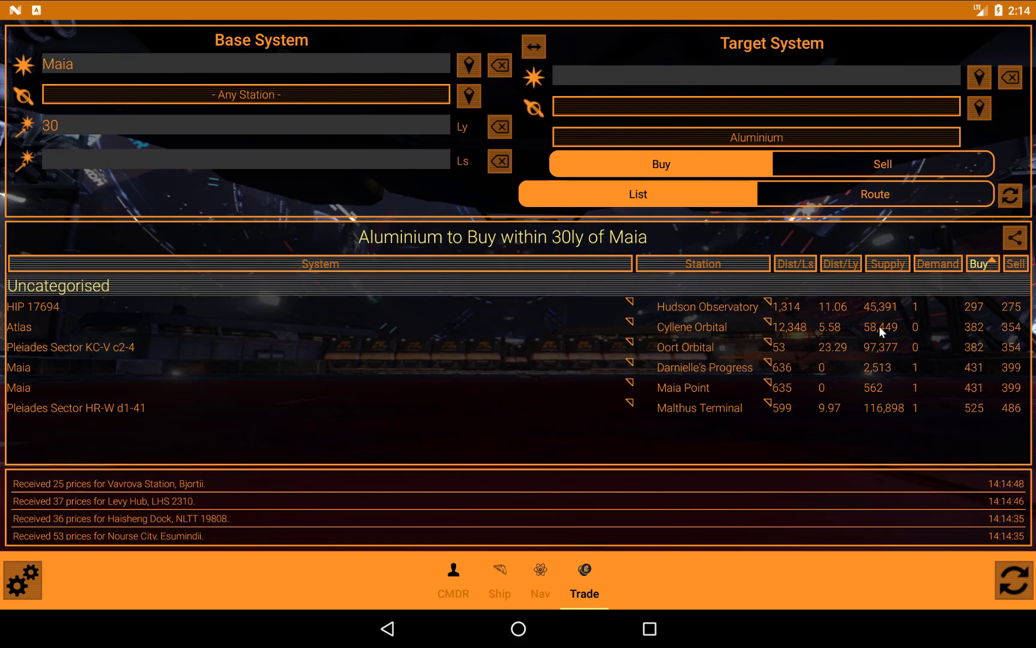
mouse_move(880, 414)
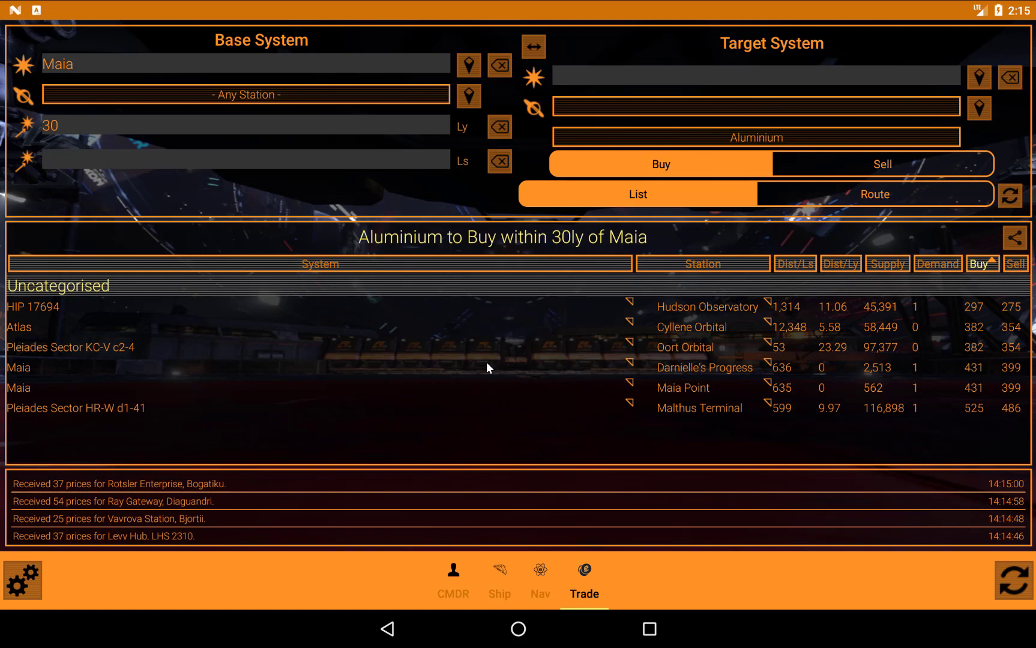
mouse_move(740, 338)
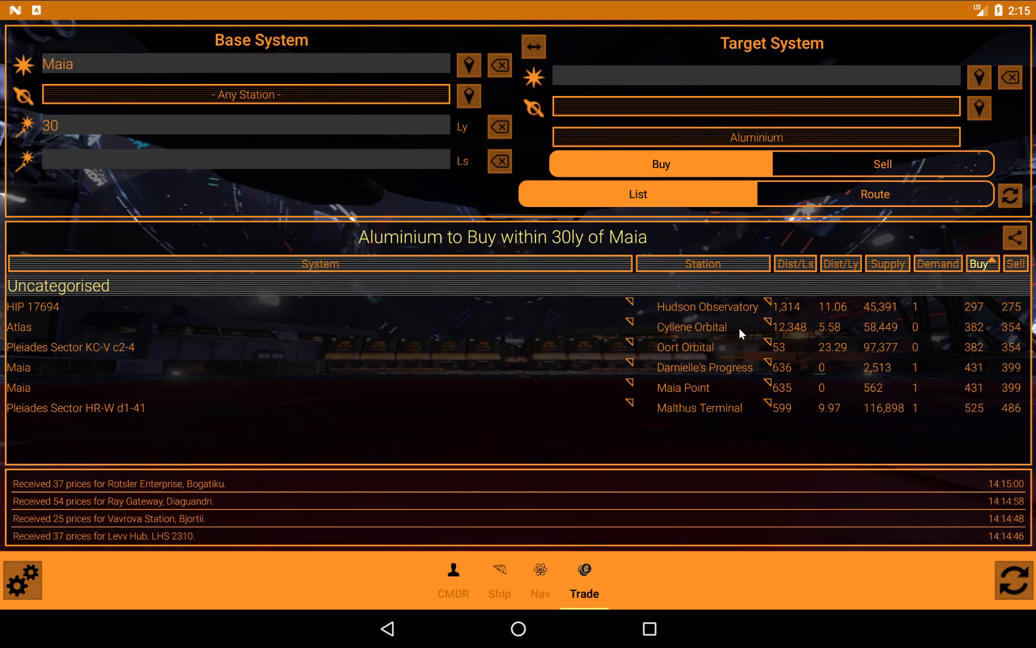
mouse_move(786, 344)
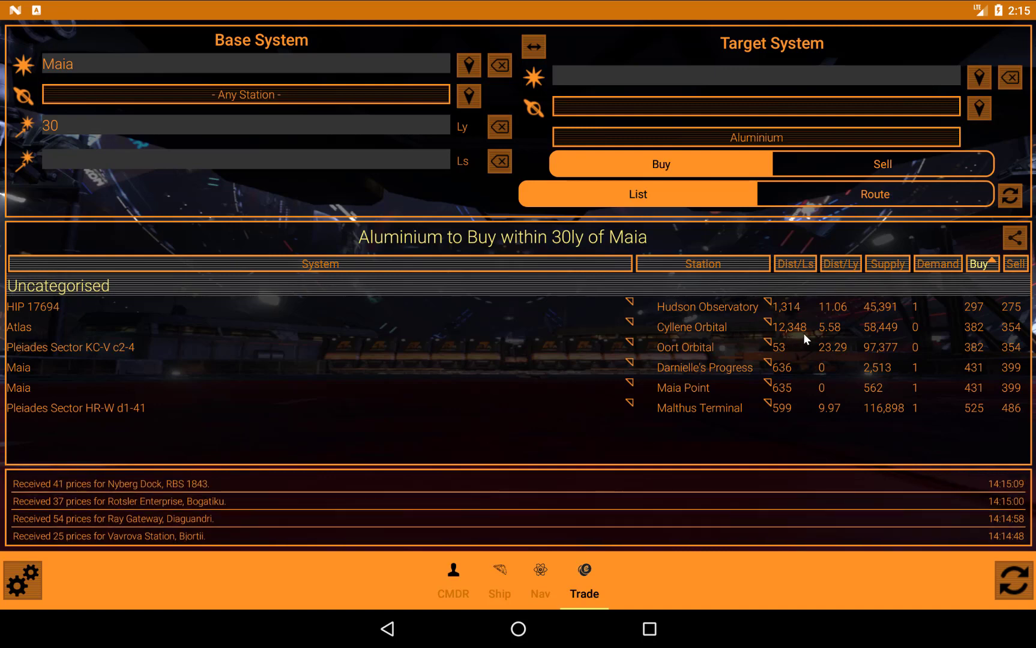
mouse_move(393, 166)
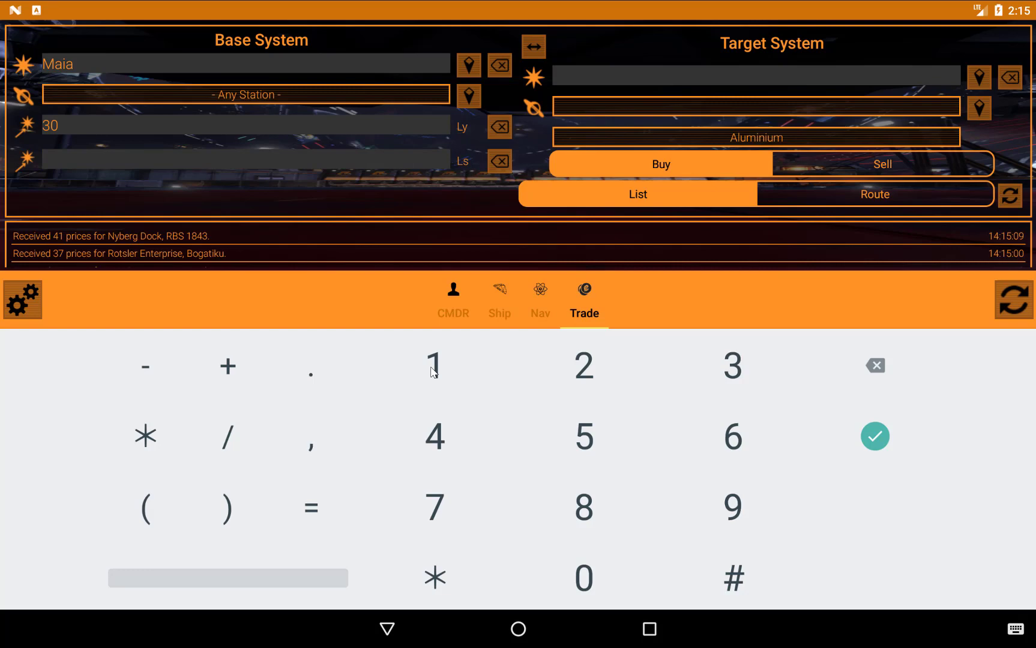
Apply a 5000 Ls station distance limit and refresh the Aluminium buy list.
click(583, 437)
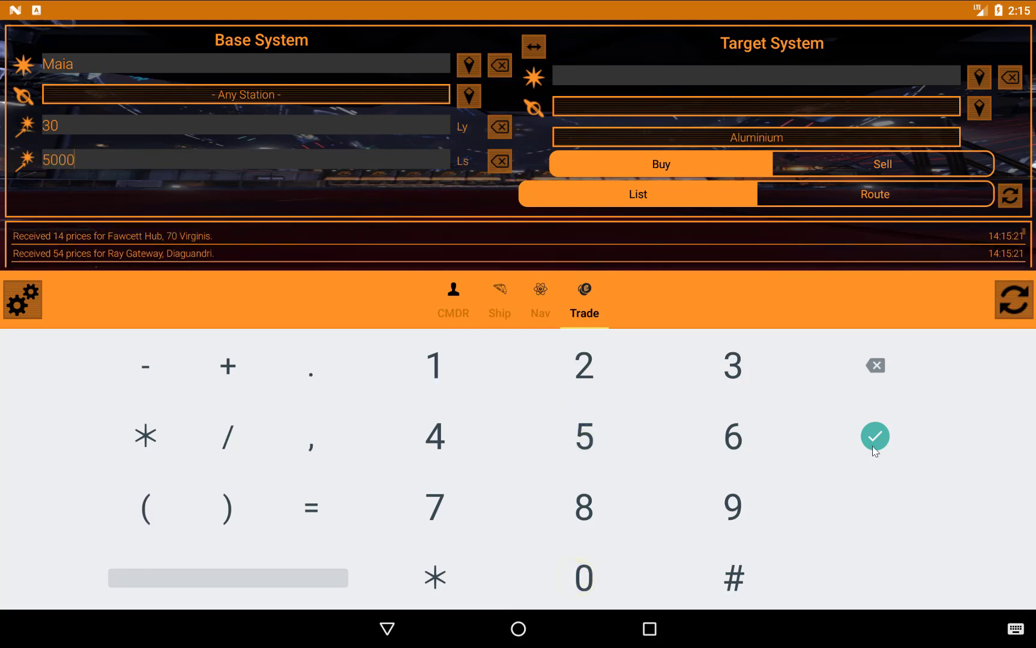
click(876, 436)
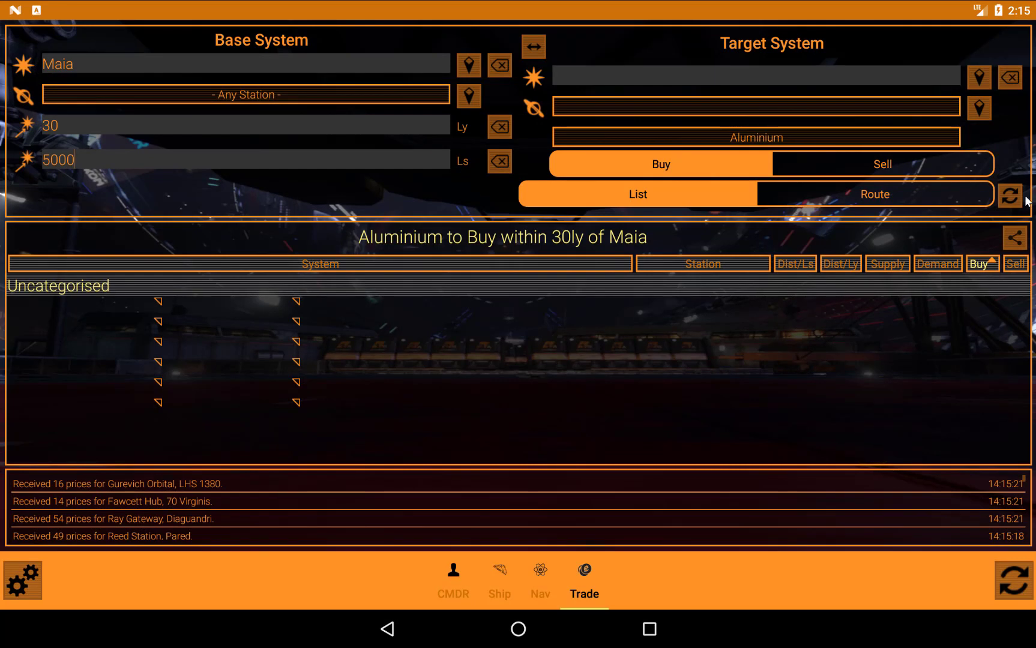
click(1011, 194)
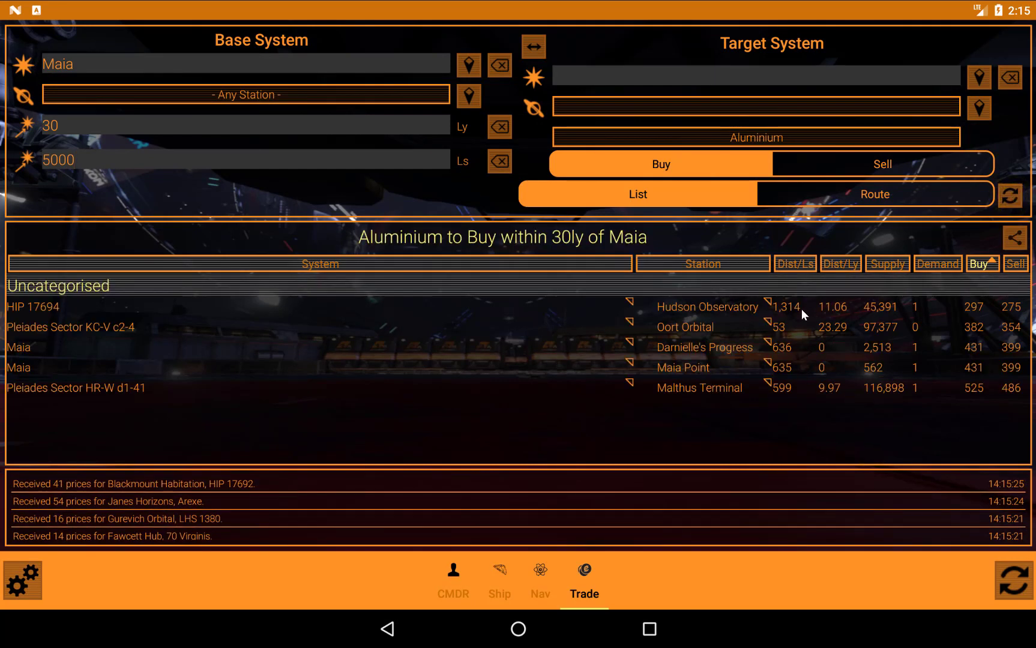
mouse_move(228, 146)
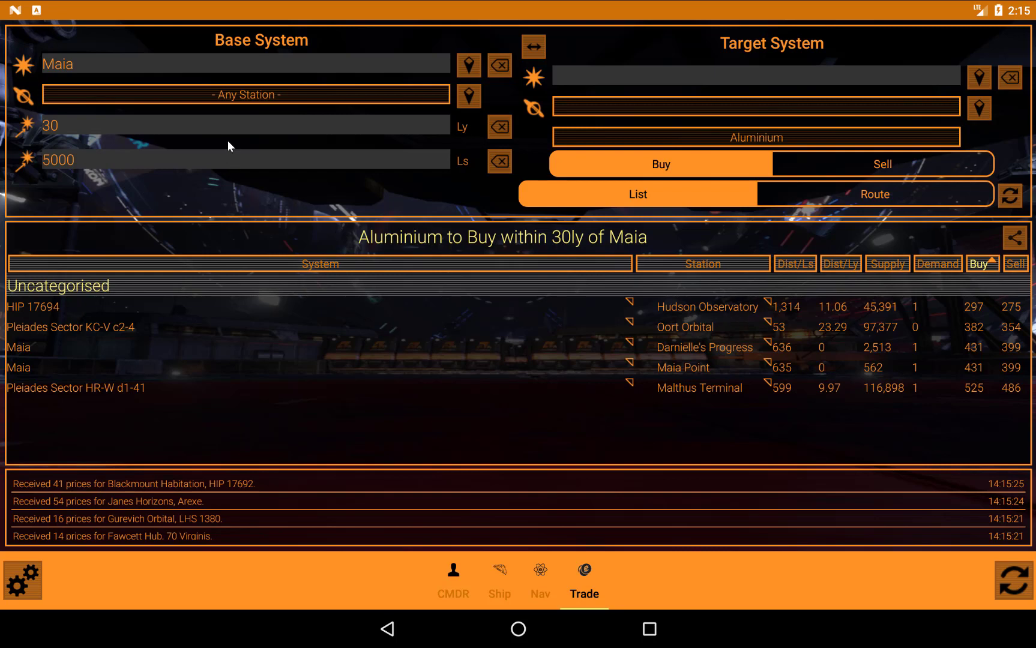
mouse_move(437, 133)
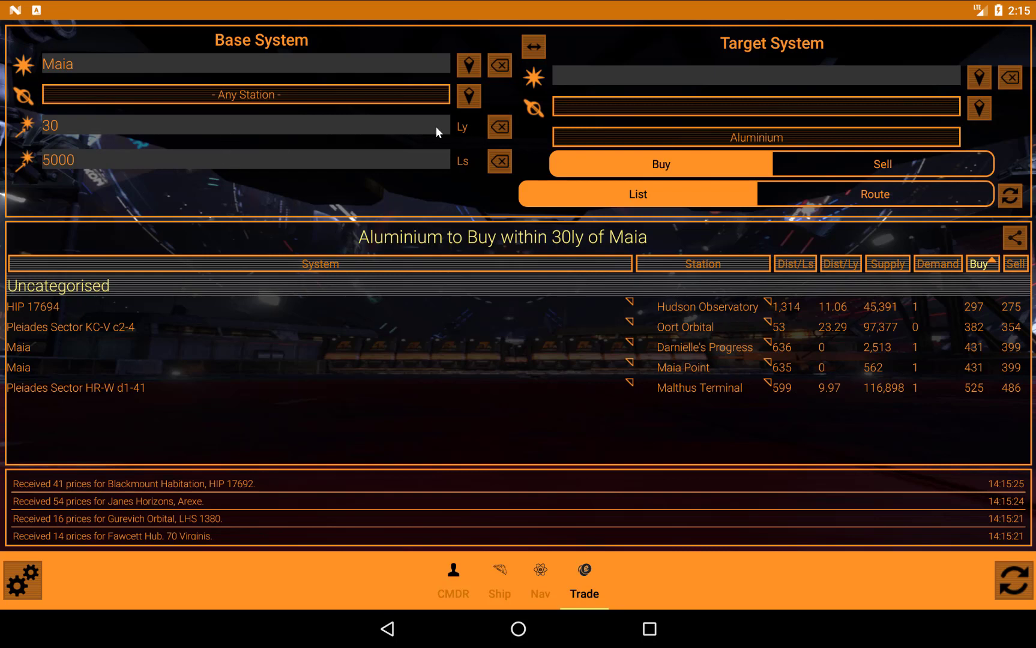
Clear the 30 ly radius and 5000 Ls limit, then refresh Maia's Aluminium stations.
click(500, 127)
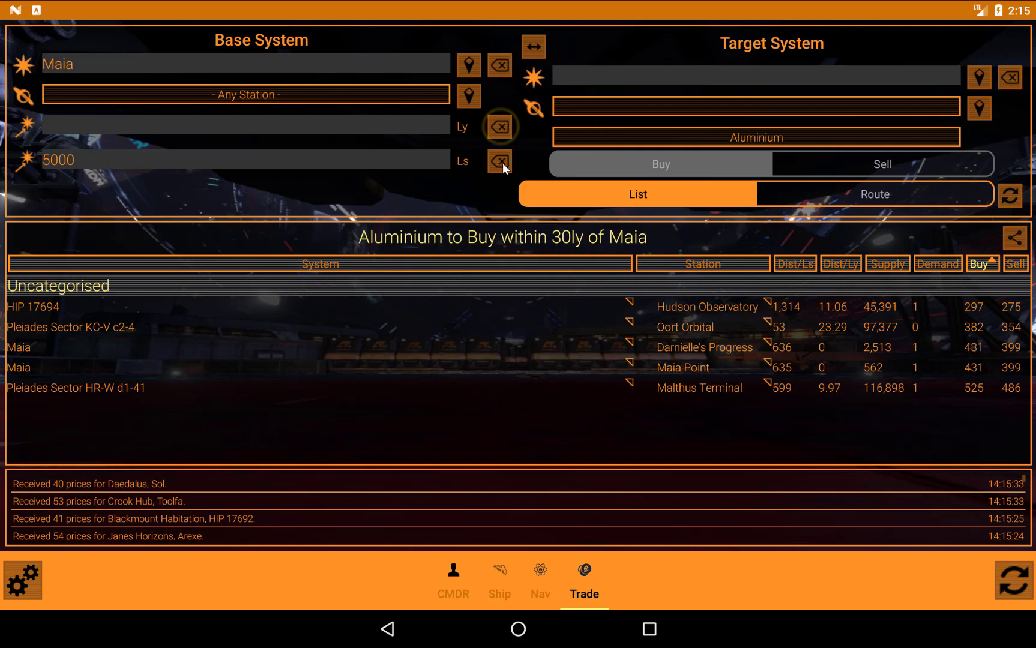
click(499, 161)
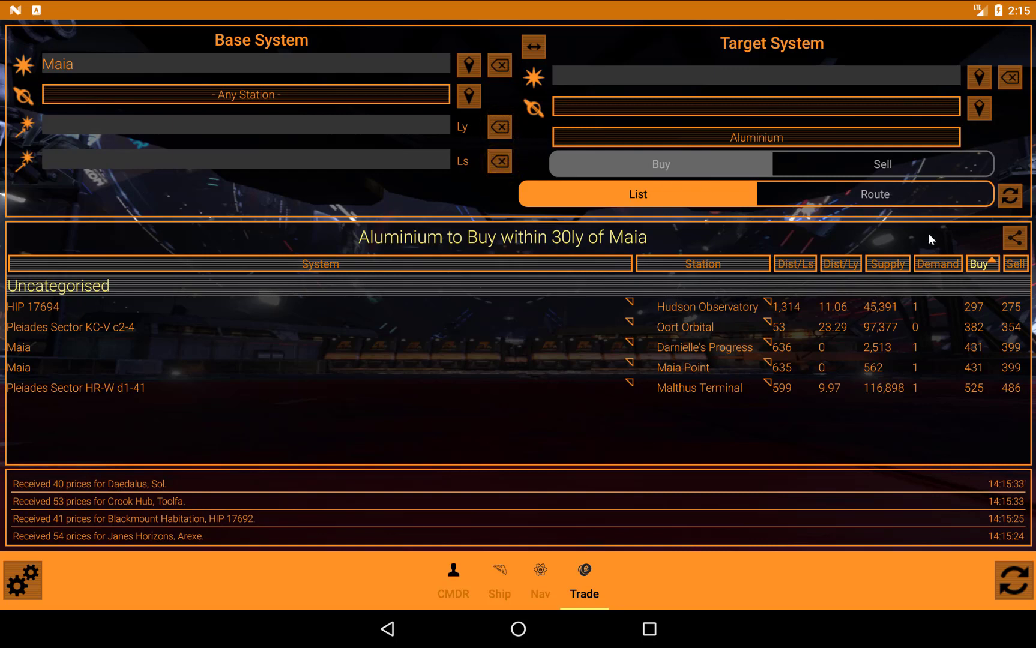
click(1013, 194)
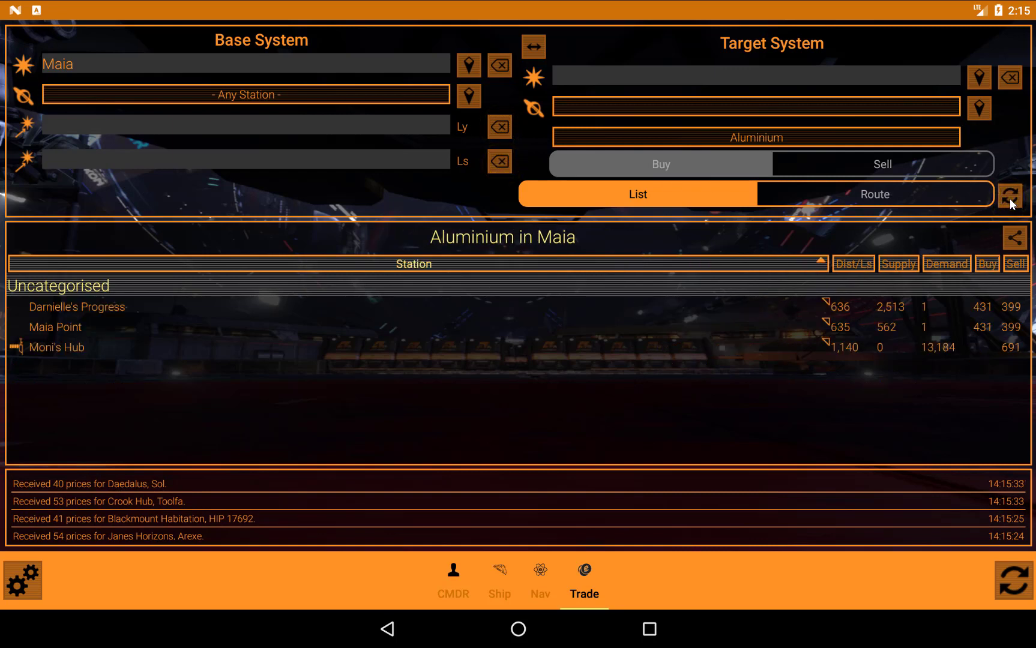
mouse_move(464, 363)
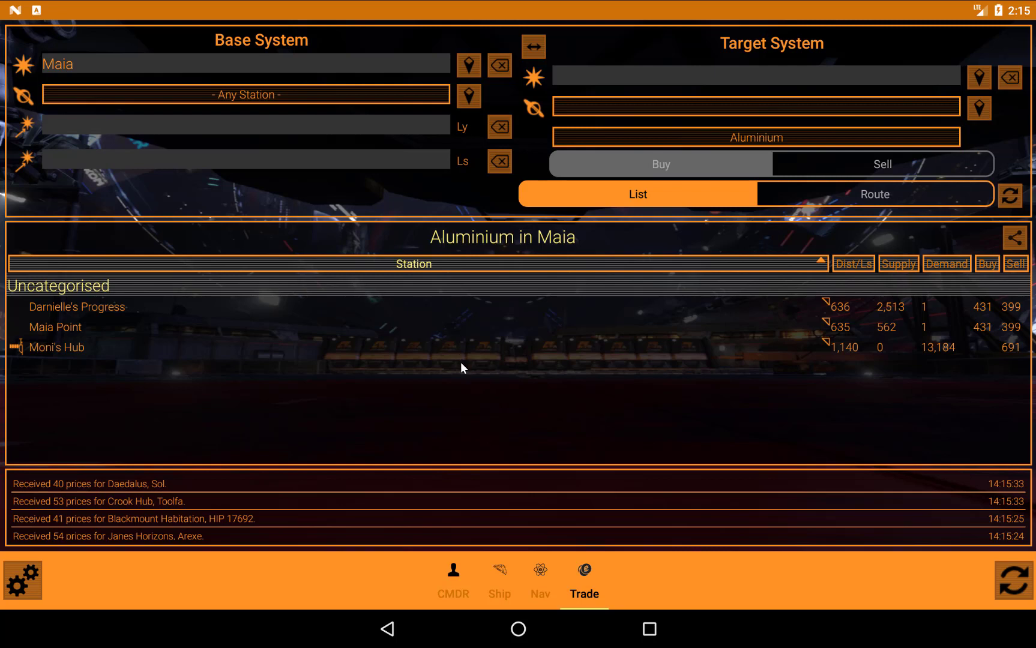
mouse_move(226, 132)
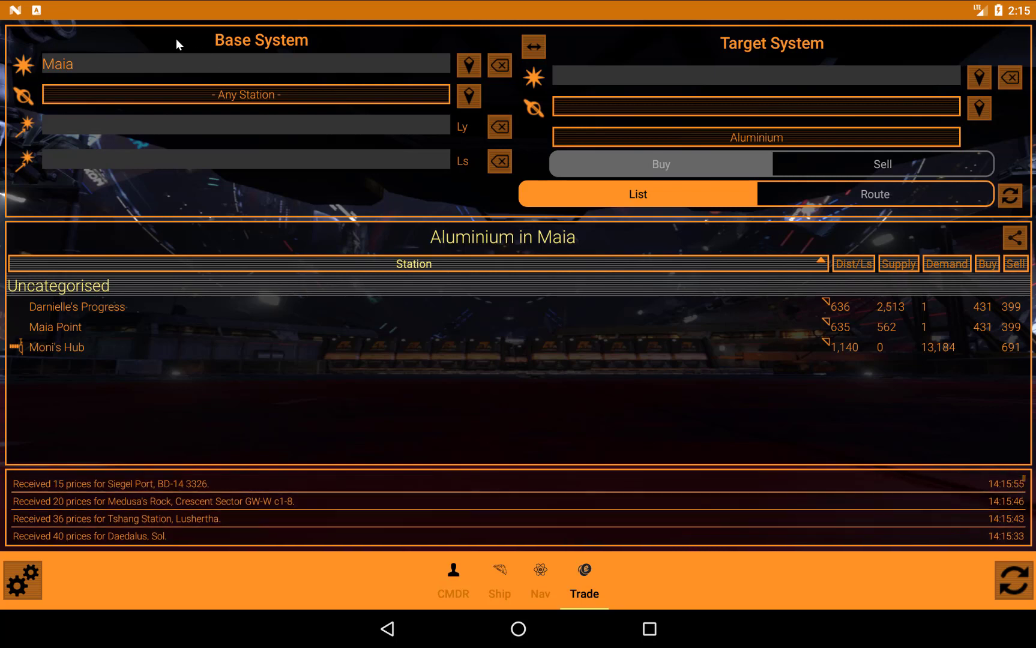
mouse_move(260, 95)
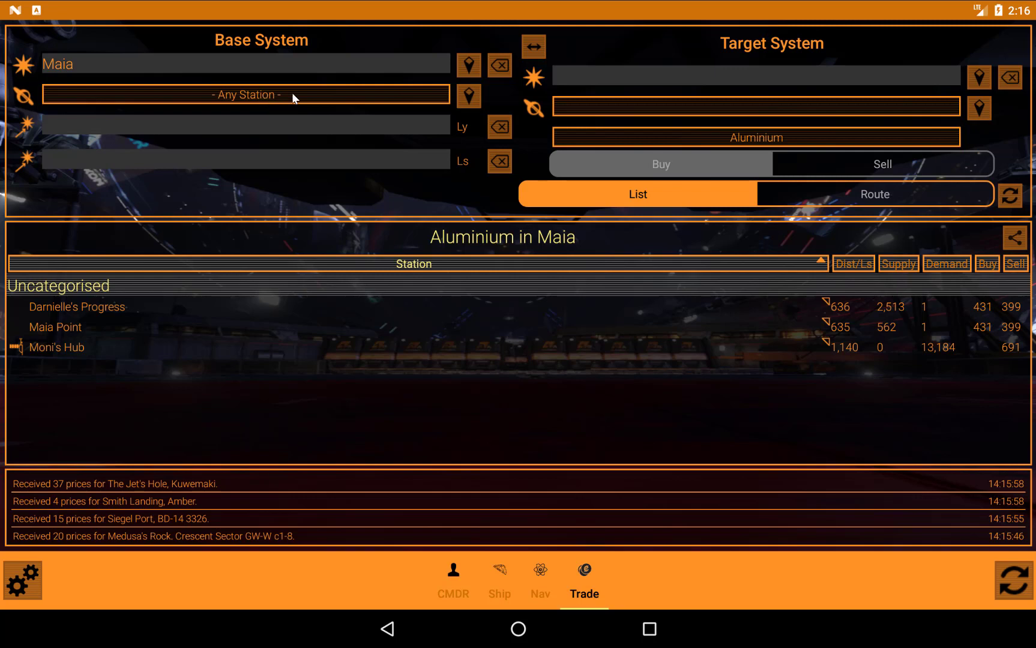
Choose Obsidian Orbital as the Maia base station and enter Sol as target system.
click(469, 94)
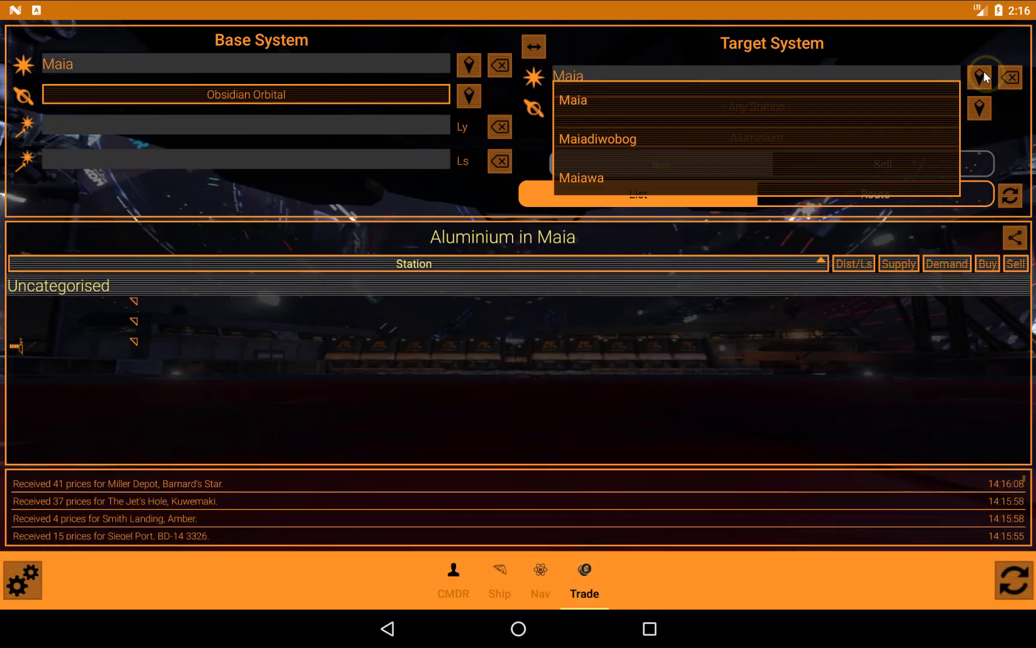
click(573, 100)
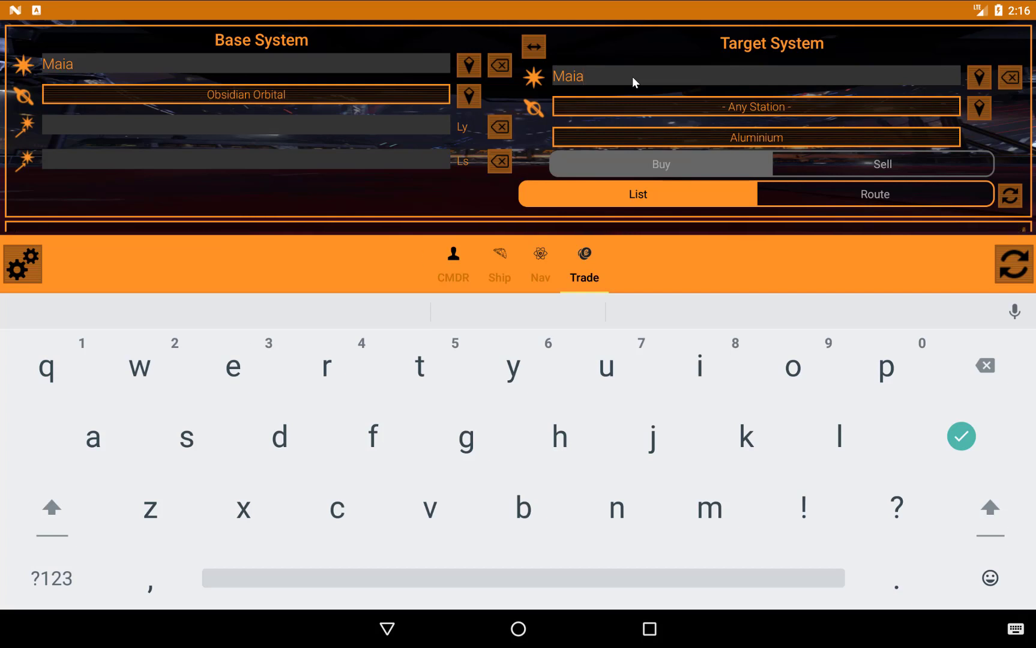
click(1013, 75)
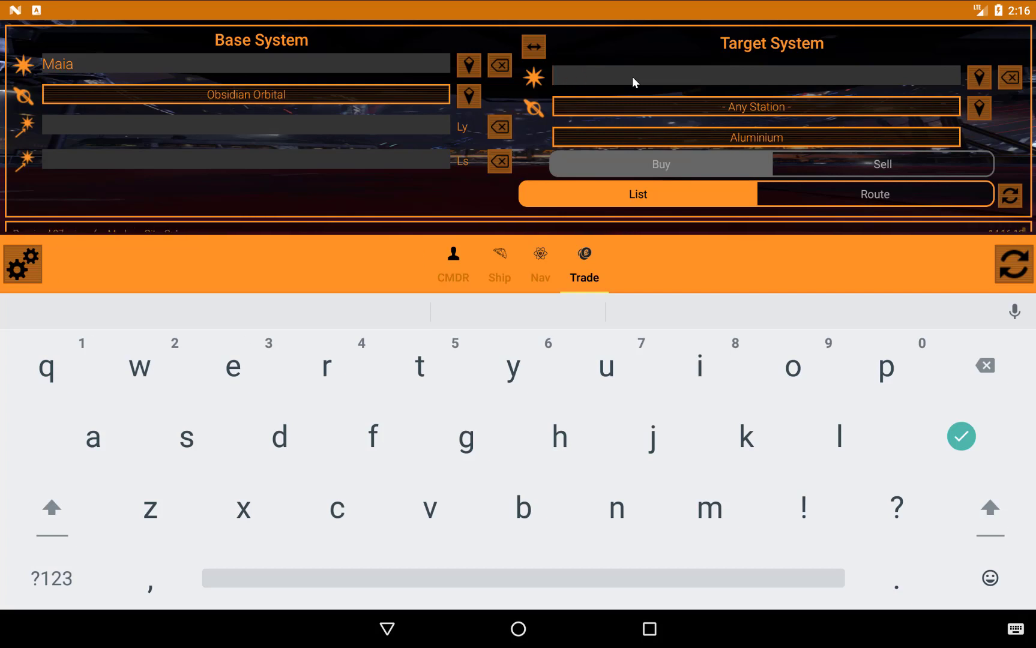
text(sol)
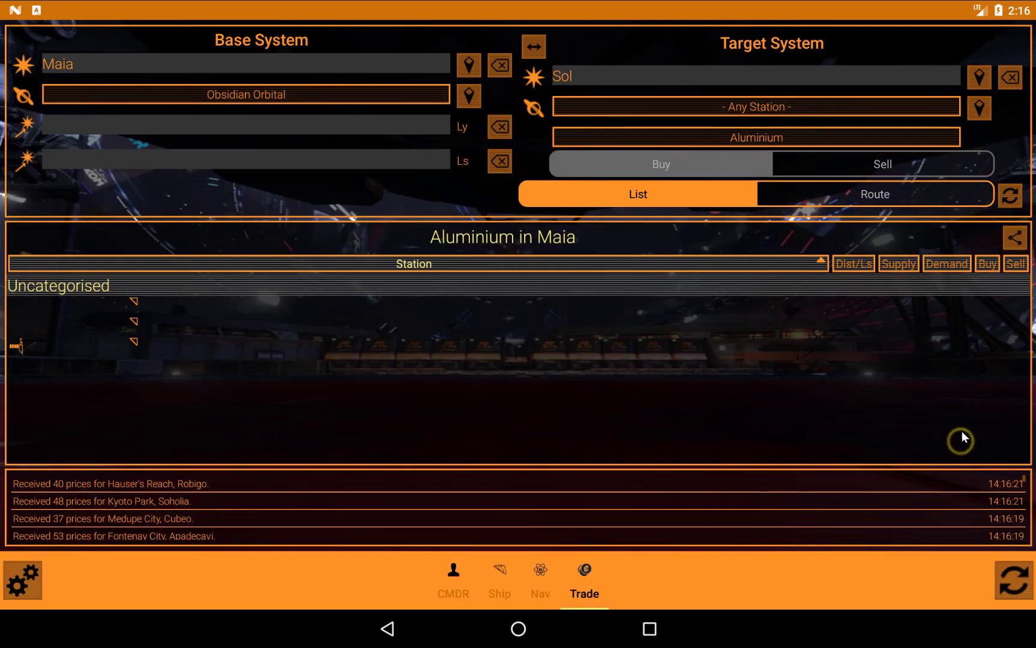
mouse_move(949, 188)
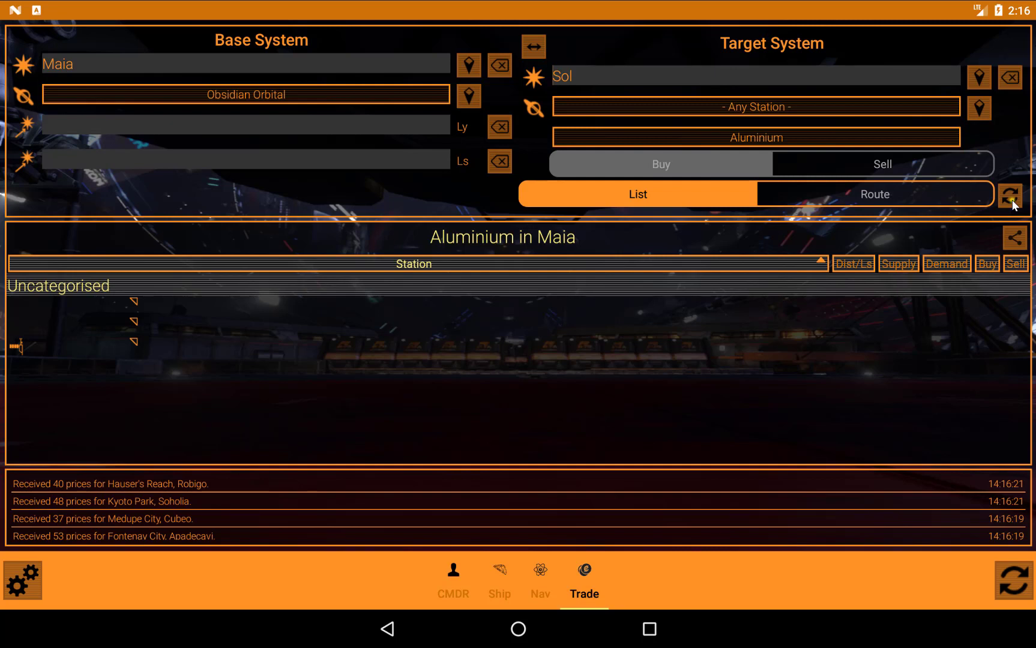
Search Aluminium trades from Obsidian Orbital to Sol, then reset the base station to any.
click(1013, 195)
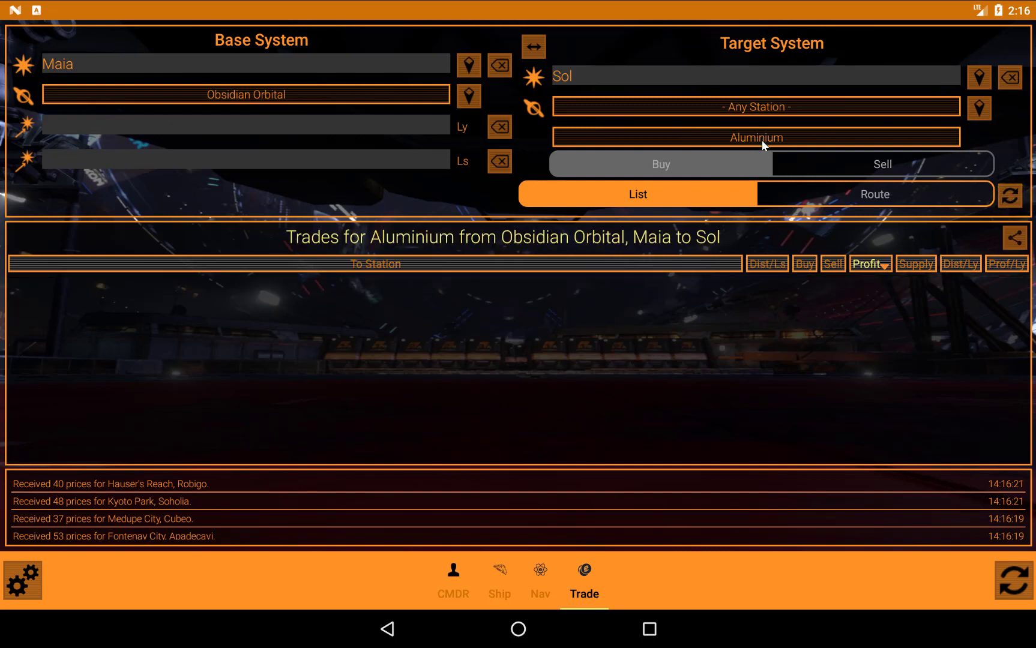
mouse_move(393, 257)
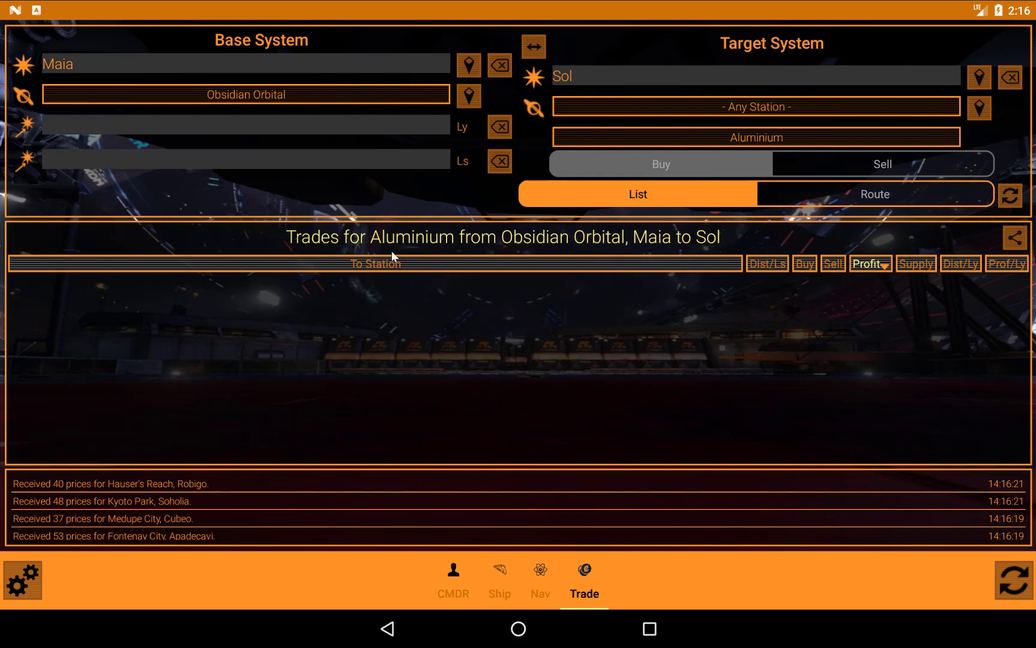
mouse_move(604, 250)
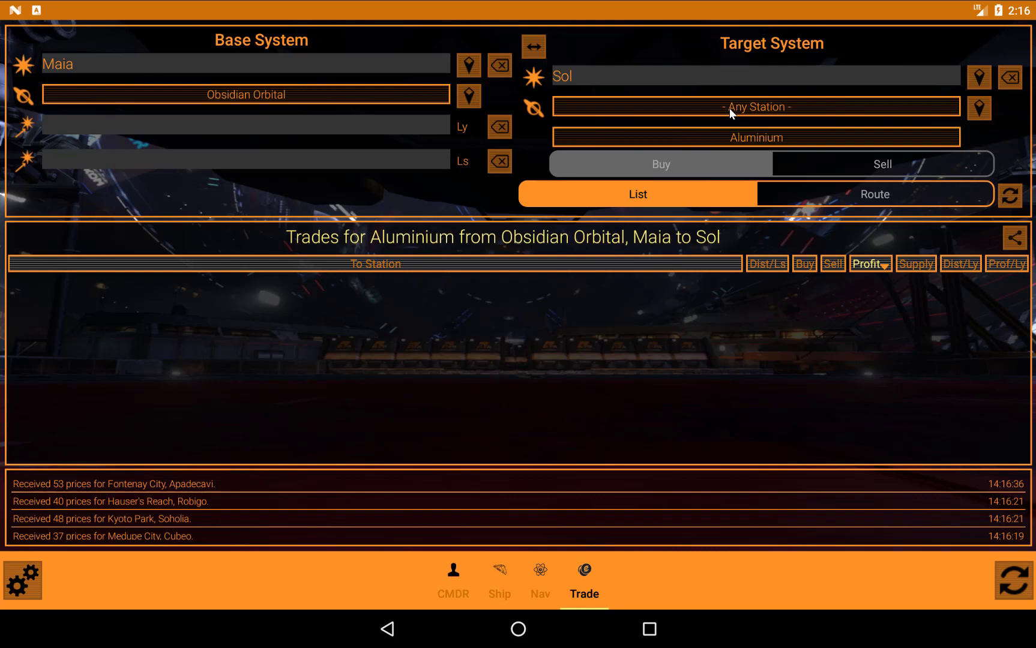
click(757, 107)
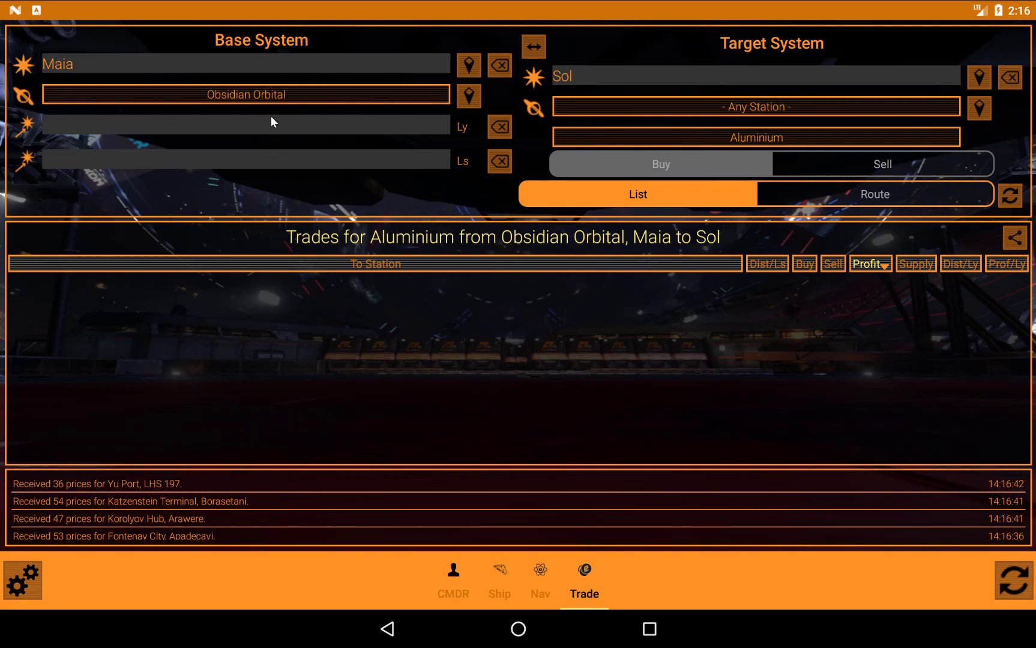
mouse_move(292, 105)
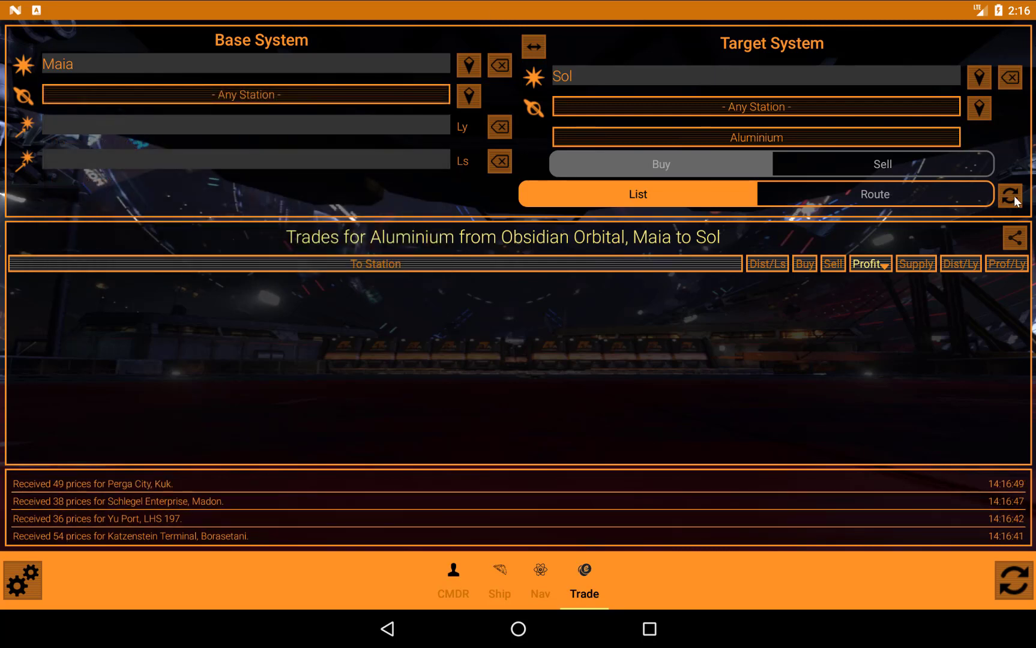
Refresh Aluminium trades from any Maia station to Sol, topped by Ehrlich City at 232 profit.
click(1011, 193)
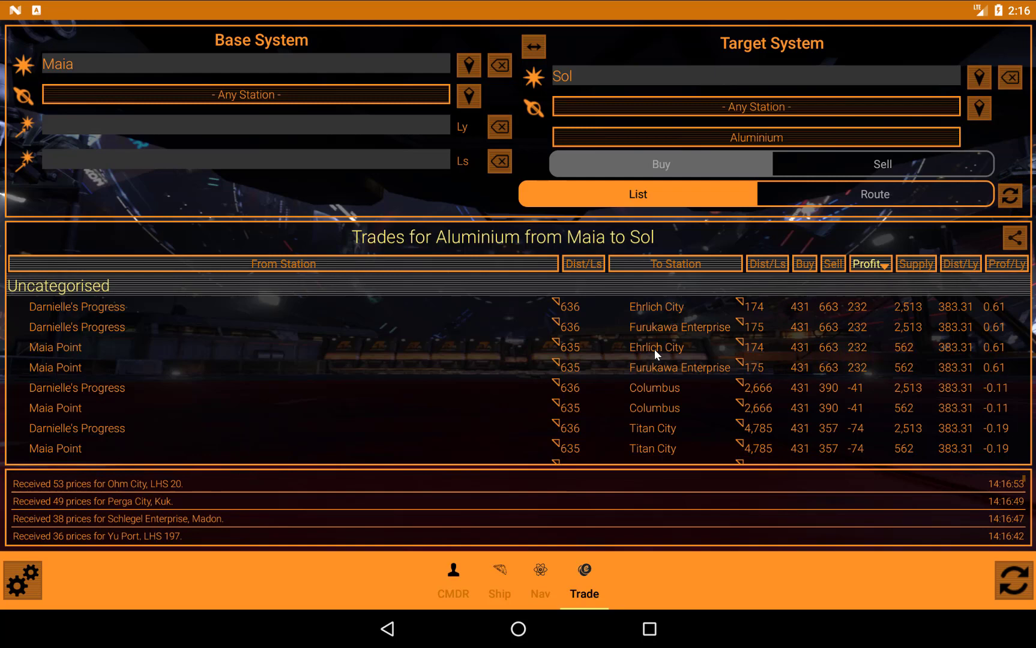
mouse_move(200, 357)
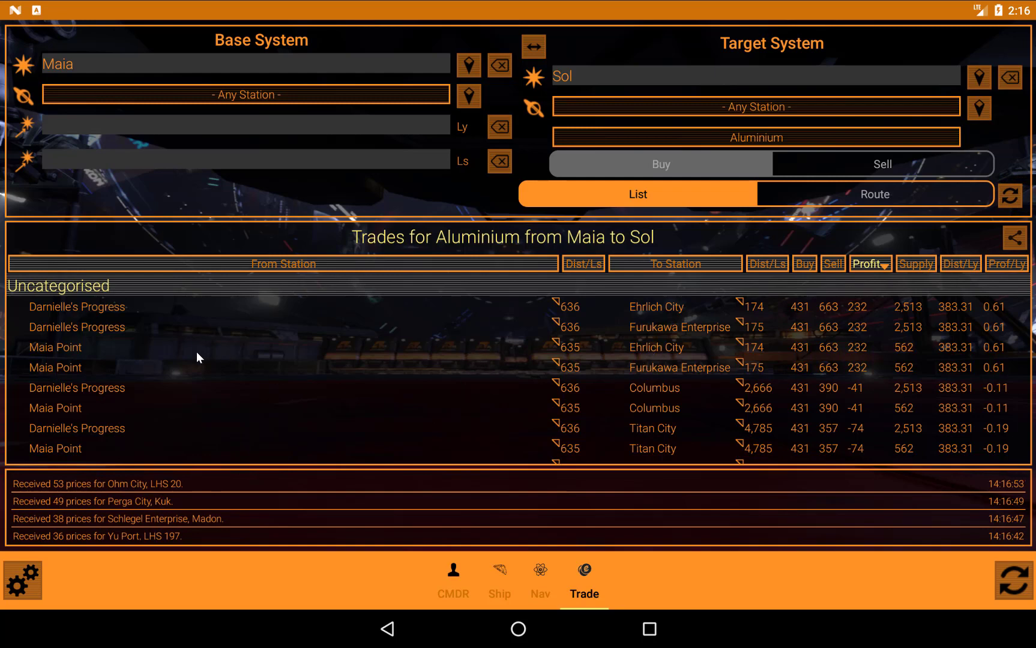
mouse_move(114, 330)
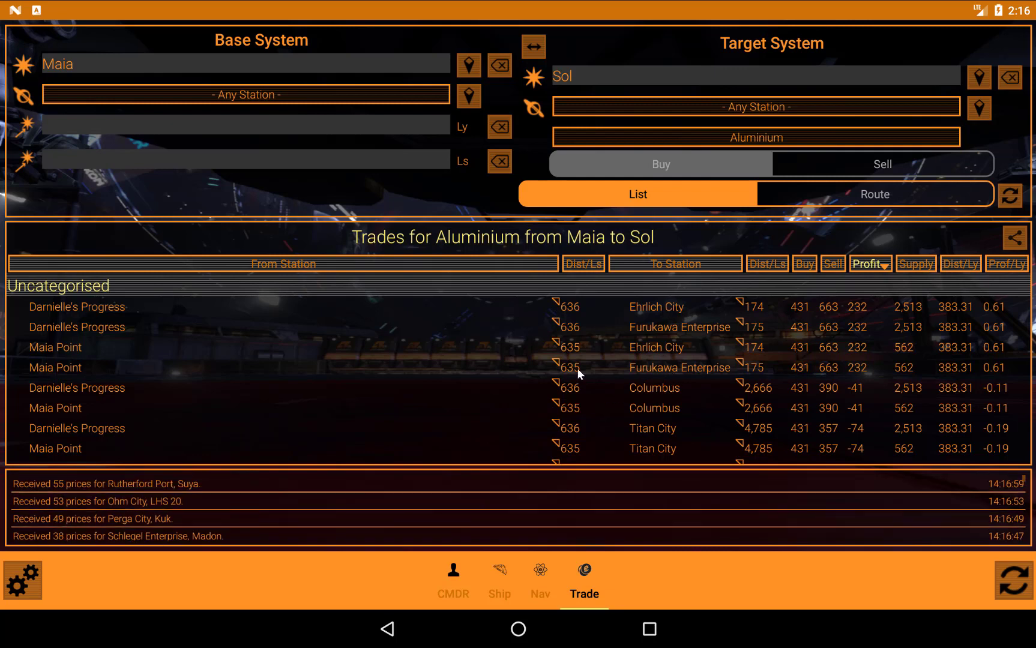
mouse_move(767, 415)
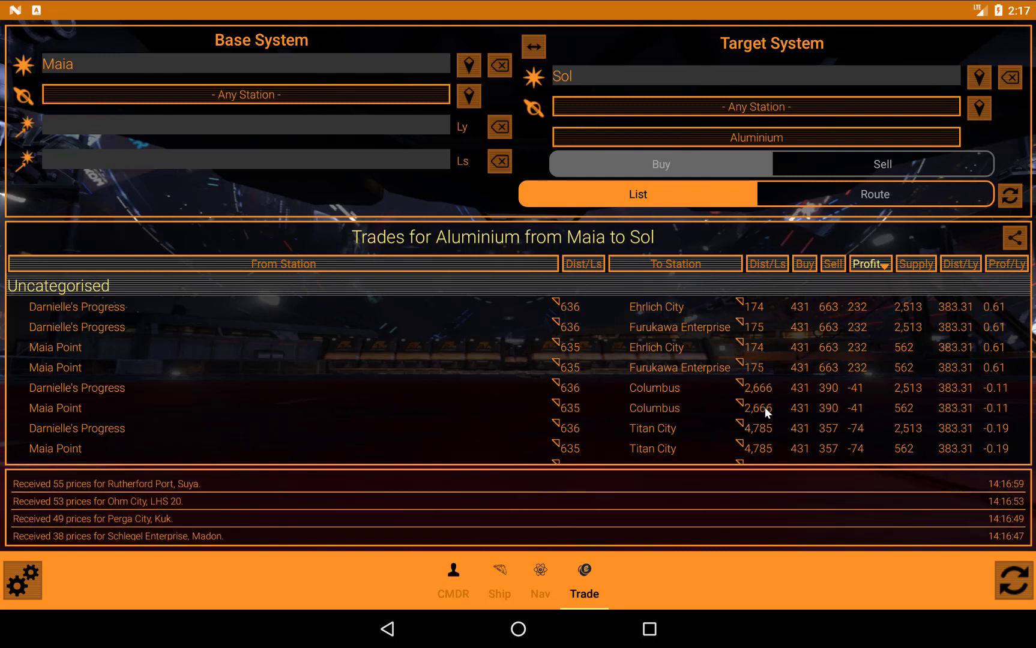
mouse_move(835, 333)
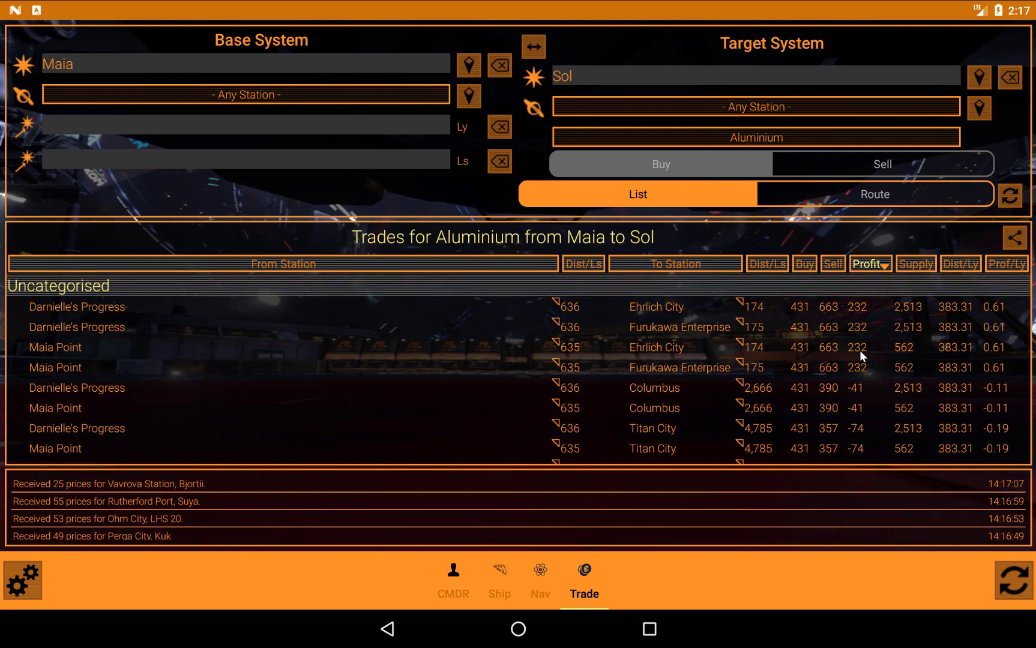
mouse_move(856, 328)
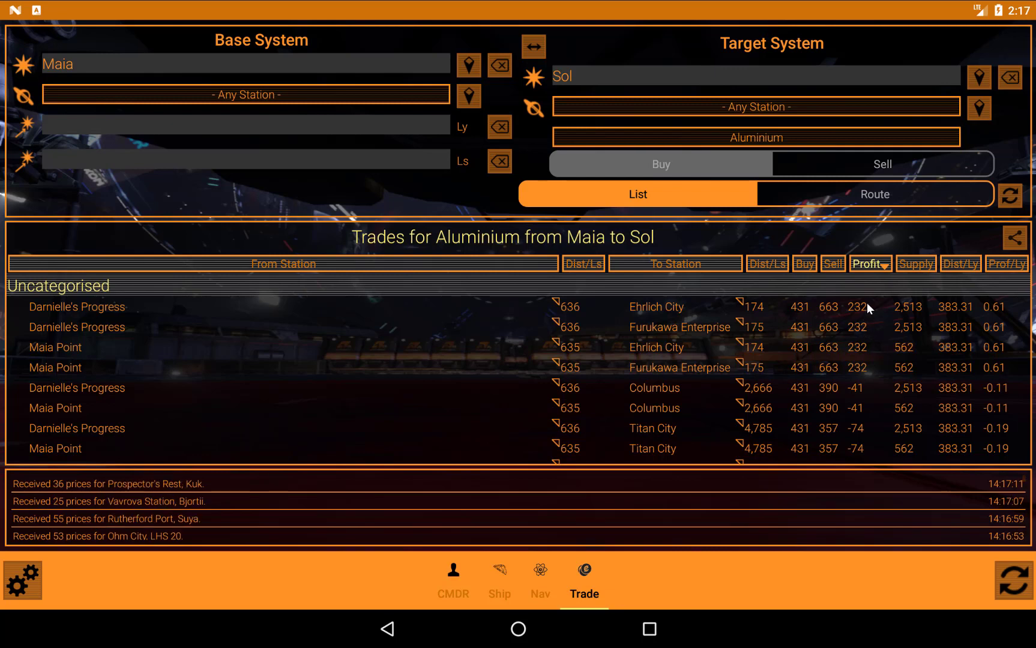
mouse_move(876, 370)
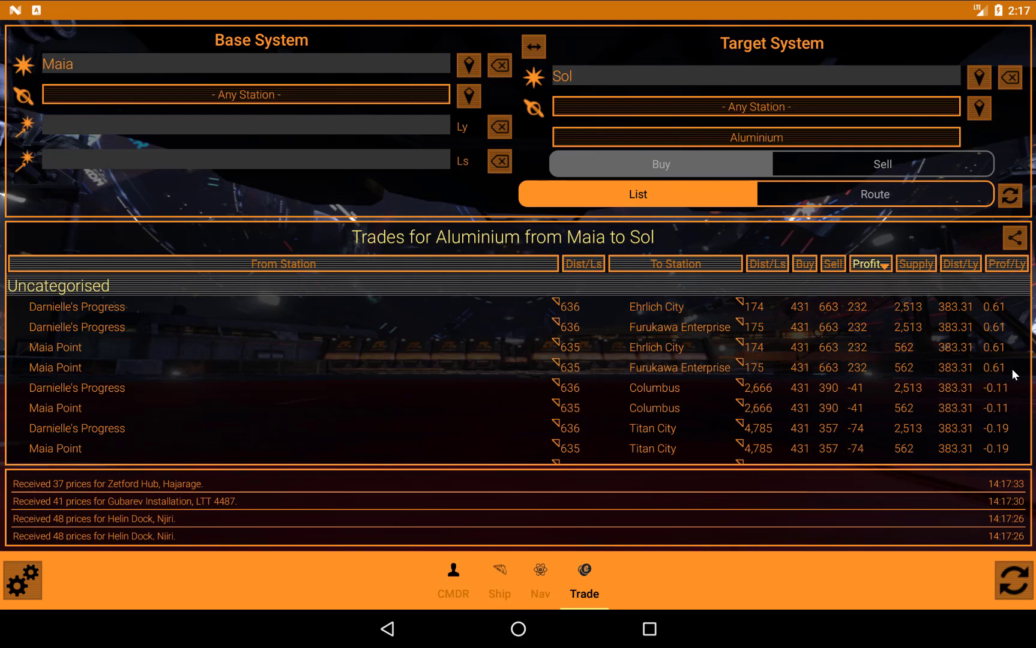
mouse_move(746, 109)
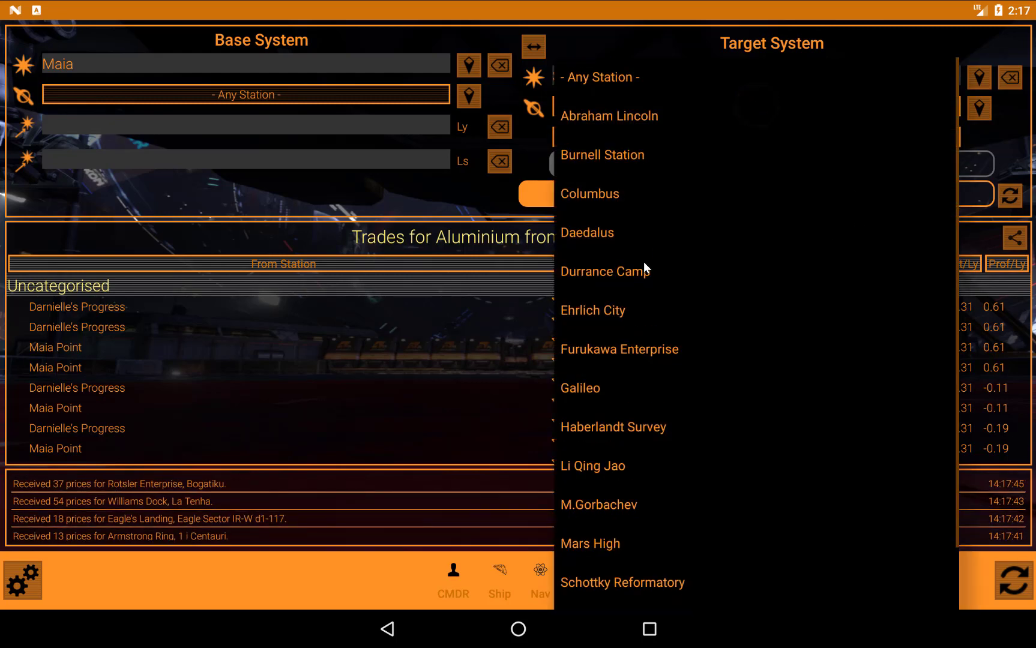
mouse_move(574, 284)
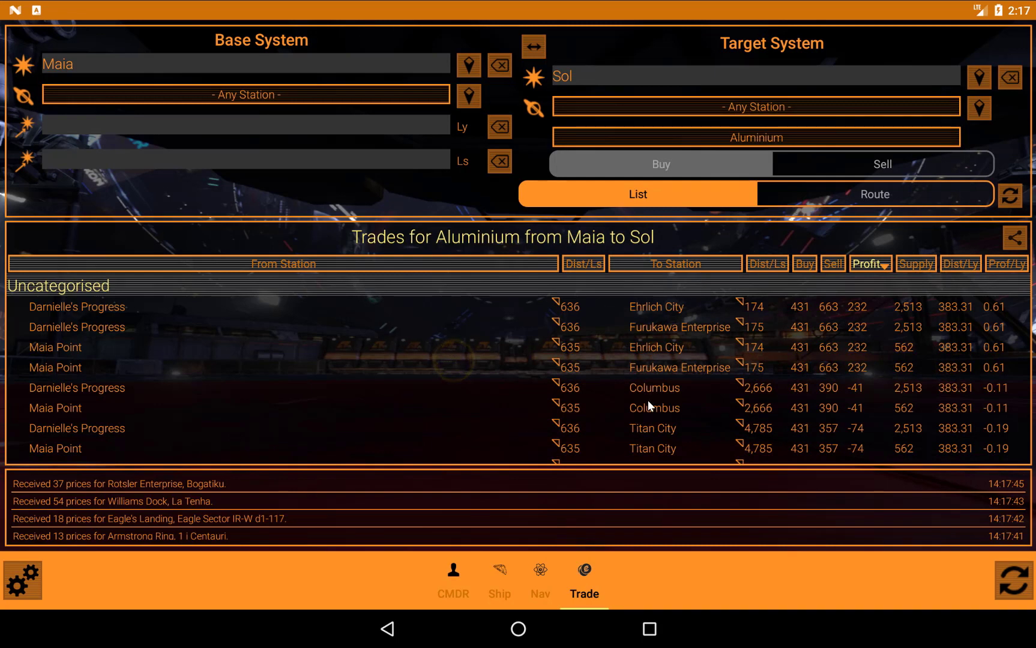
mouse_move(792, 114)
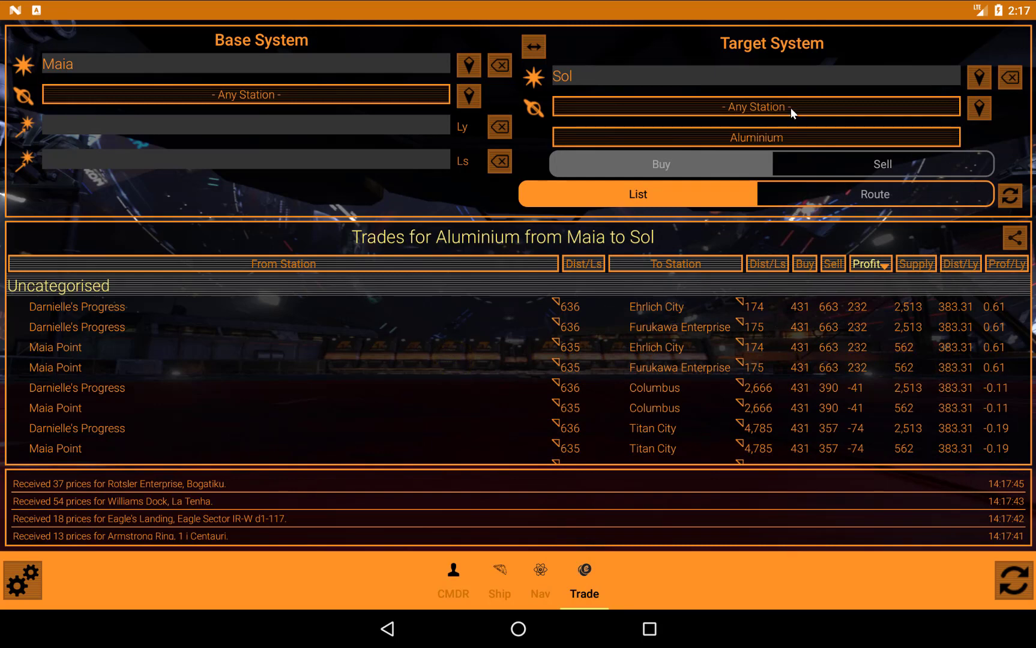
Set Columbus as the Sol target station for Aluminium trades from Maia.
click(756, 106)
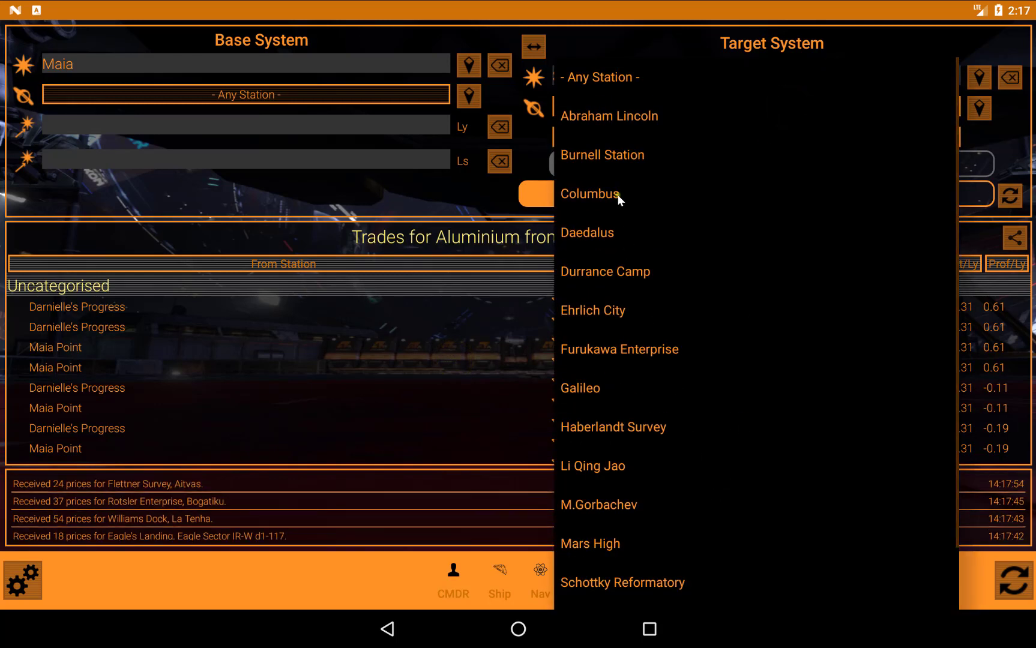
click(588, 193)
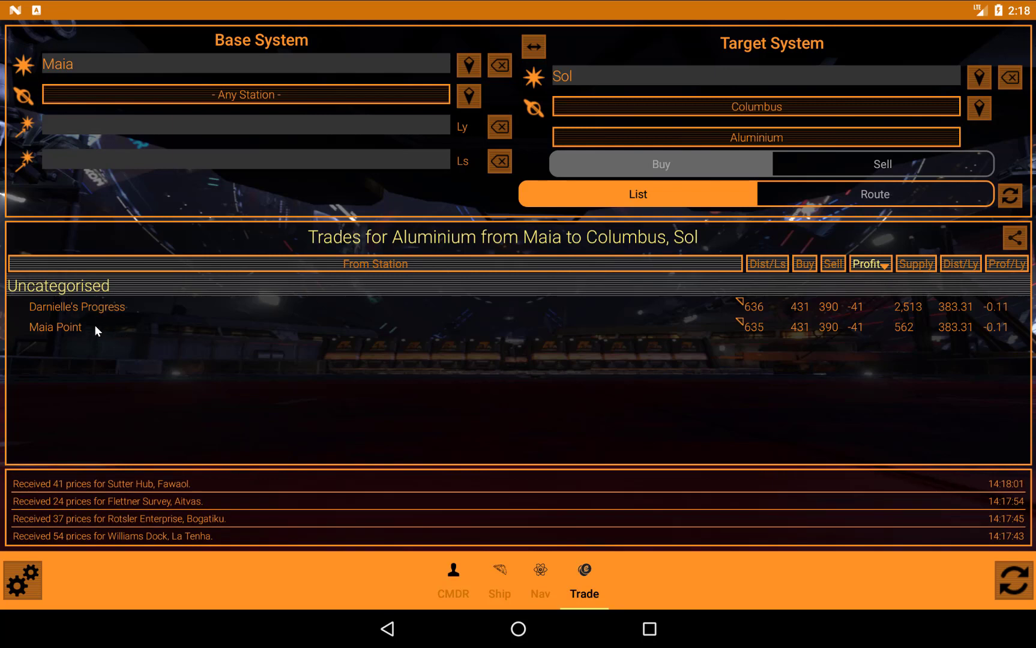
mouse_move(621, 364)
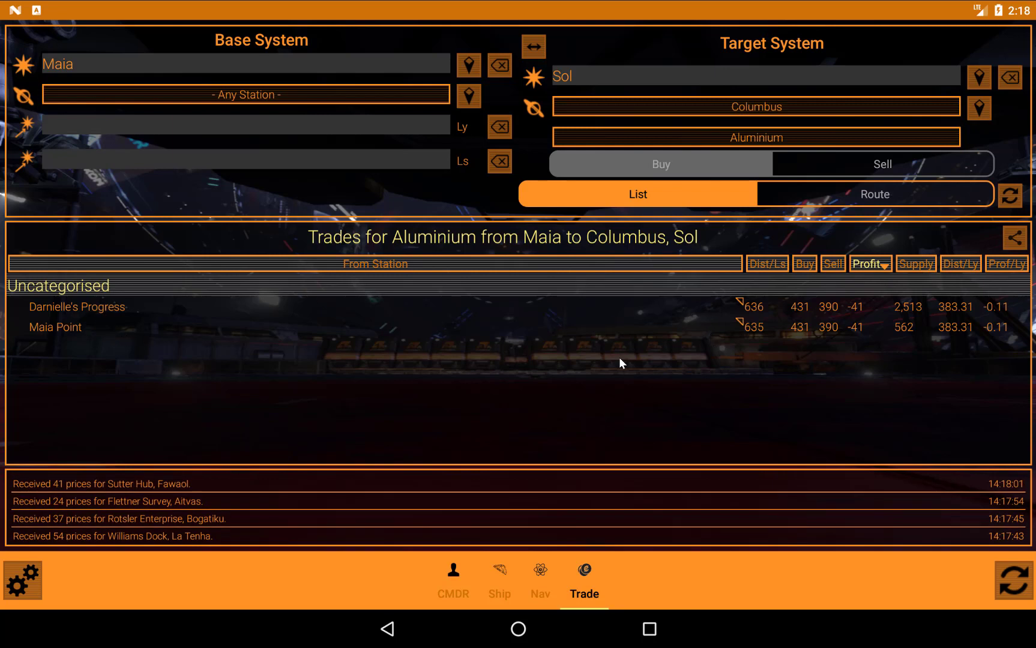
mouse_move(312, 131)
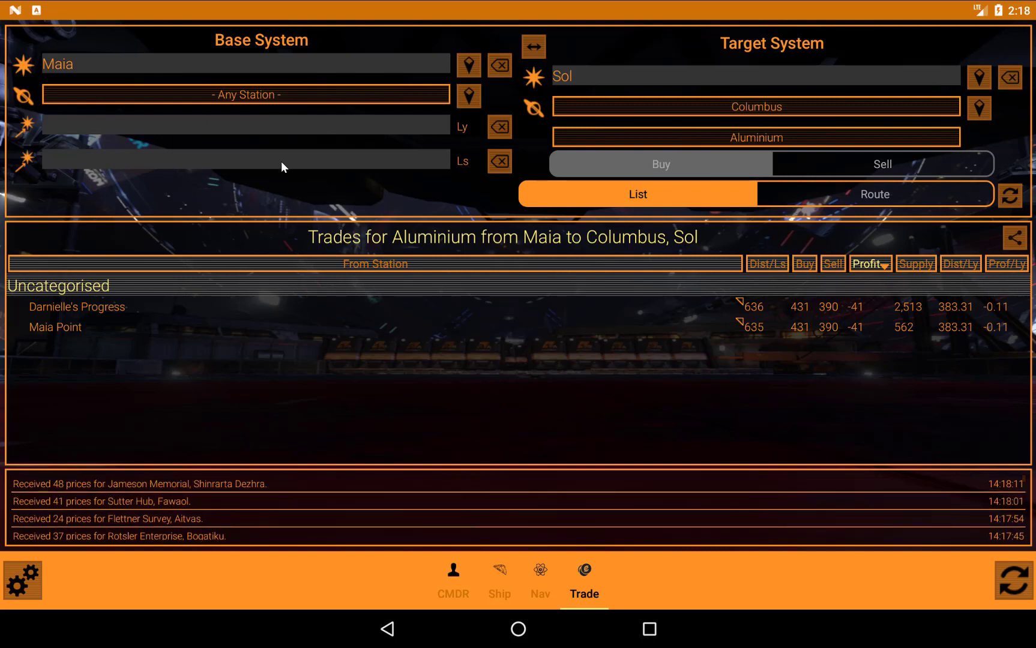
mouse_move(781, 309)
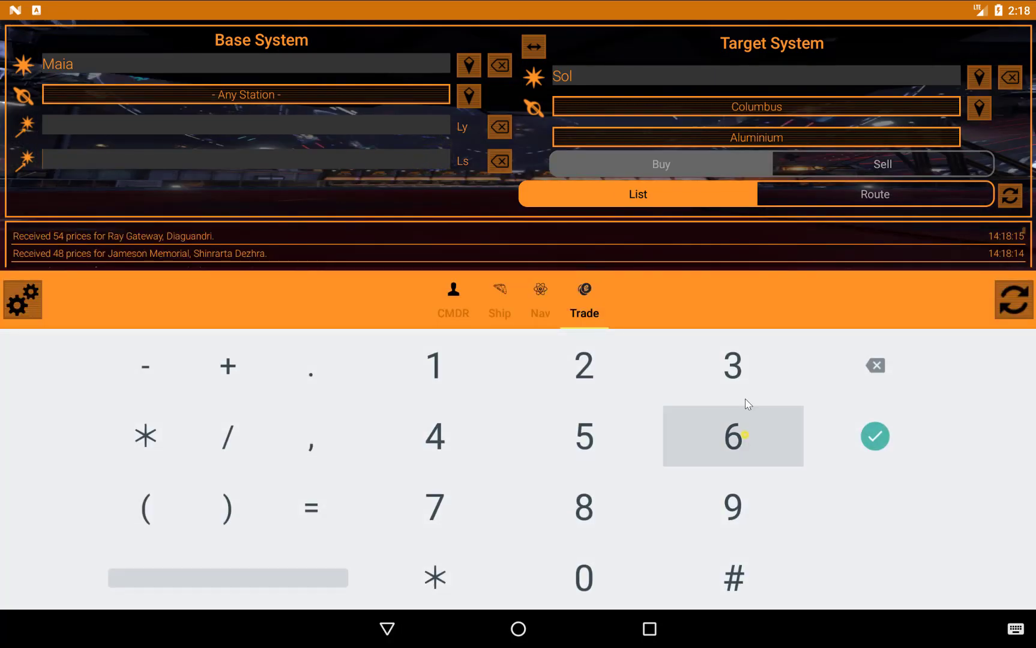
Try a 635 Ls arrival limit, then reset the commodity to '- Any Commodity -'.
click(875, 436)
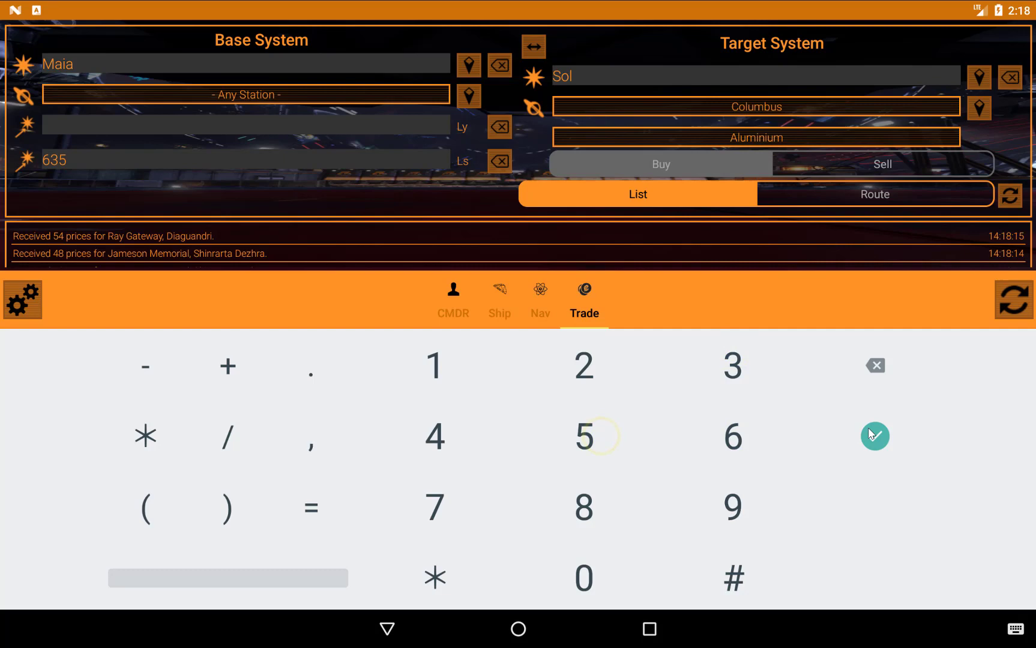
click(1013, 195)
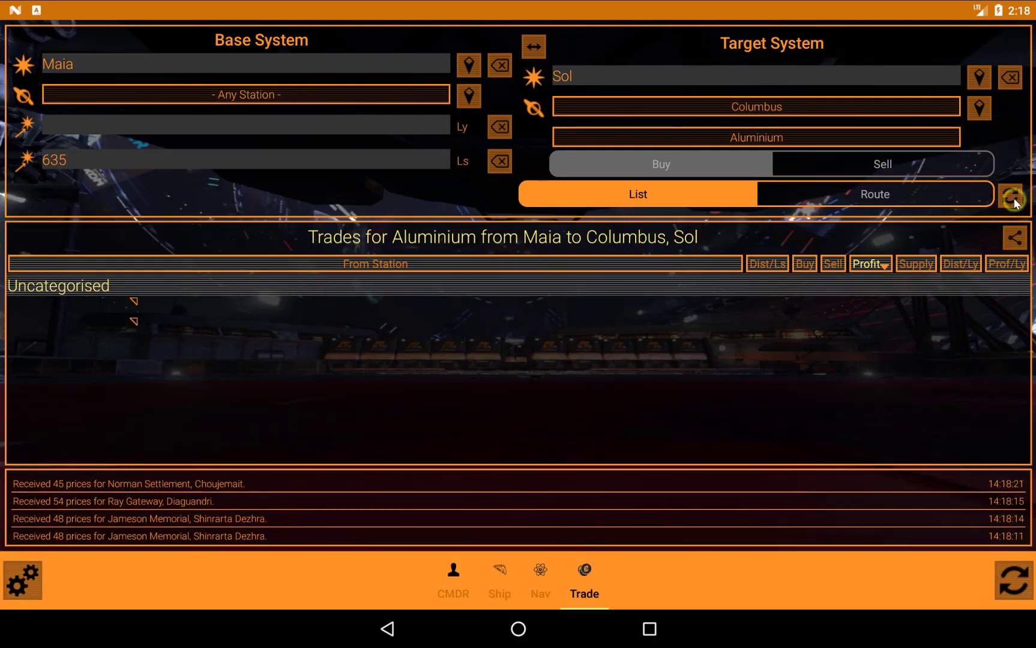
click(1013, 195)
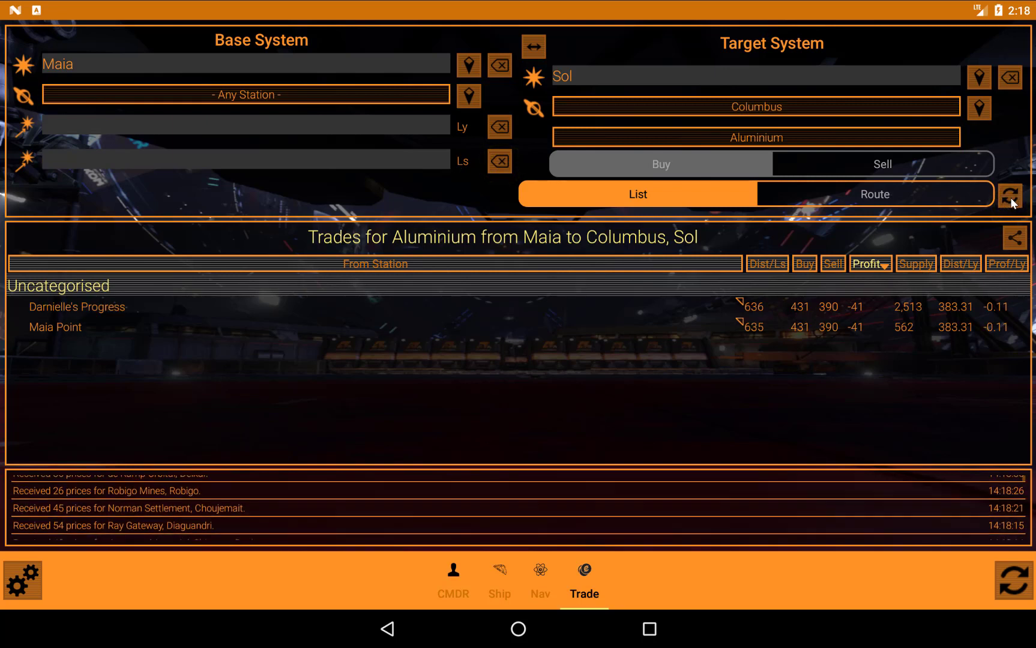
click(757, 137)
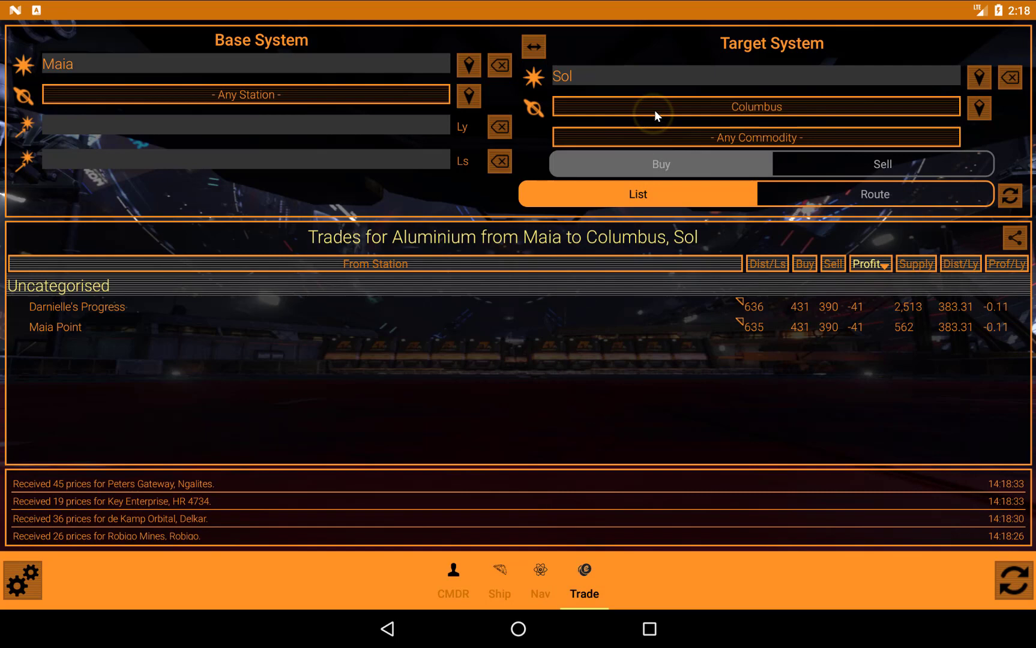
Search all commodities from Maia to Columbus and sort by Prof/Ly, highest first.
click(1012, 193)
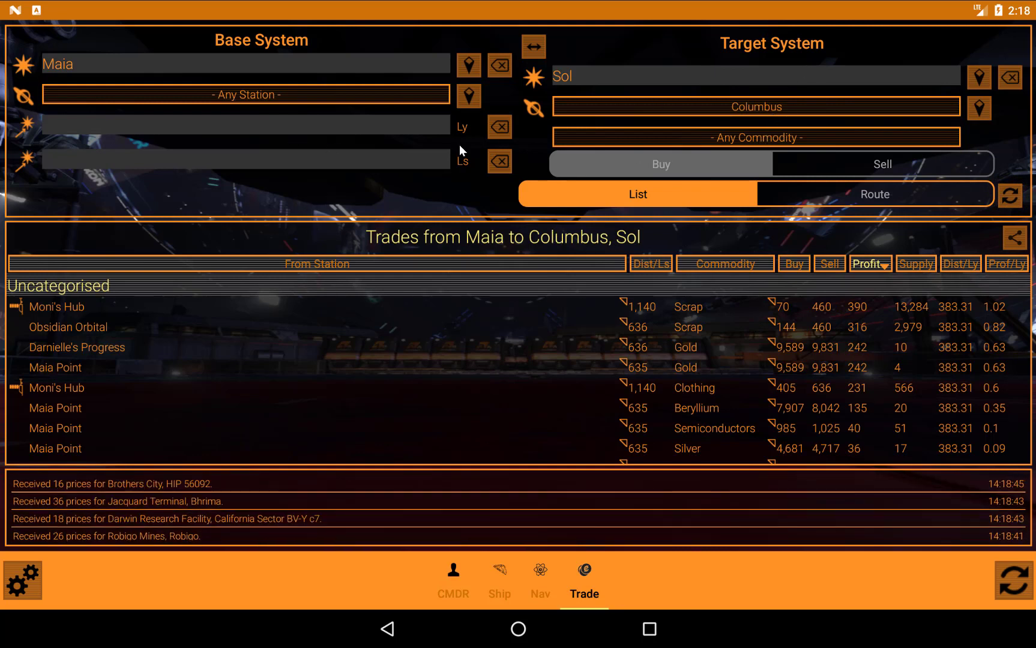
mouse_move(872, 323)
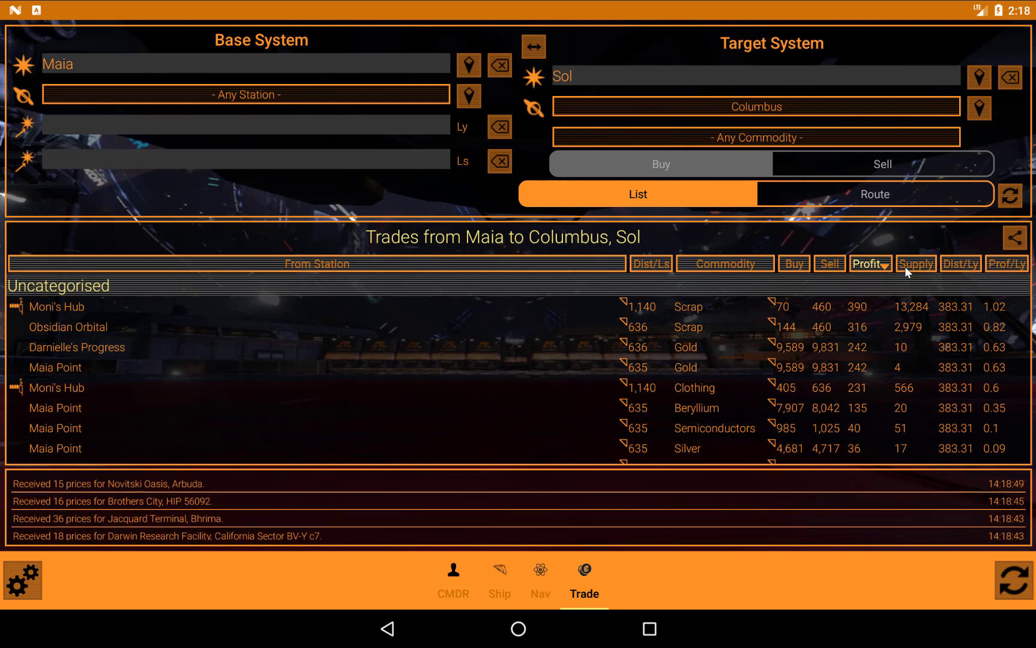
mouse_move(997, 273)
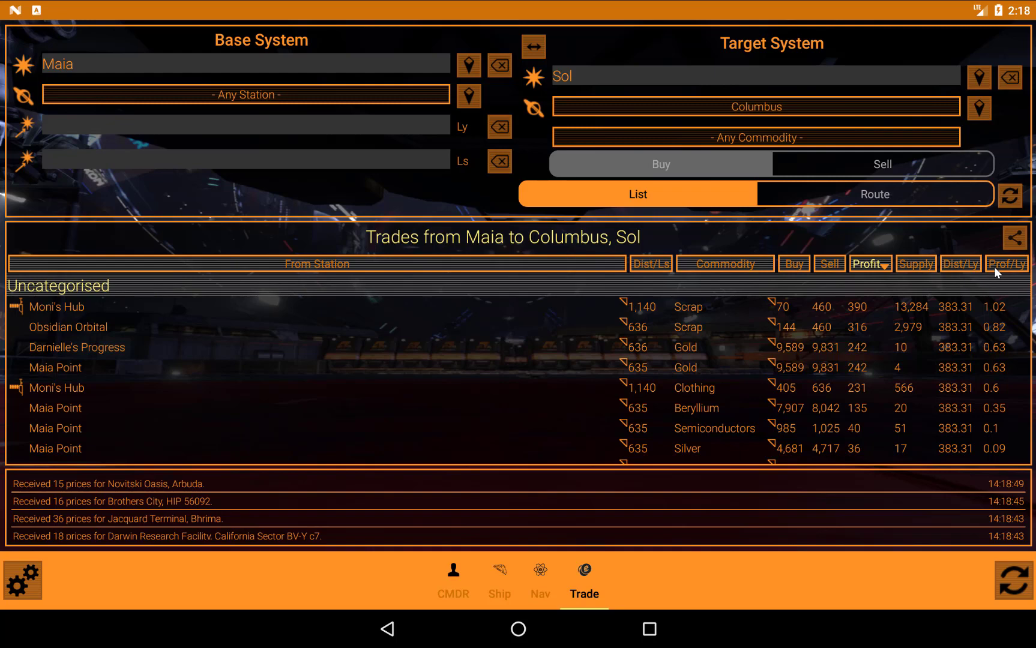
click(1006, 263)
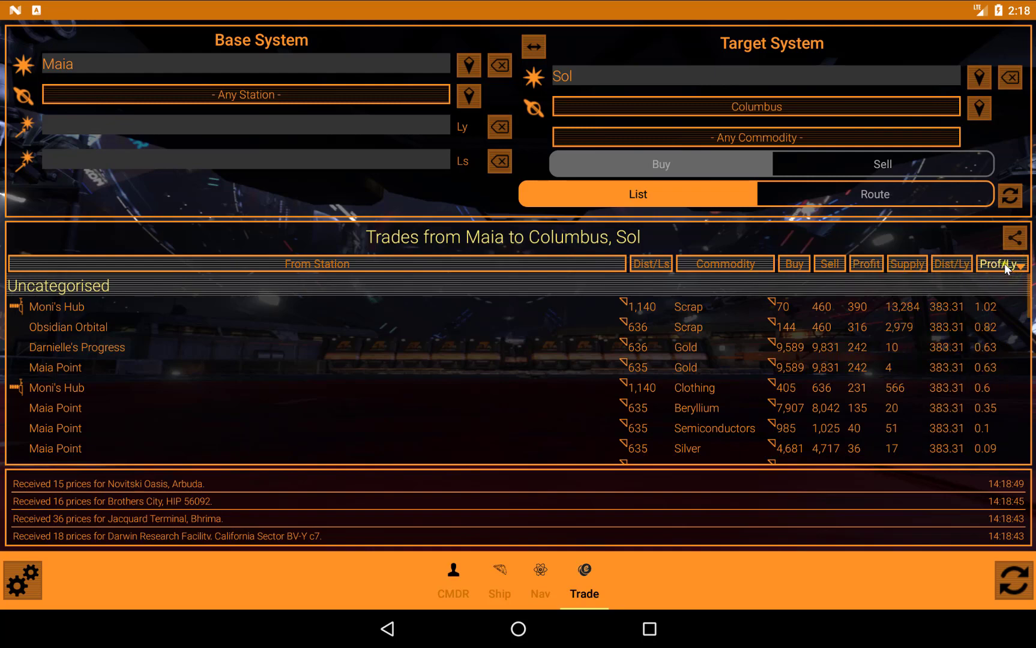
click(1002, 264)
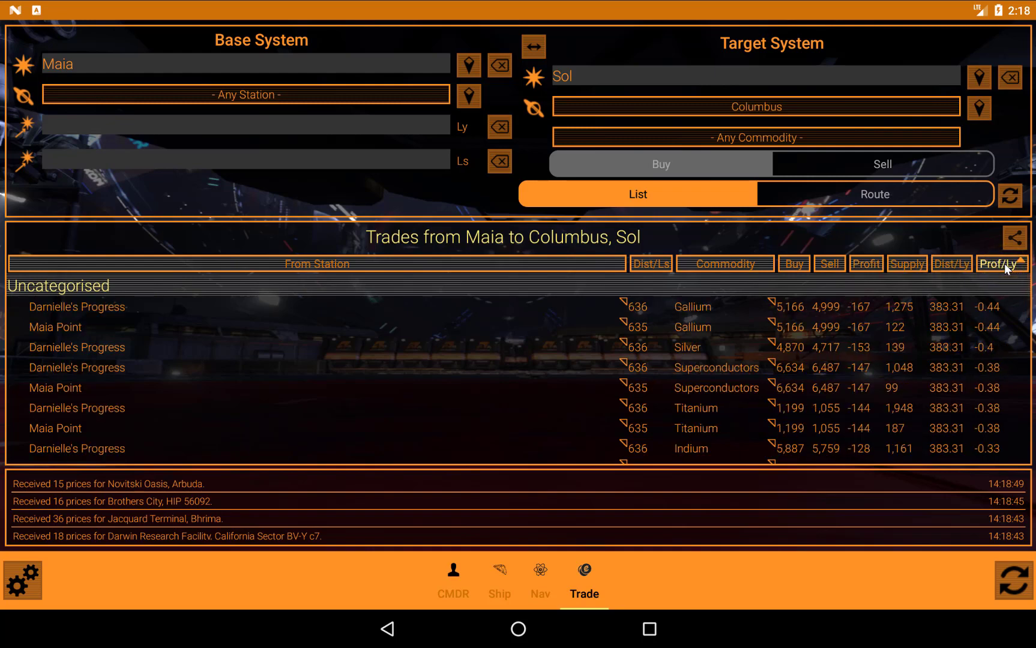
click(1001, 264)
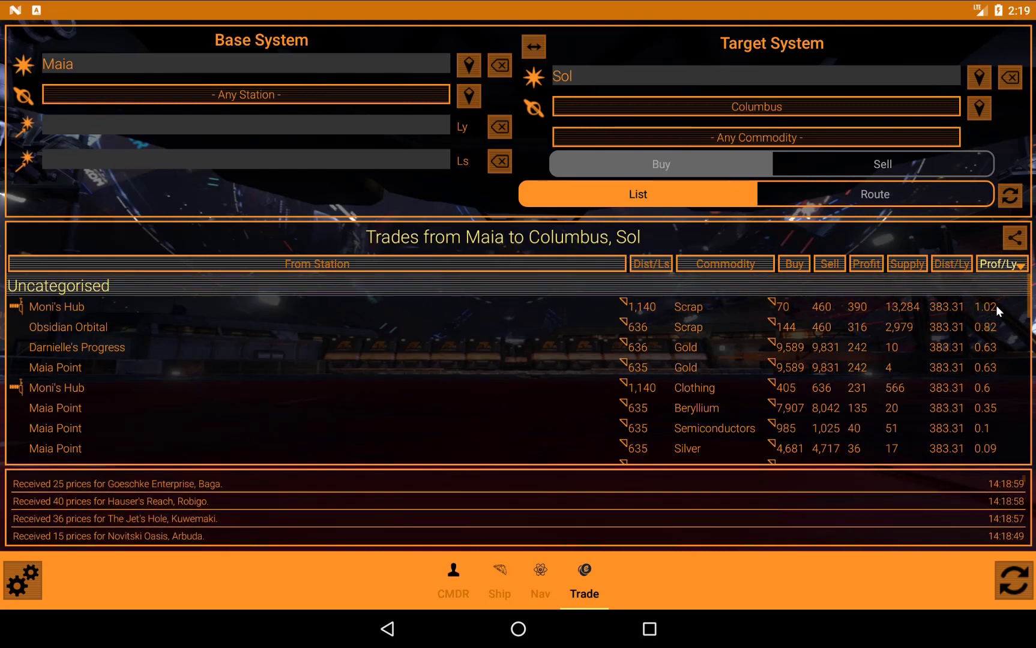
mouse_move(985, 313)
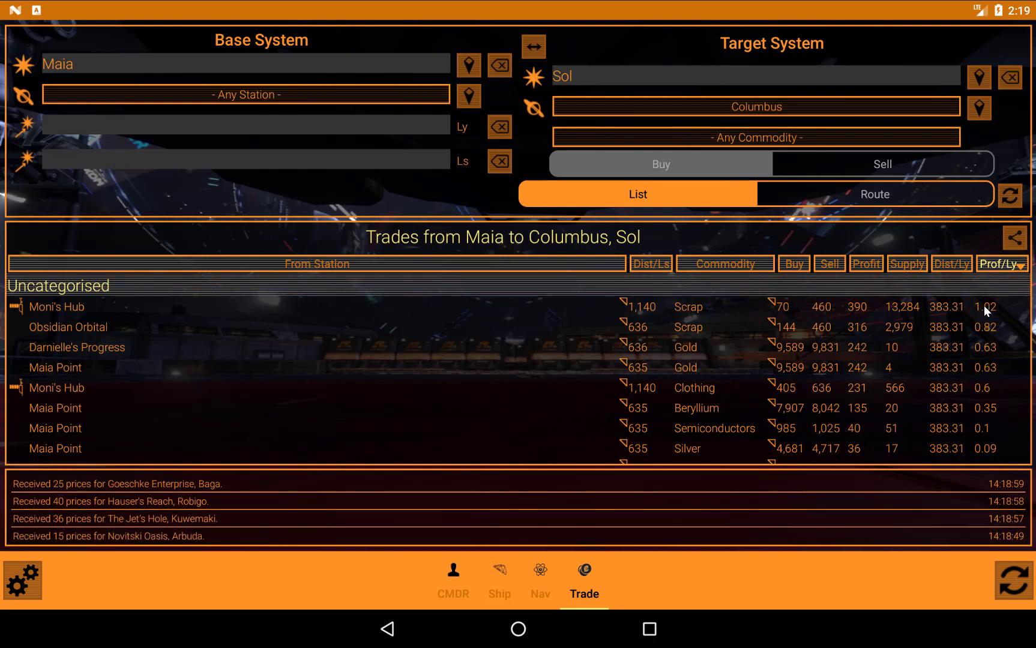
mouse_move(999, 314)
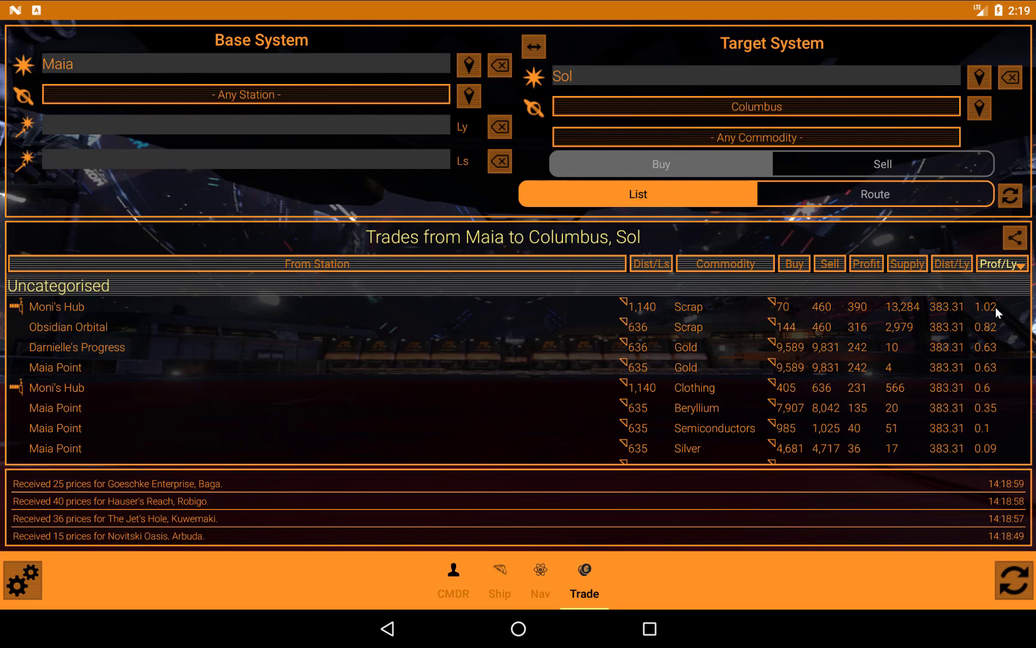
mouse_move(996, 317)
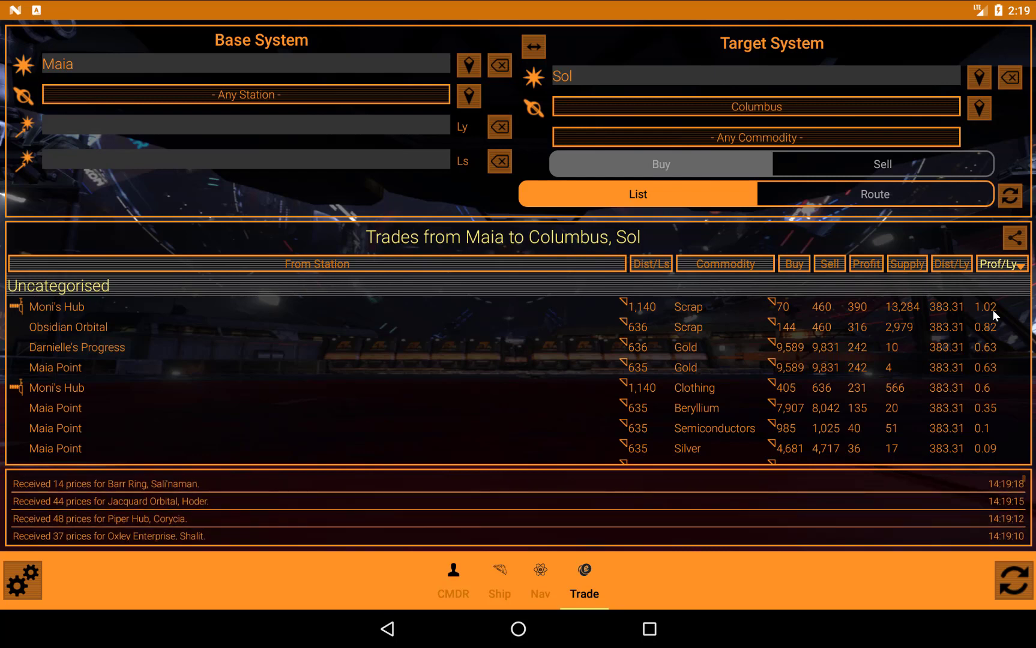
Set the commodity filter back to Aluminium.
click(755, 137)
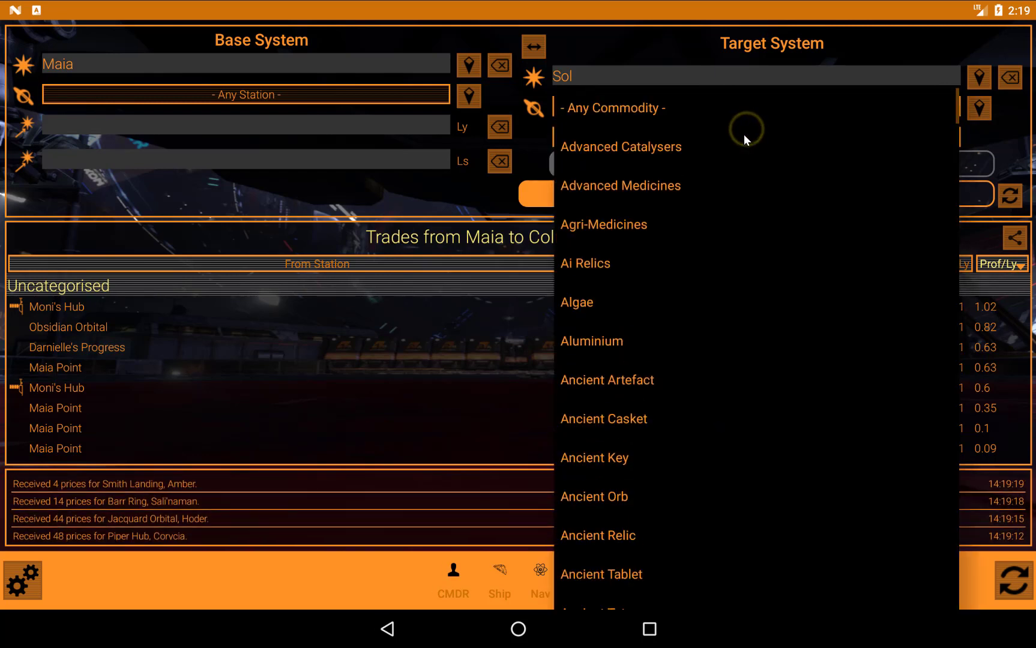
mouse_move(615, 344)
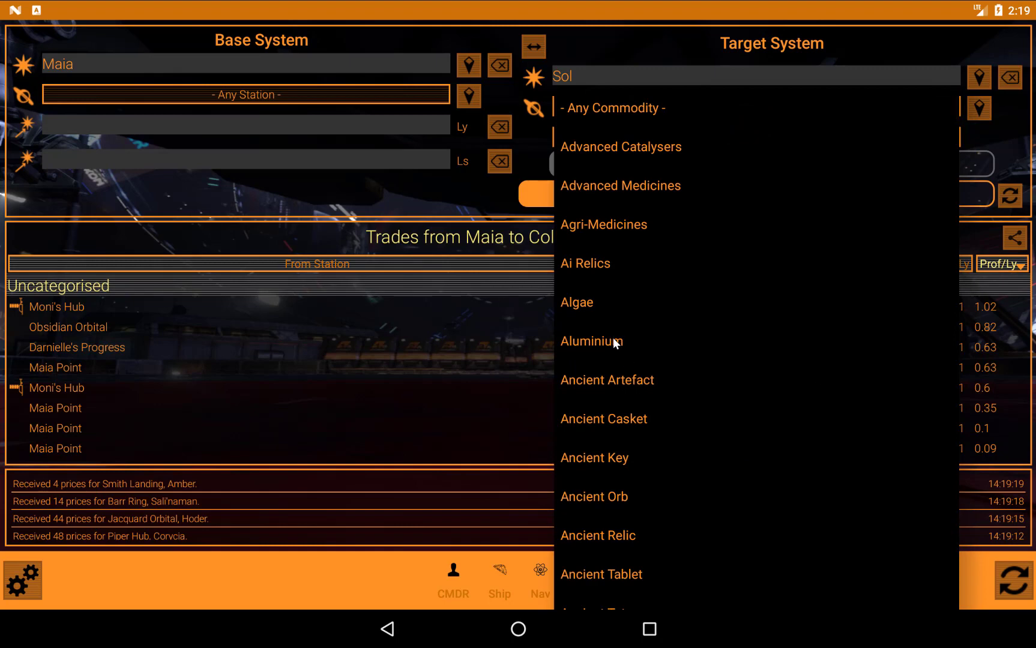
click(592, 341)
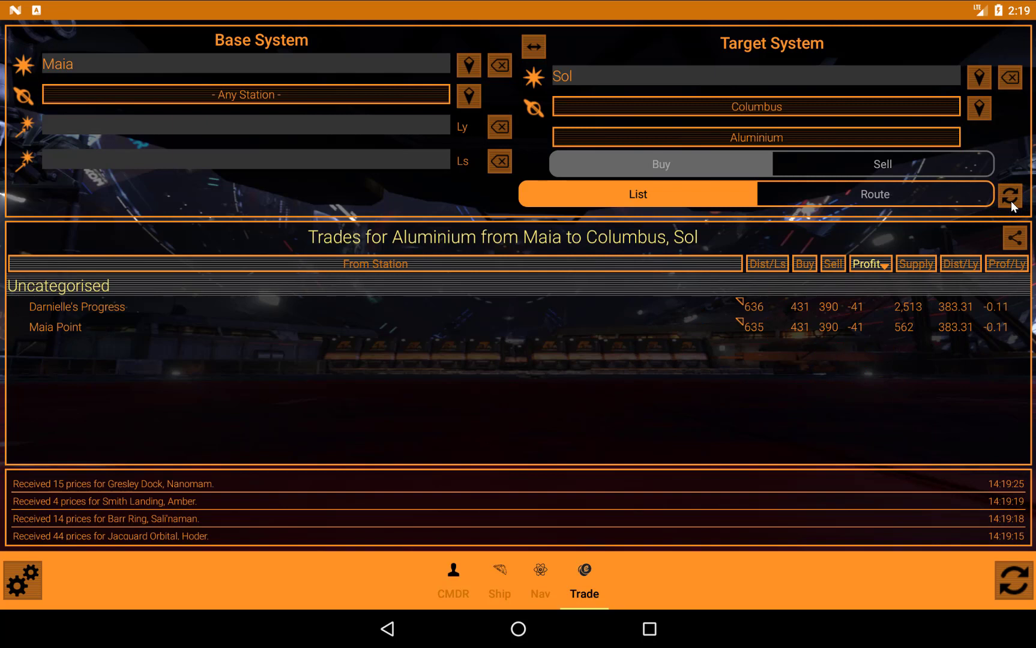
mouse_move(1022, 206)
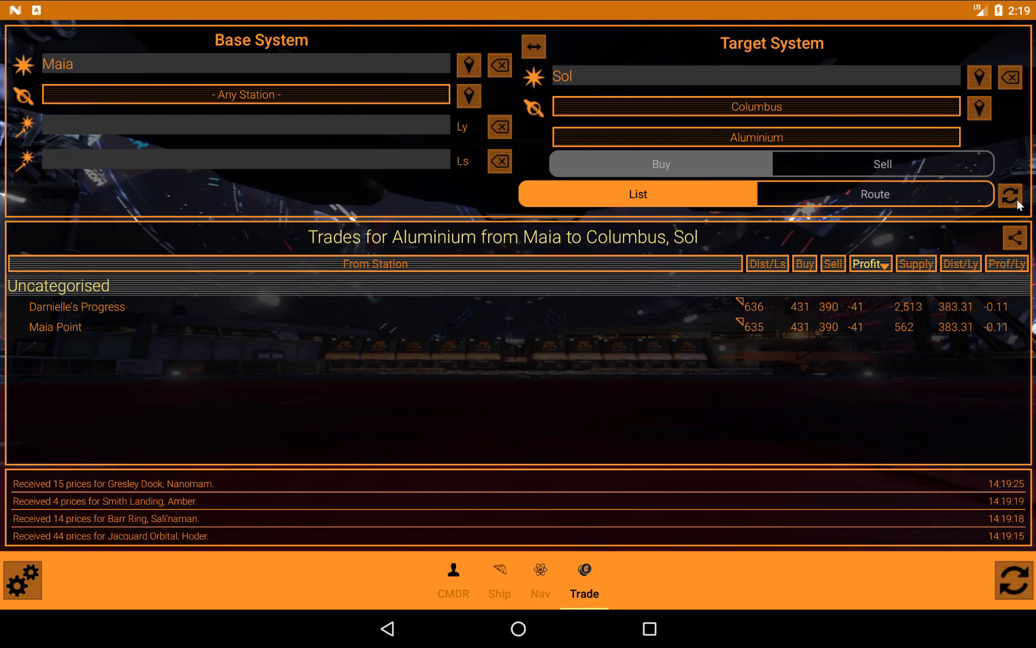
mouse_move(640, 192)
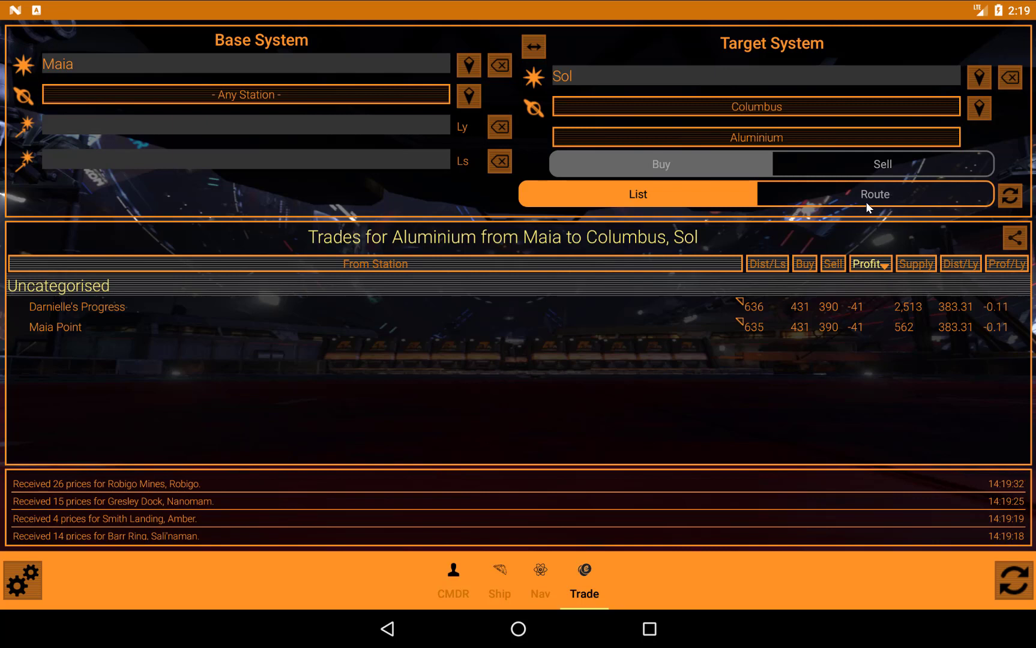
mouse_move(880, 204)
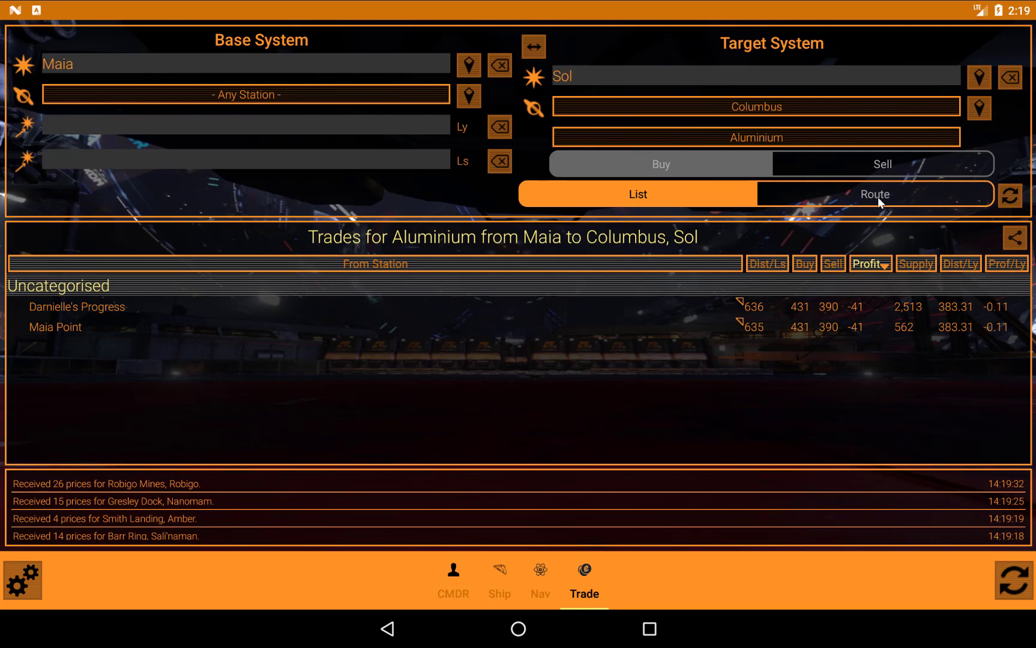
mouse_move(435, 204)
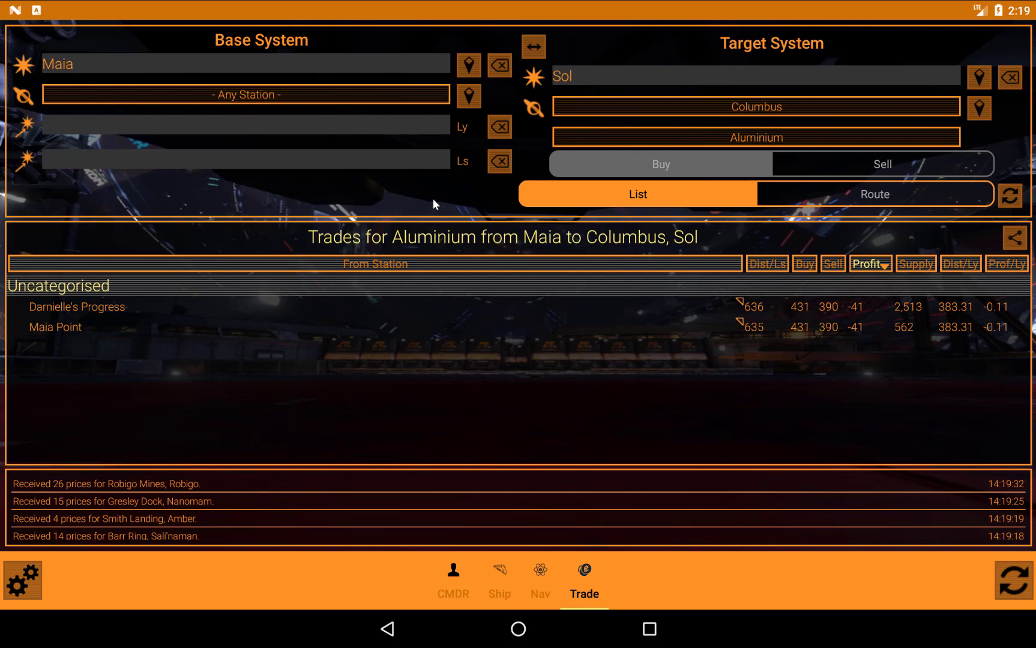
mouse_move(394, 132)
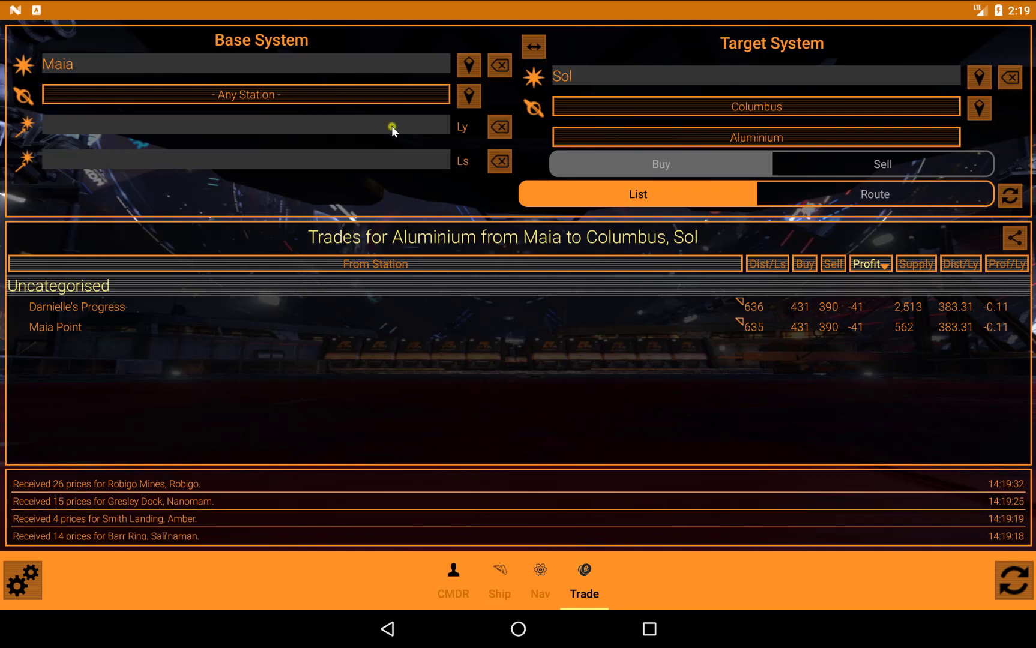
Enter a 40 ly search radius around Maia.
click(246, 125)
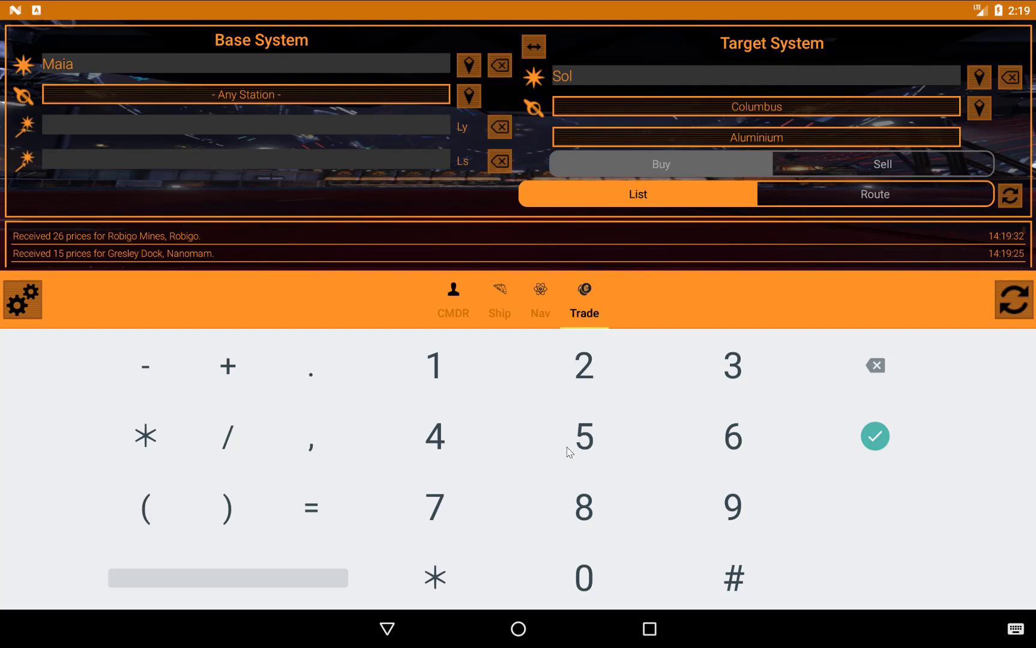
click(584, 577)
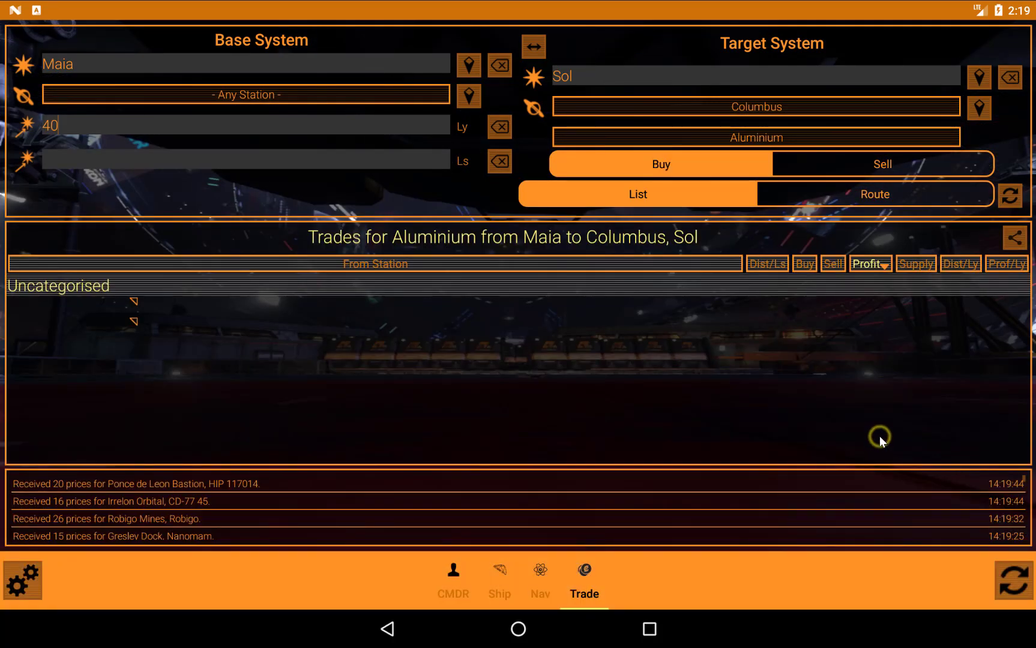
mouse_move(475, 198)
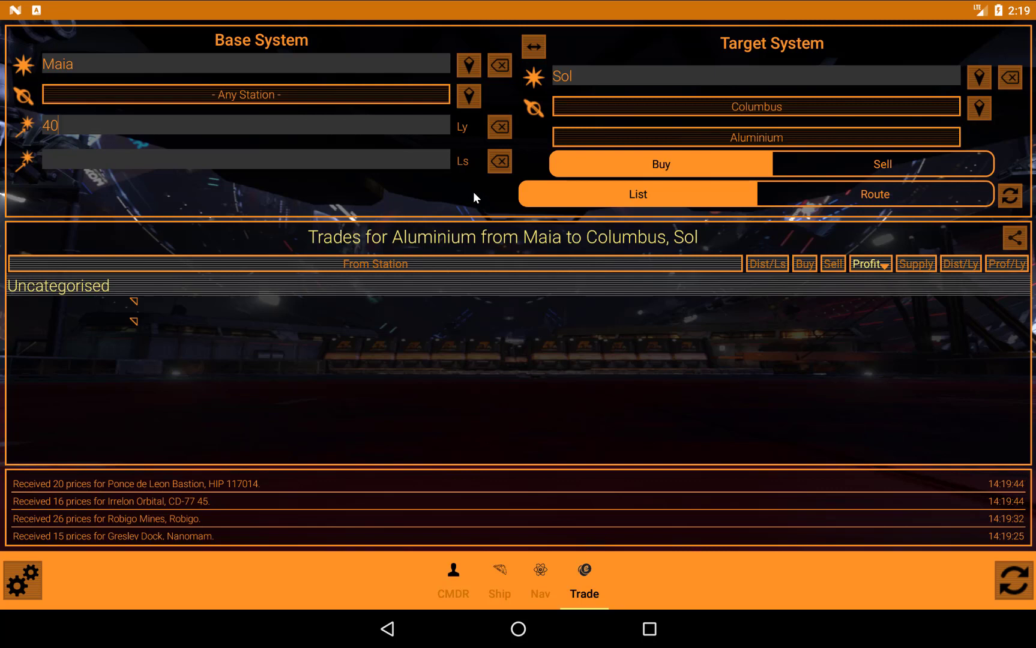
mouse_move(110, 149)
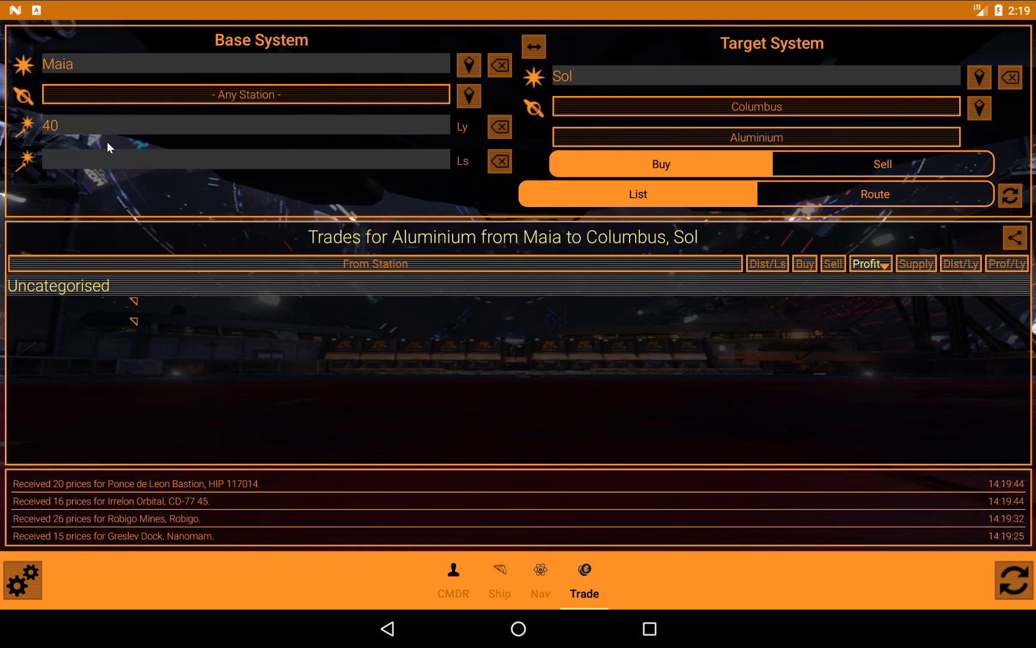
mouse_move(954, 218)
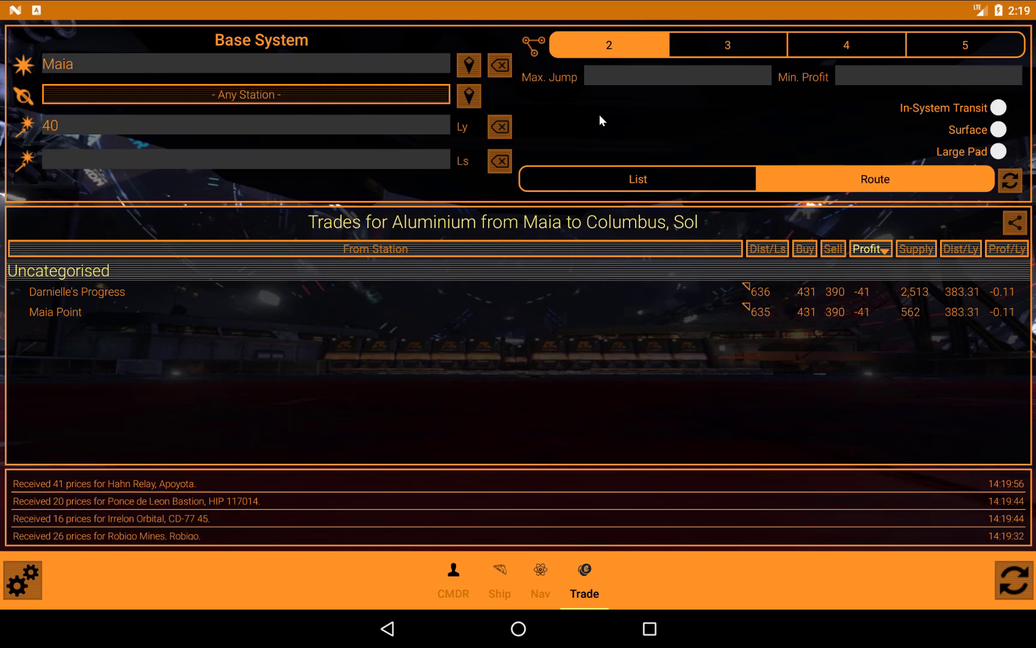
mouse_move(662, 47)
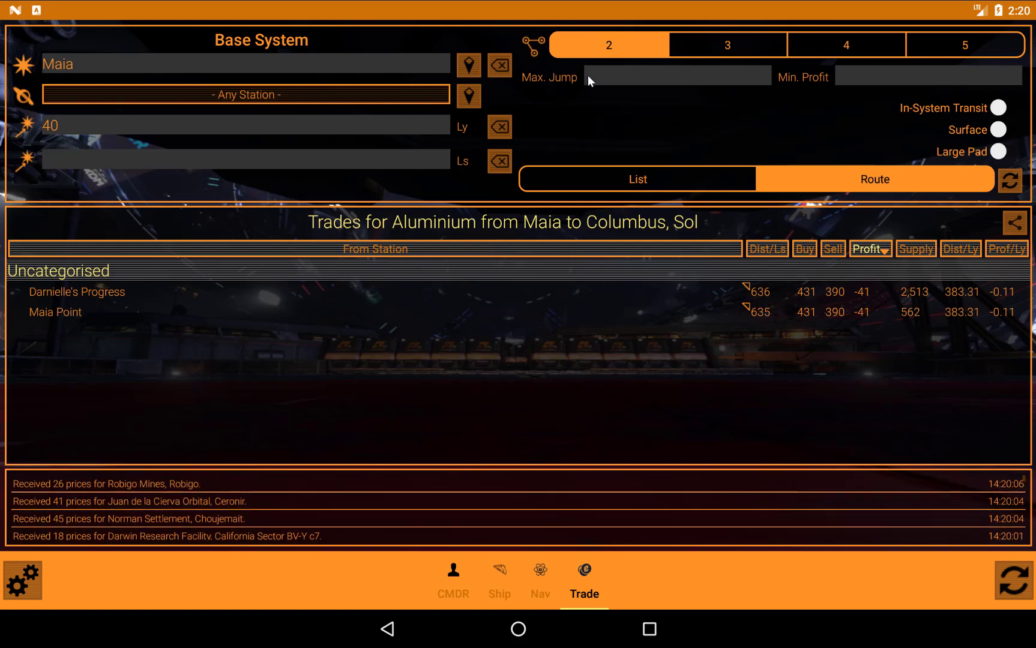
mouse_move(845, 83)
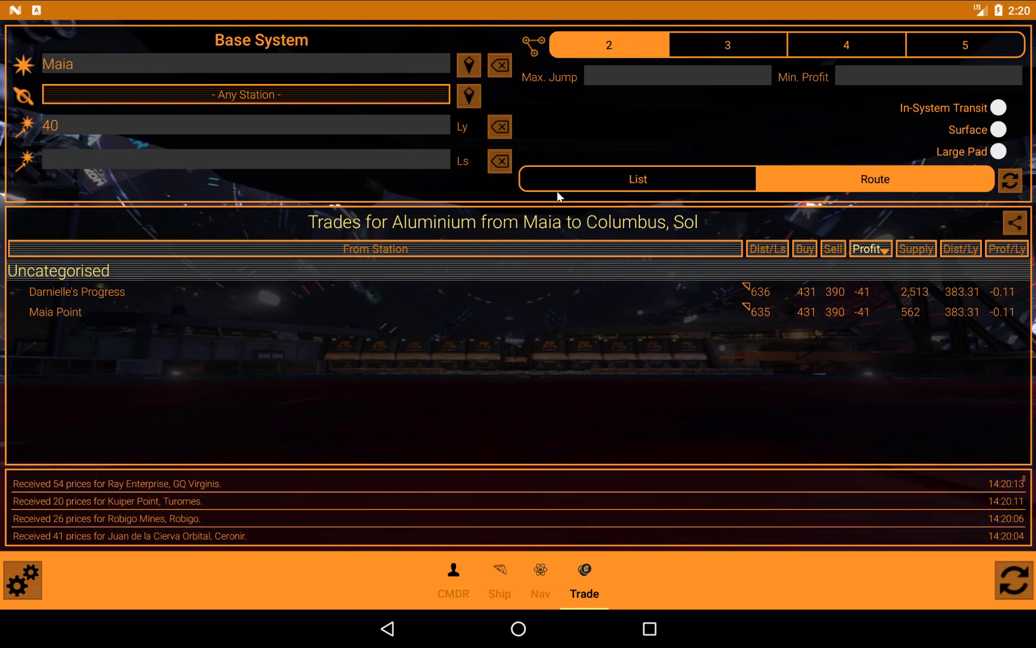
click(1010, 180)
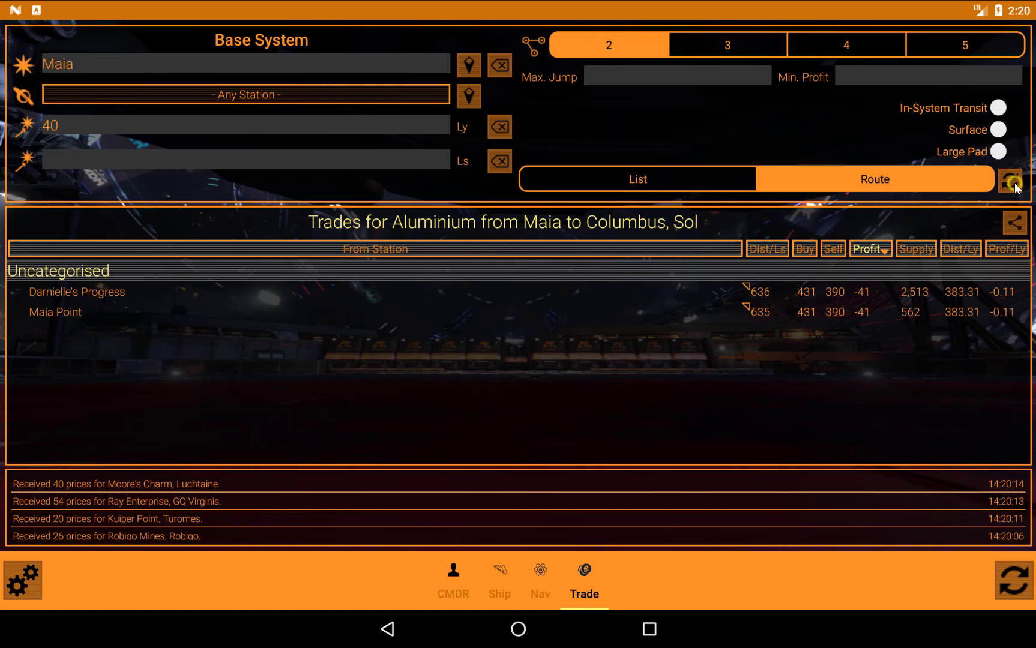
Calculate and browse the best 2-hop routes around Maia, then enable Surface stations.
click(1010, 180)
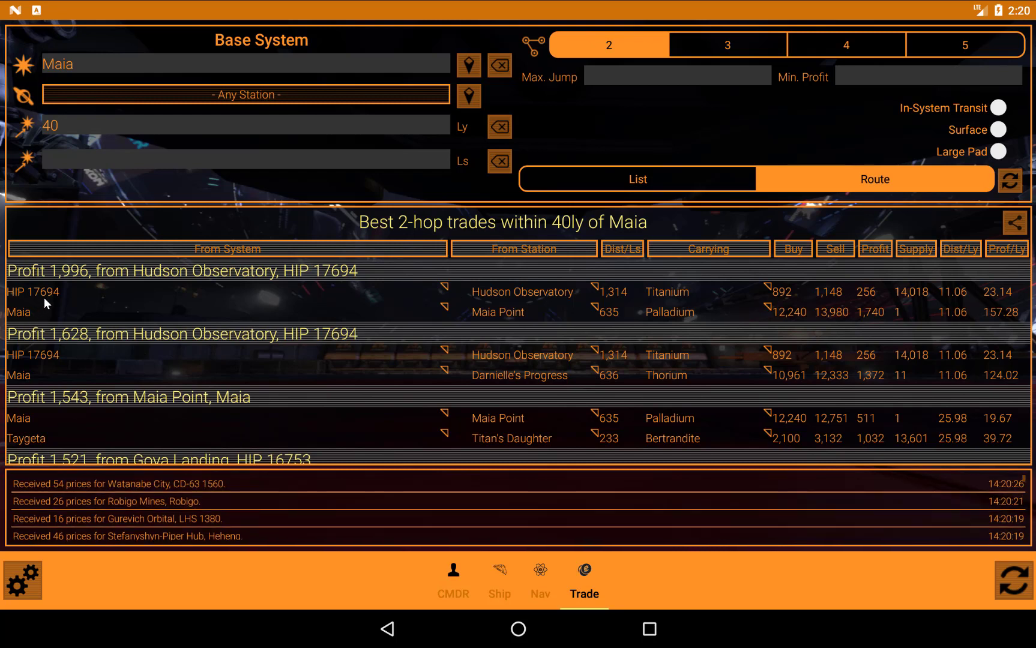
mouse_move(18, 293)
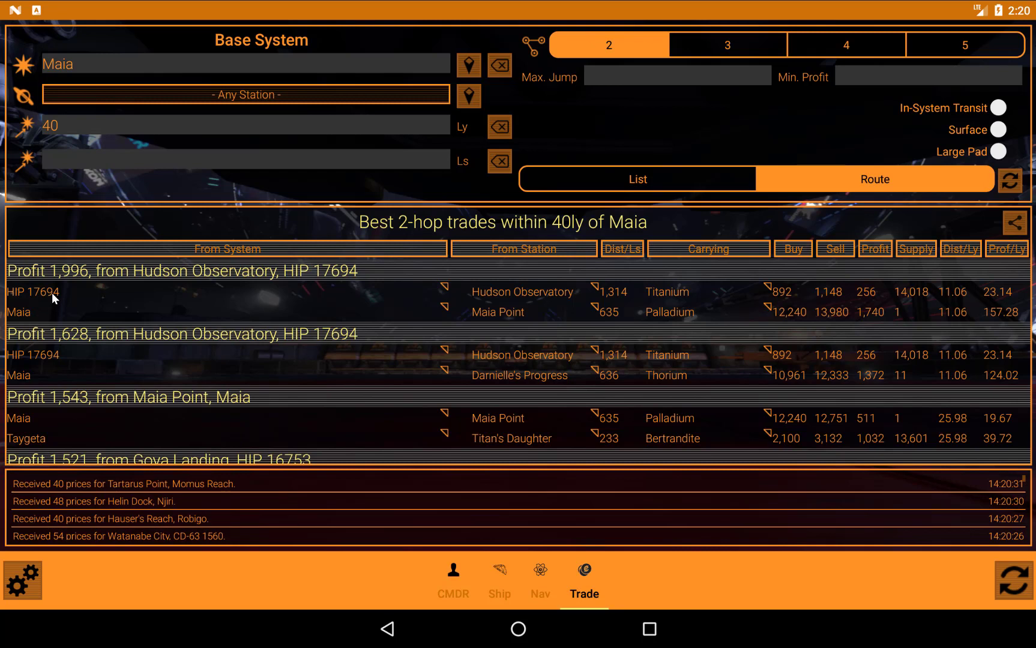
mouse_move(70, 300)
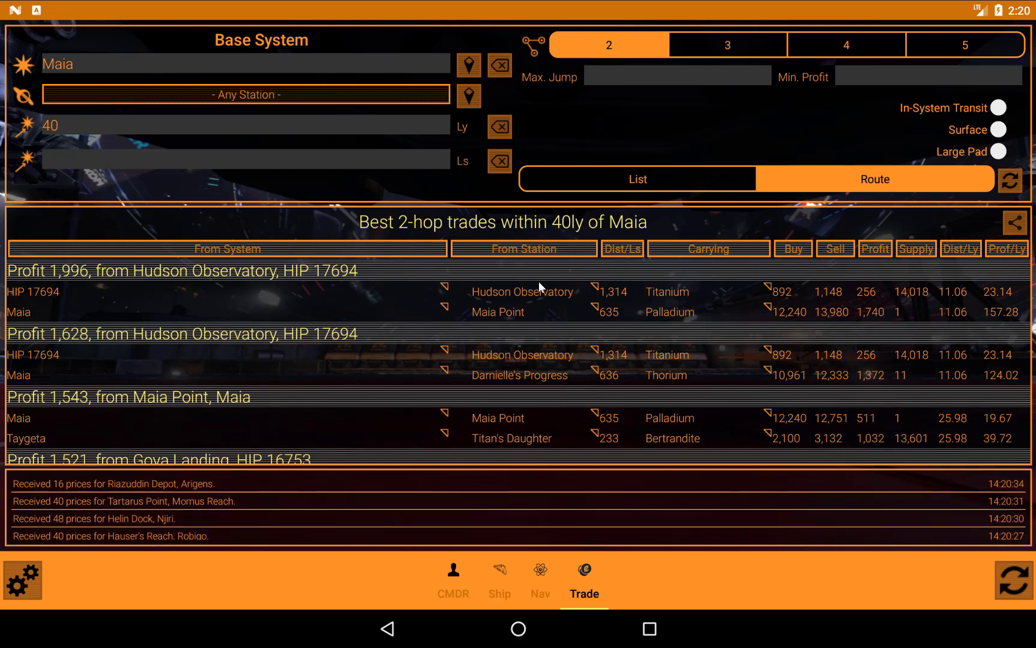
mouse_move(631, 300)
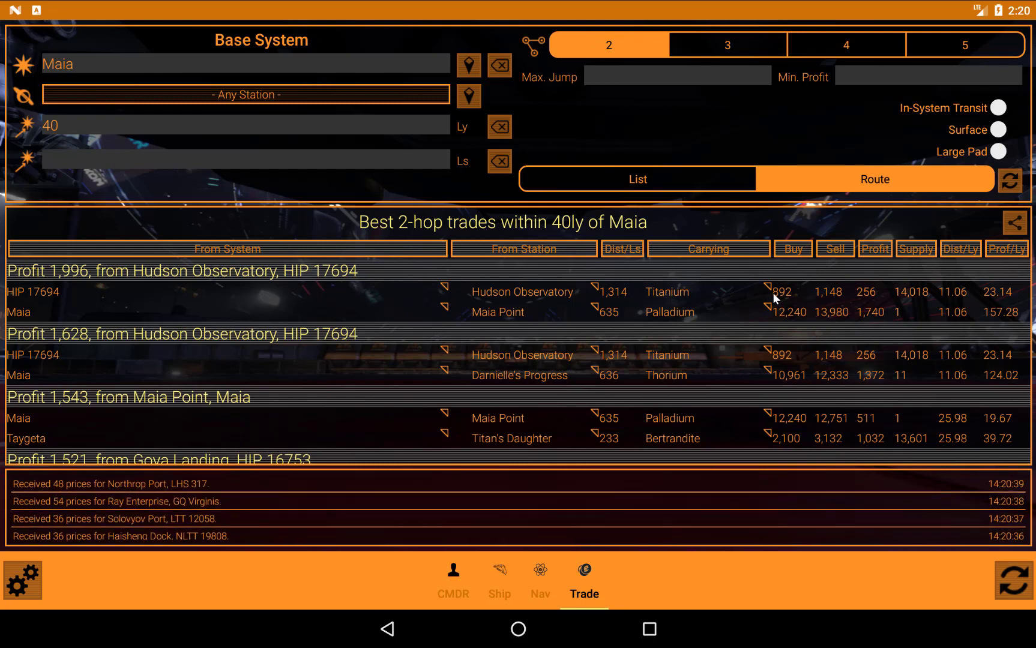
mouse_move(166, 311)
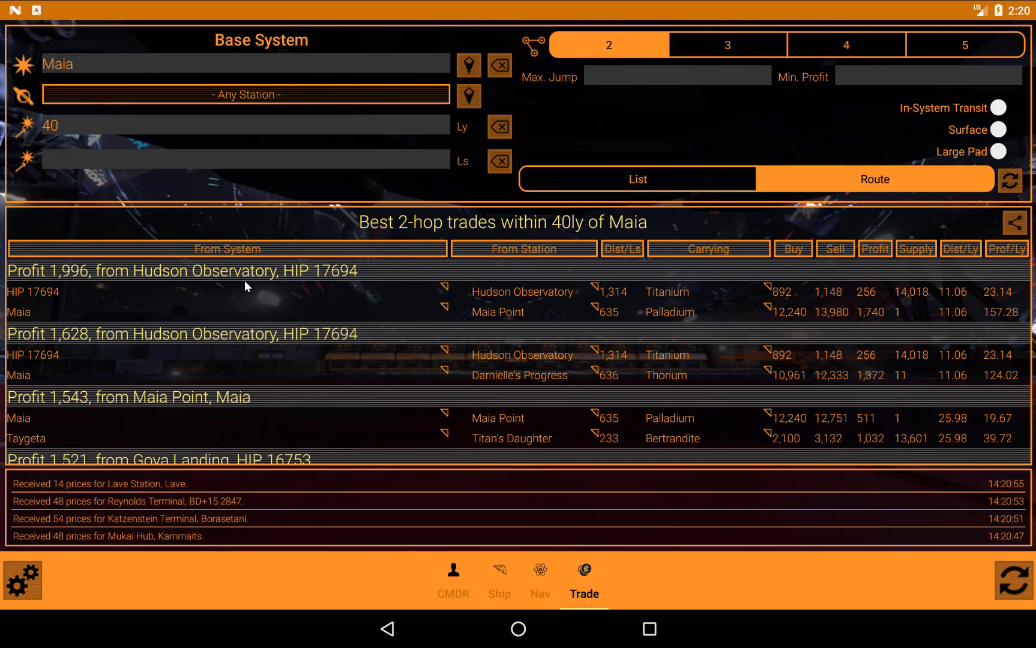
mouse_move(1015, 311)
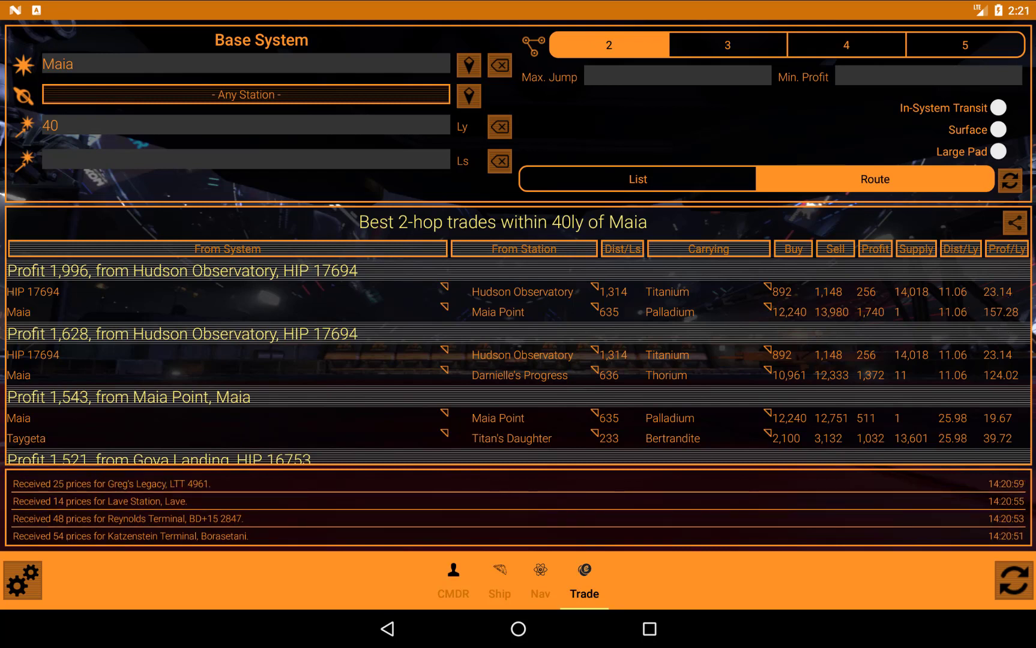
mouse_move(917, 317)
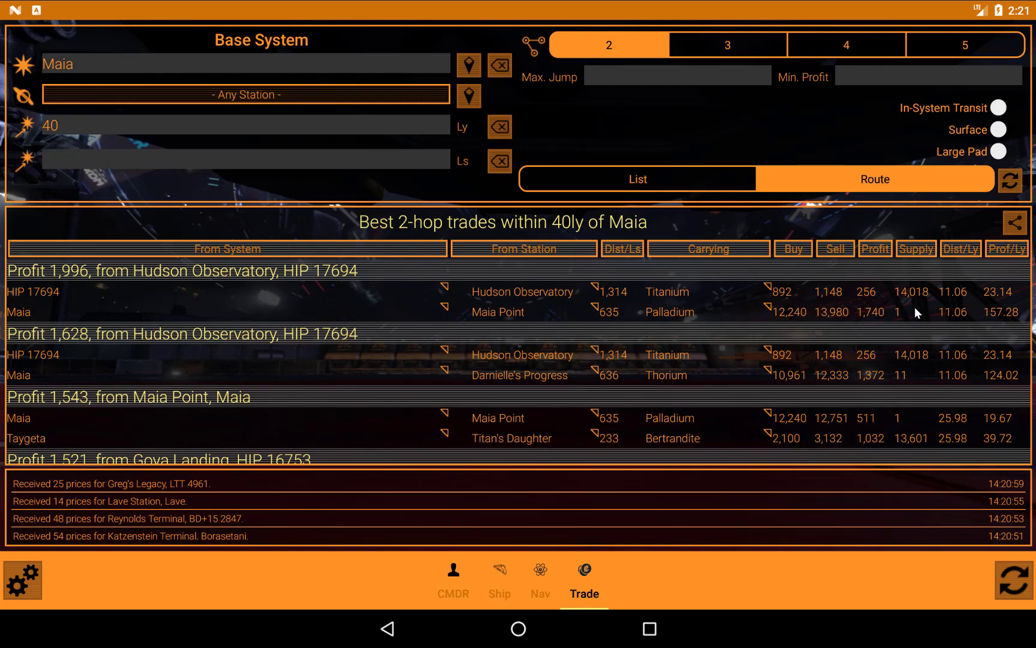
mouse_move(917, 410)
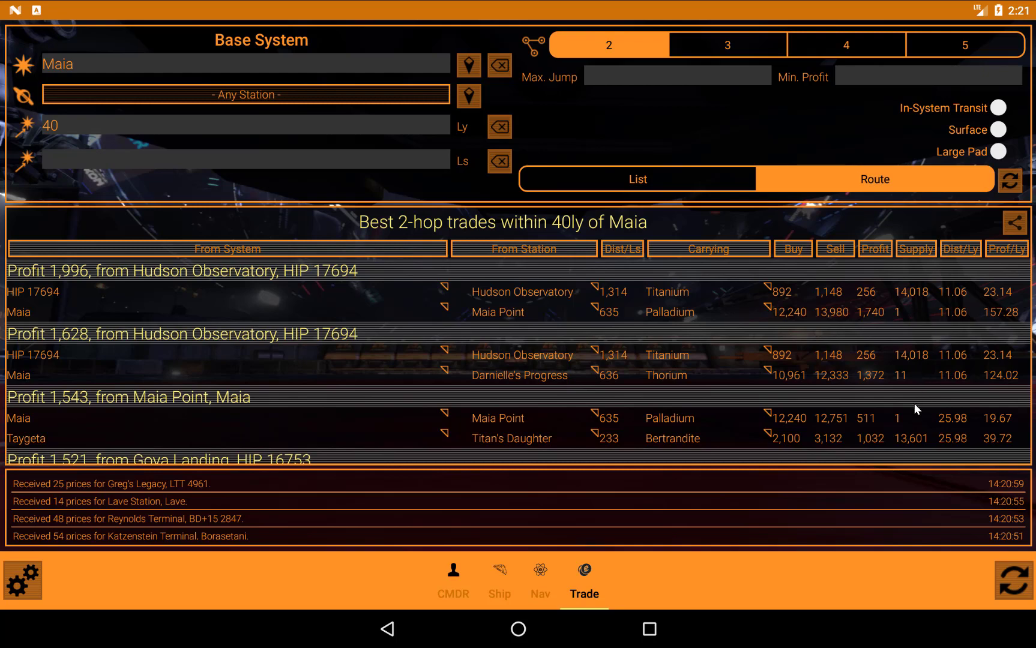
scroll(down, 3)
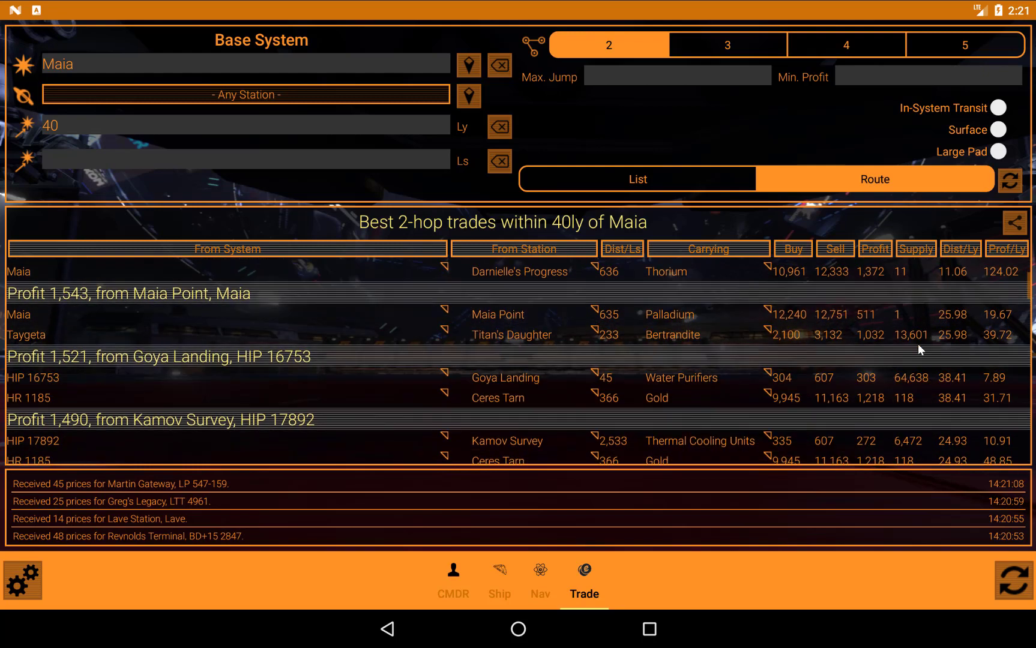
scroll(down, 3)
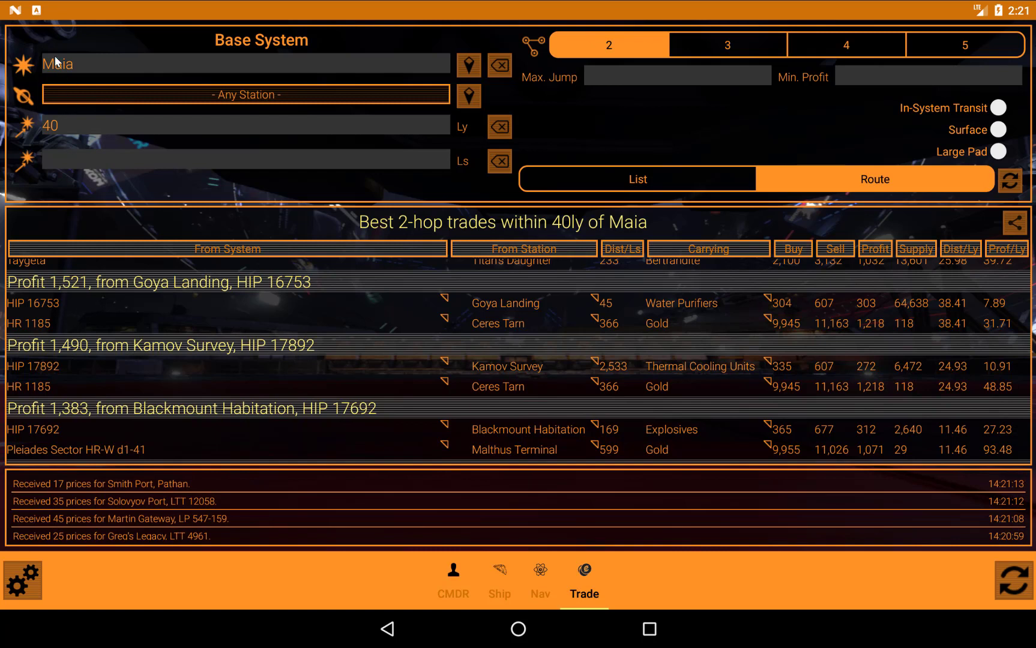
mouse_move(78, 86)
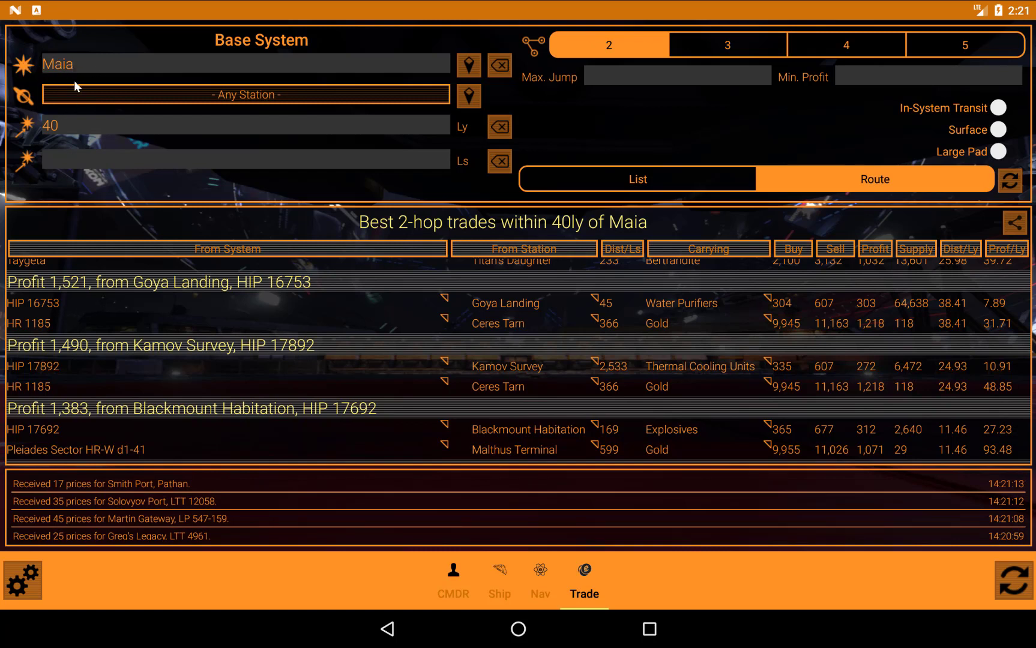
mouse_move(66, 364)
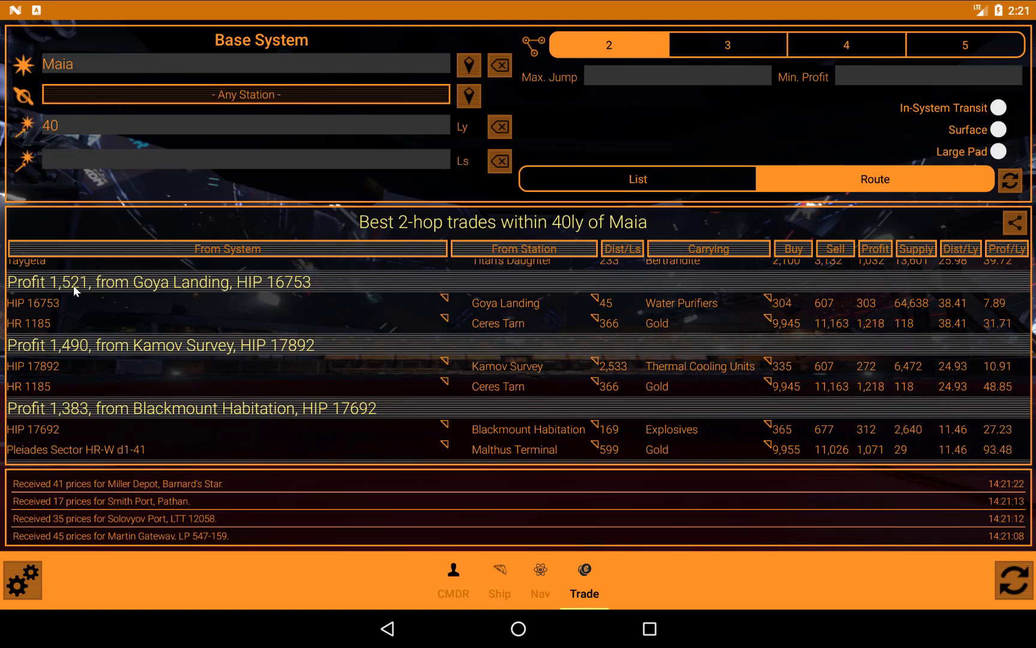
mouse_move(84, 291)
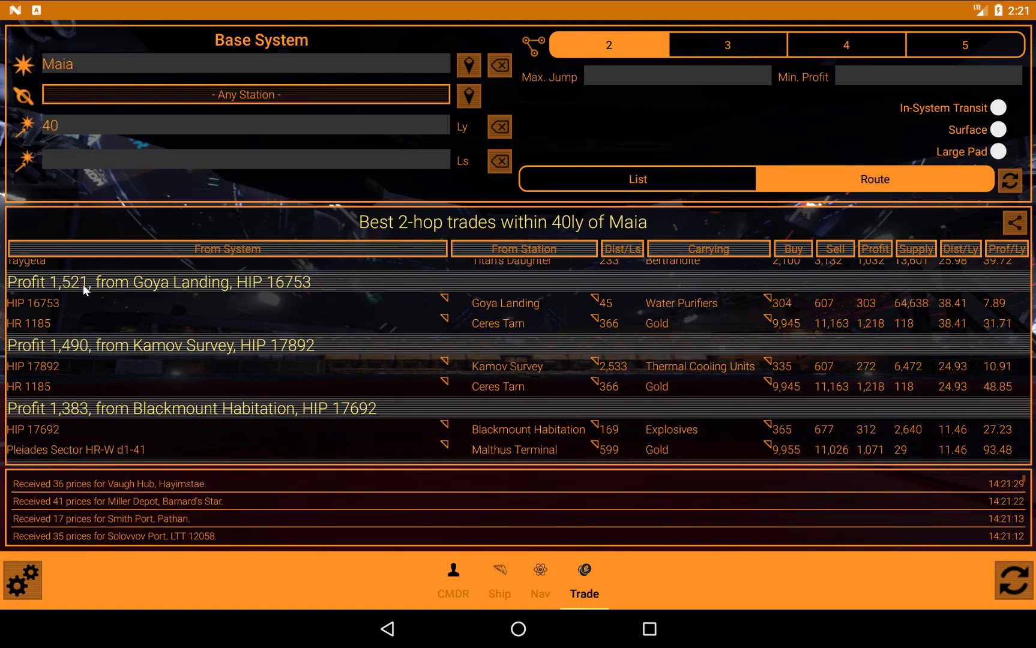
mouse_move(64, 306)
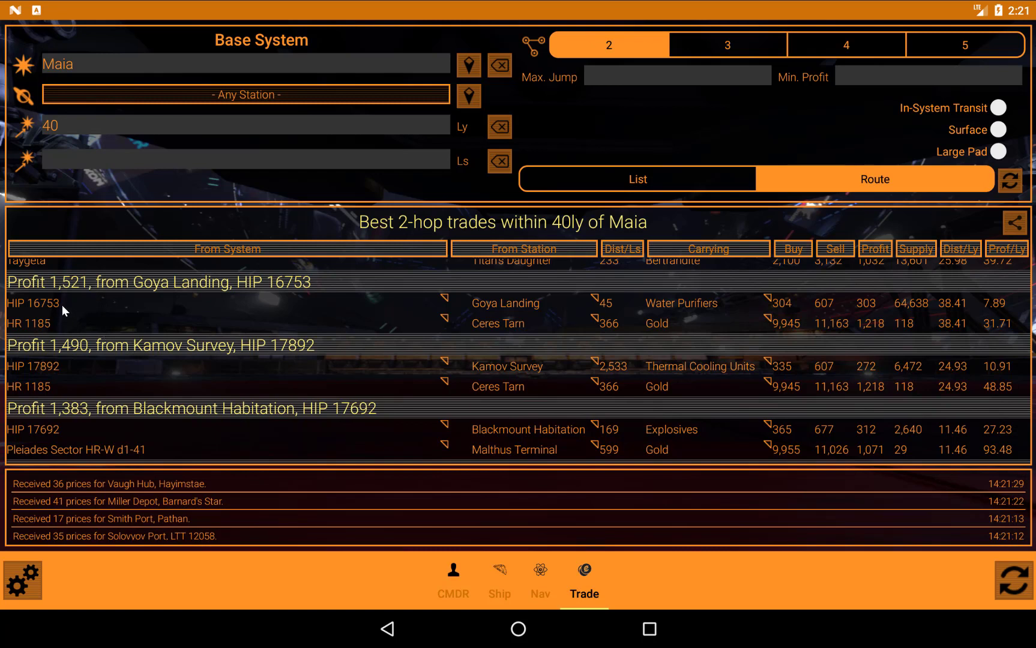
mouse_move(692, 307)
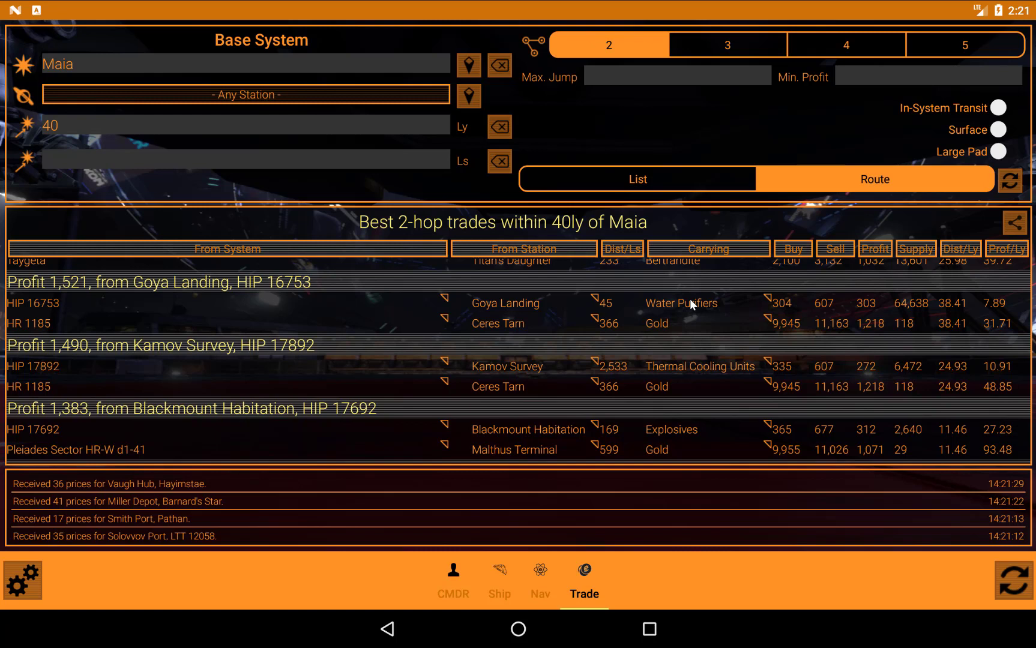
mouse_move(660, 353)
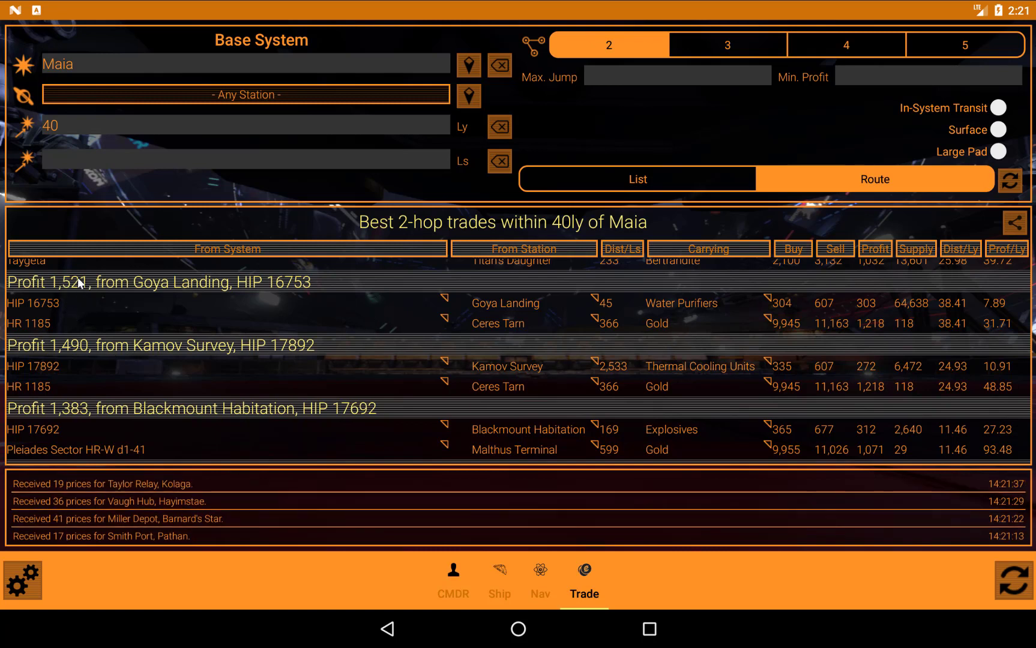
mouse_move(72, 290)
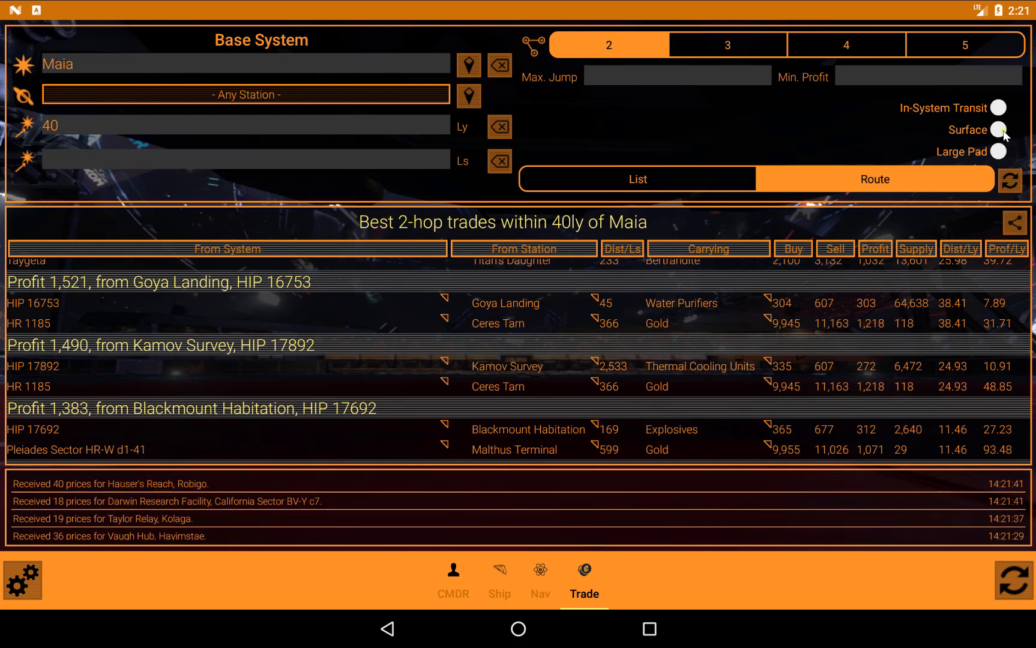
click(997, 129)
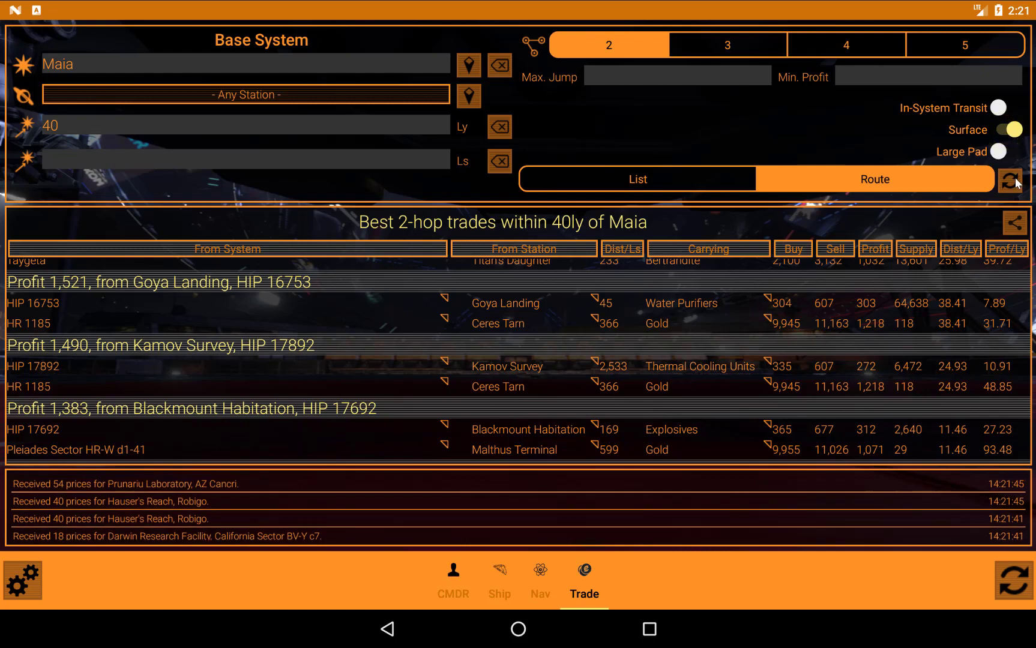
Rerun the 2-hop search with surface stations, toggling Large Pad on then off.
click(1012, 180)
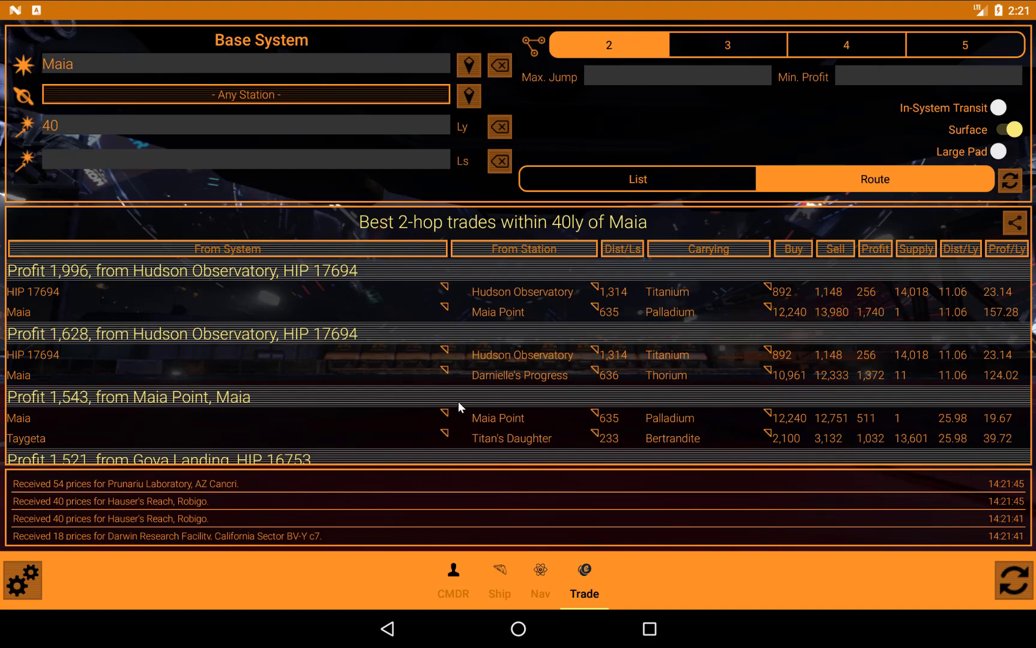
scroll(down, 3)
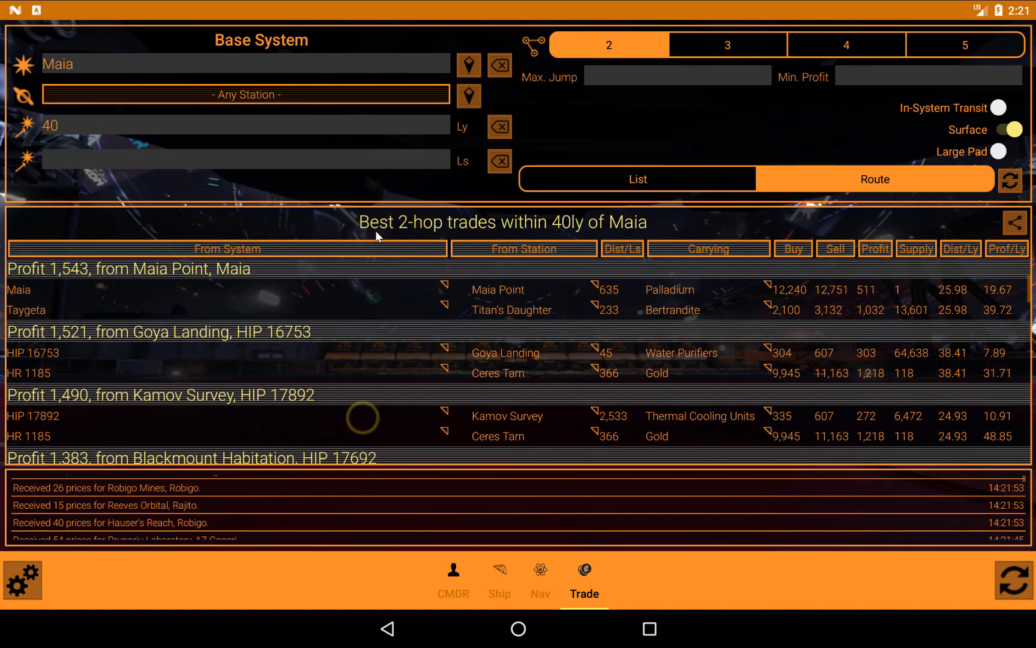
scroll(down, 3)
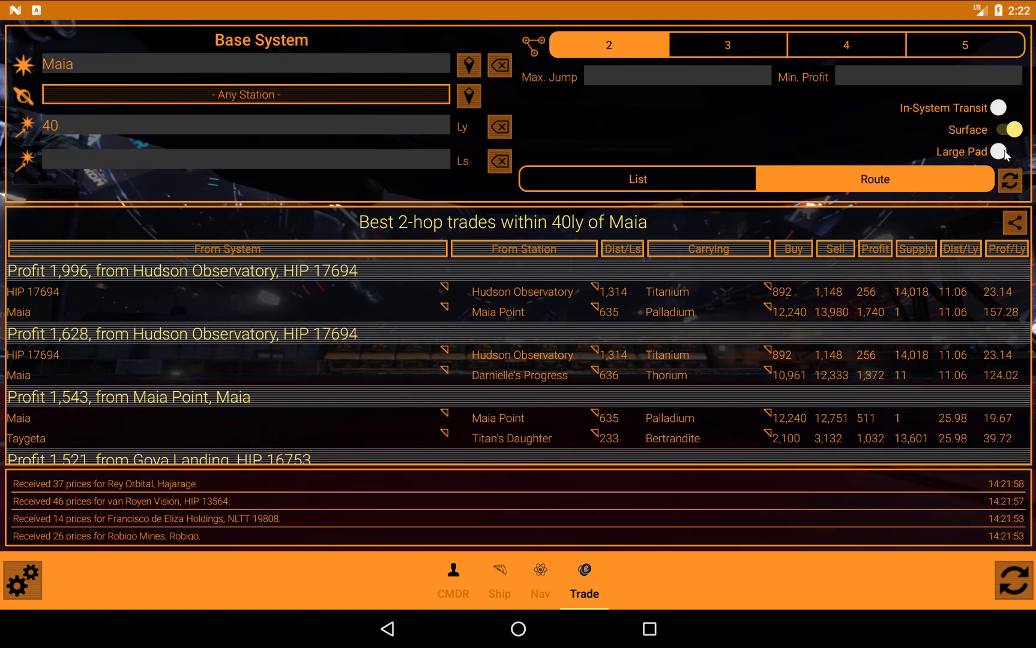
click(1005, 152)
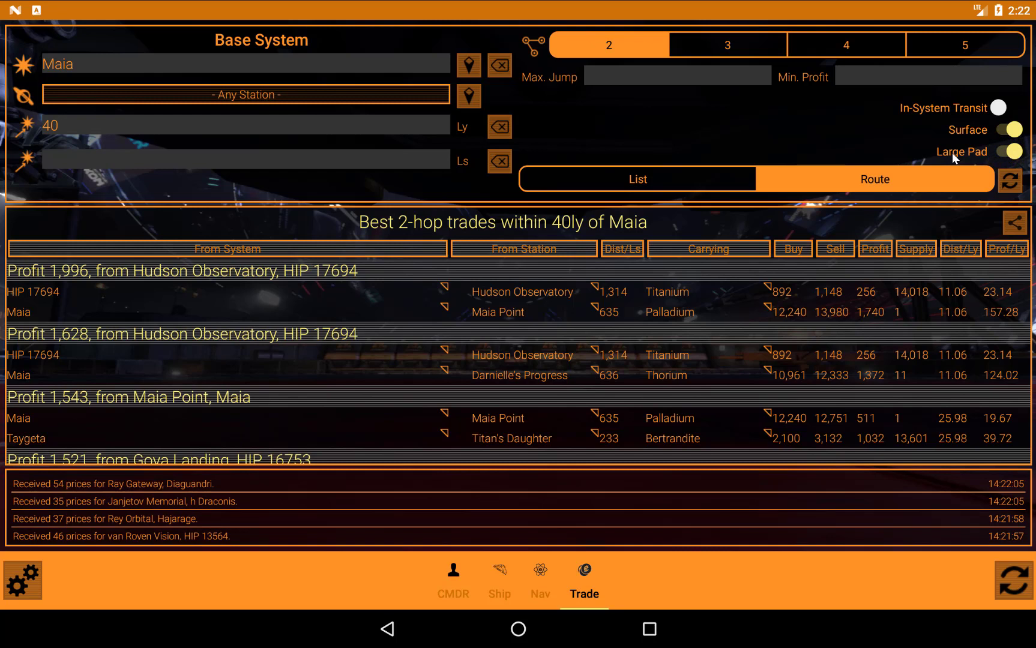
mouse_move(969, 157)
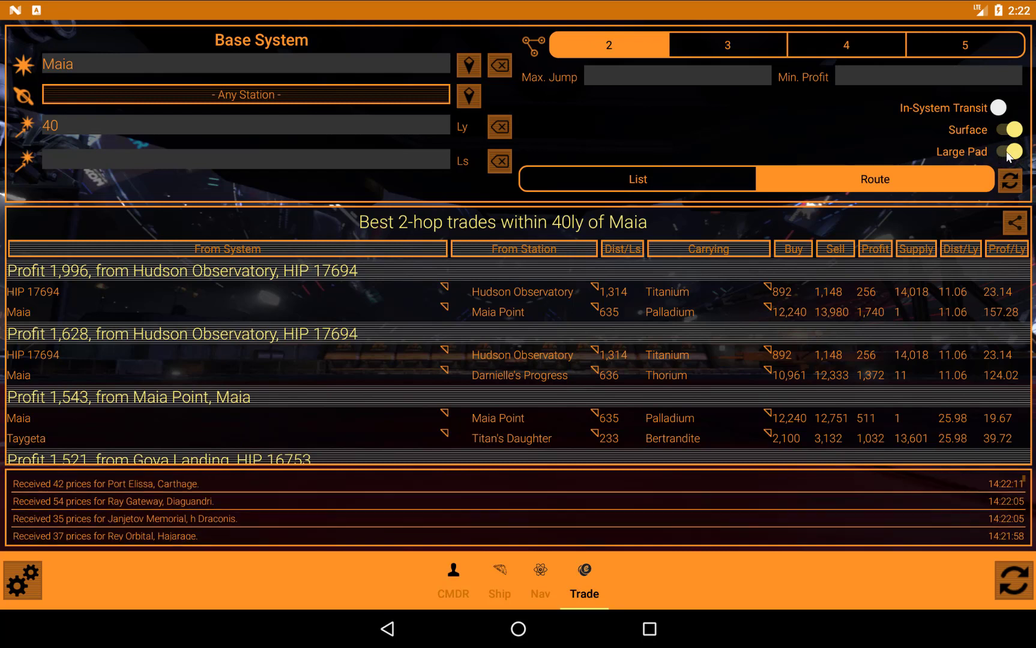
click(1013, 181)
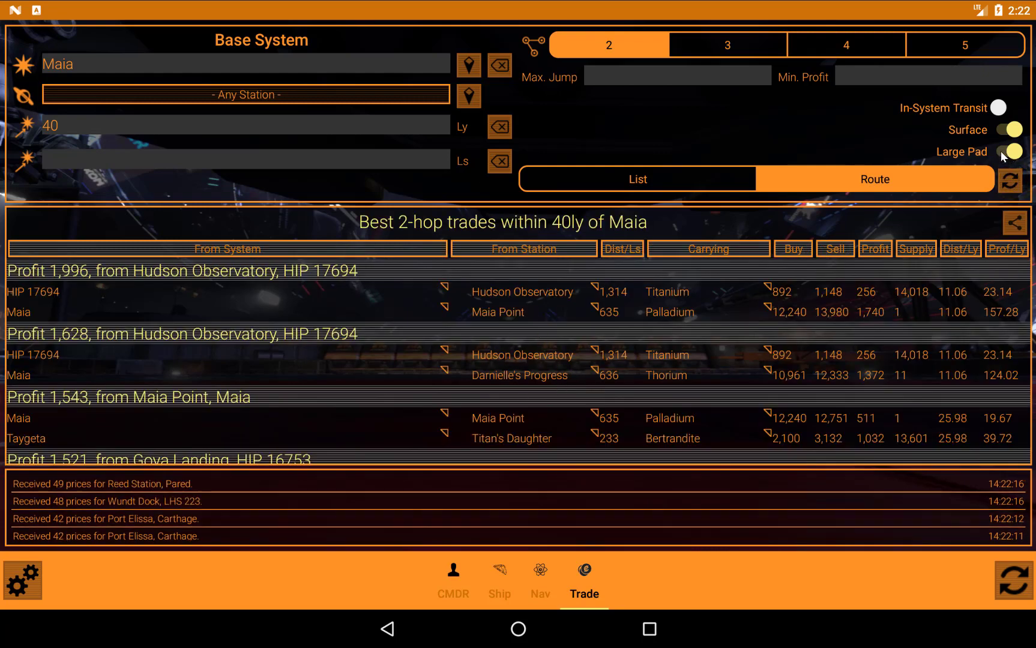
click(1009, 152)
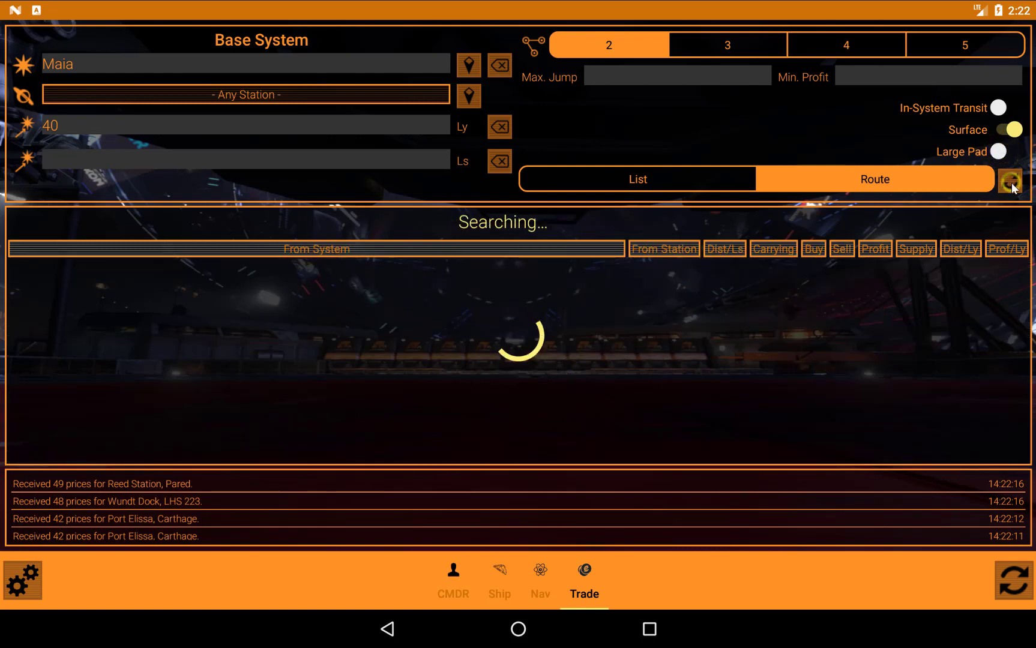
click(846, 44)
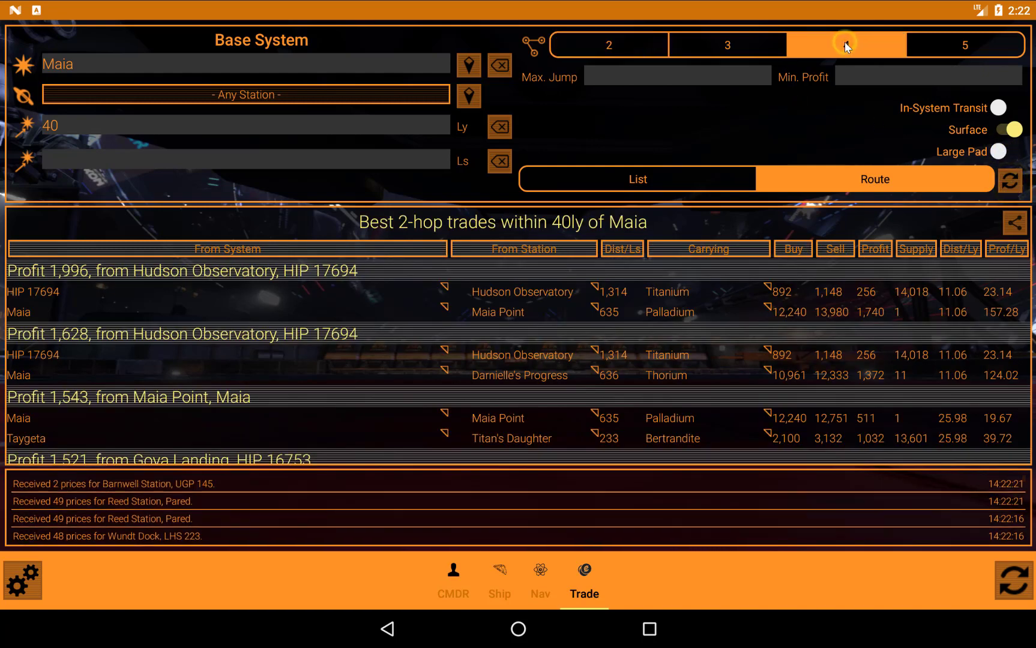
Search 4-hop routes, topped by a Maia Point route at 2,002 profit.
click(847, 45)
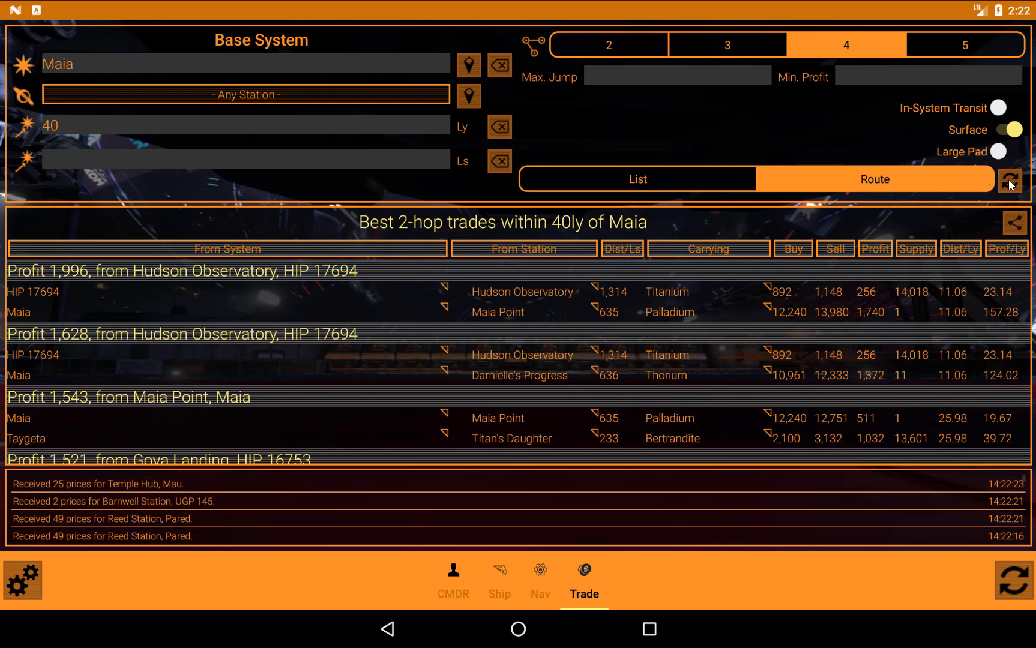
click(1012, 180)
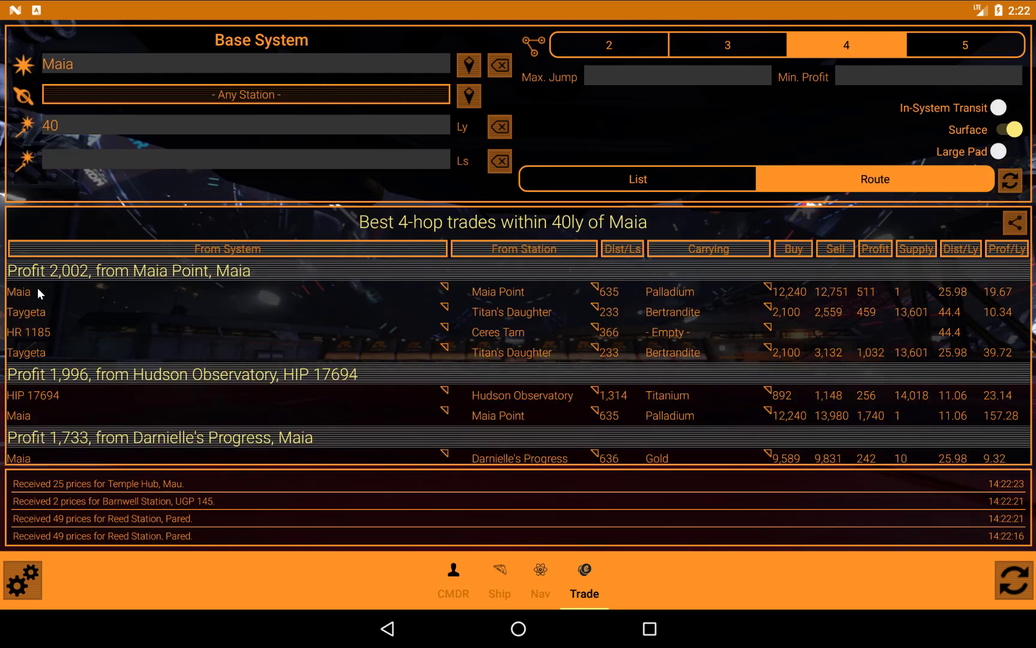
mouse_move(75, 368)
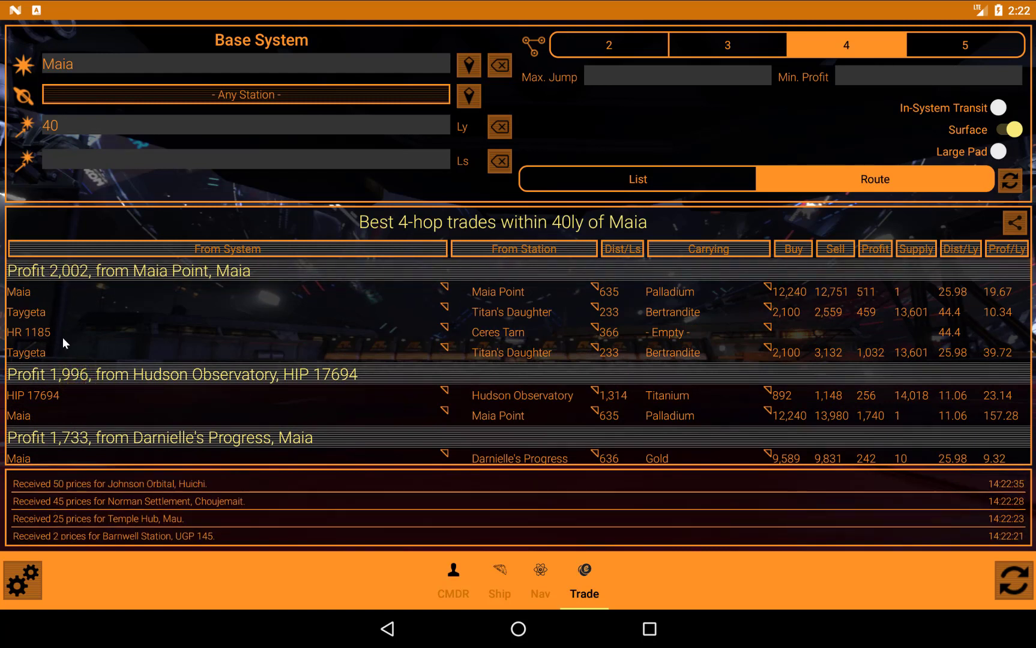
mouse_move(960, 301)
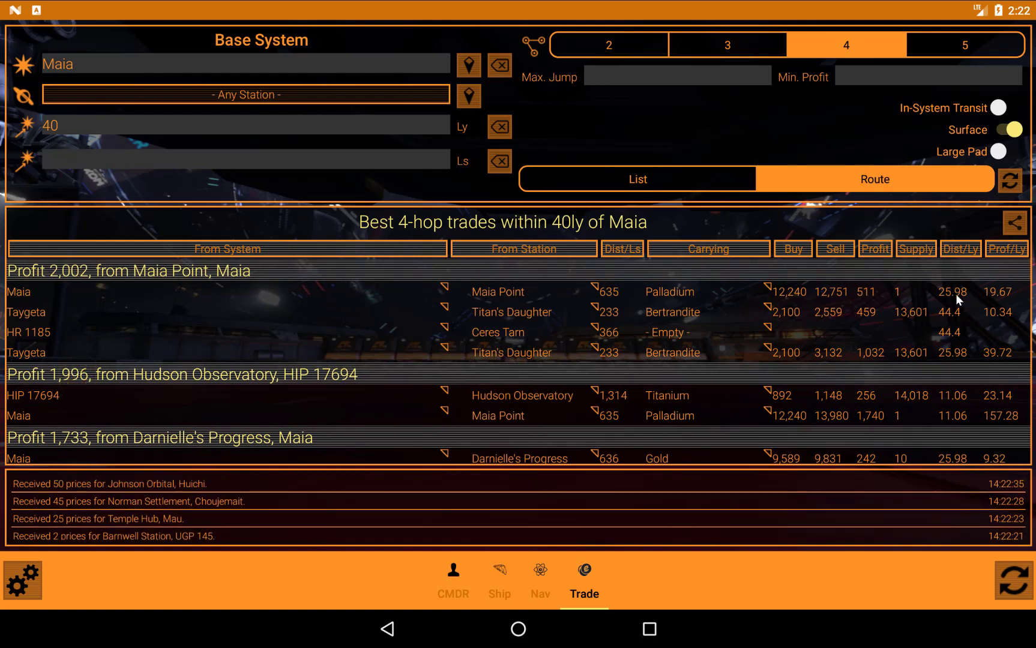
mouse_move(911, 416)
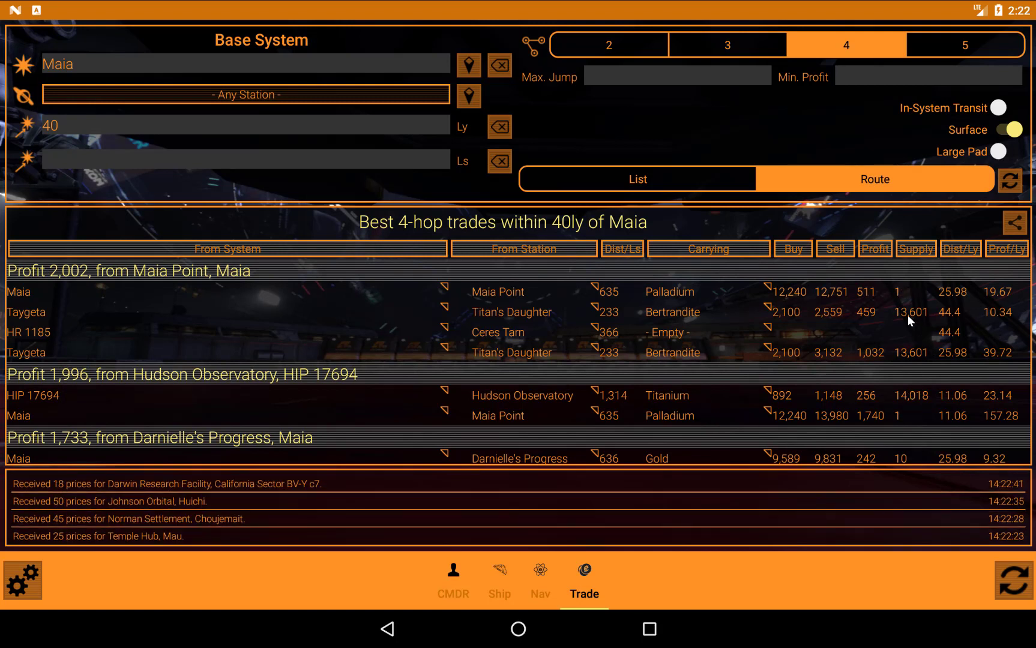
mouse_move(911, 298)
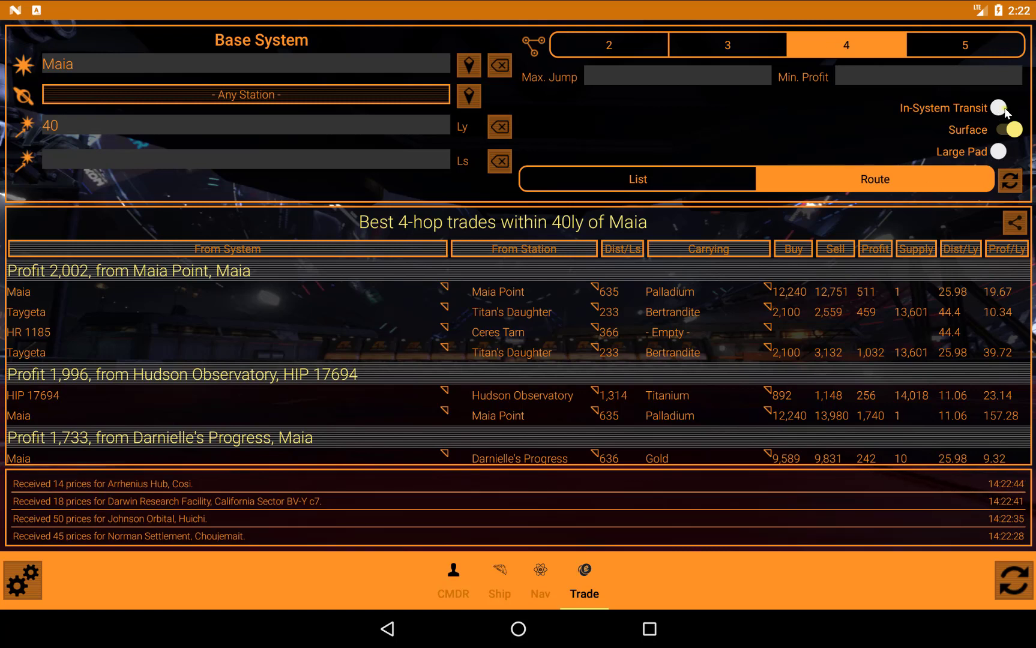
Allow in-system trades and rerun the 4-hop search, led by Reed's Rest at 3,758.
click(1003, 106)
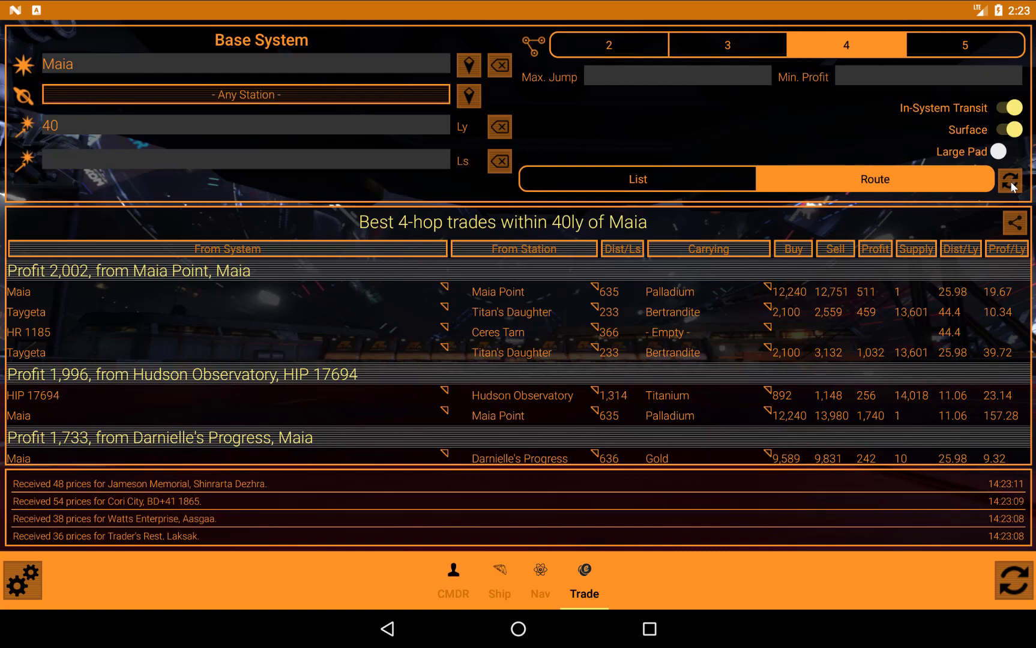
click(1010, 179)
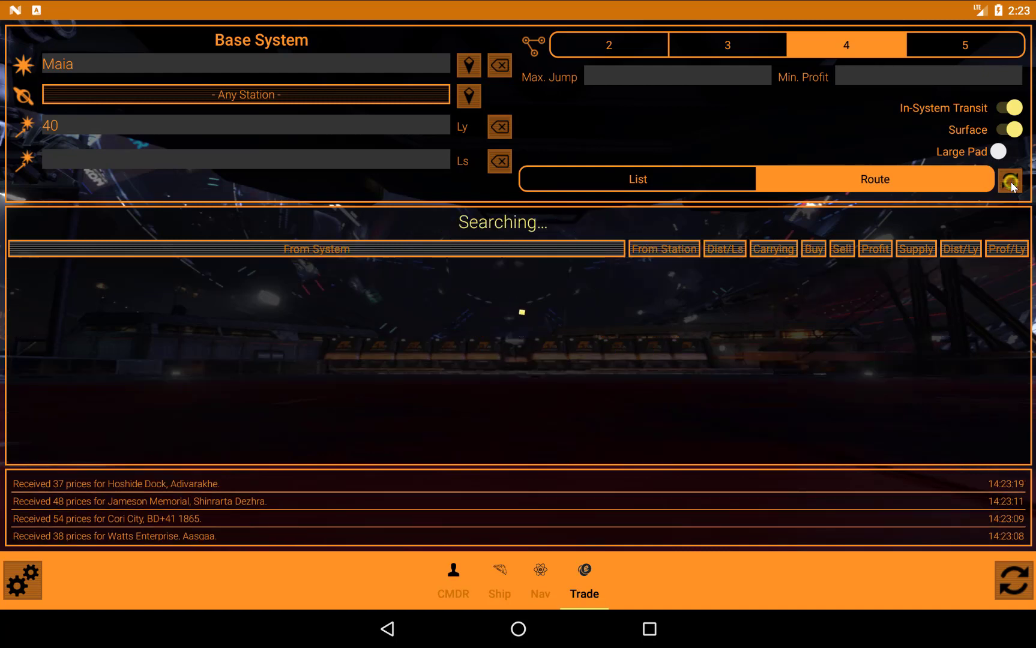
click(1013, 180)
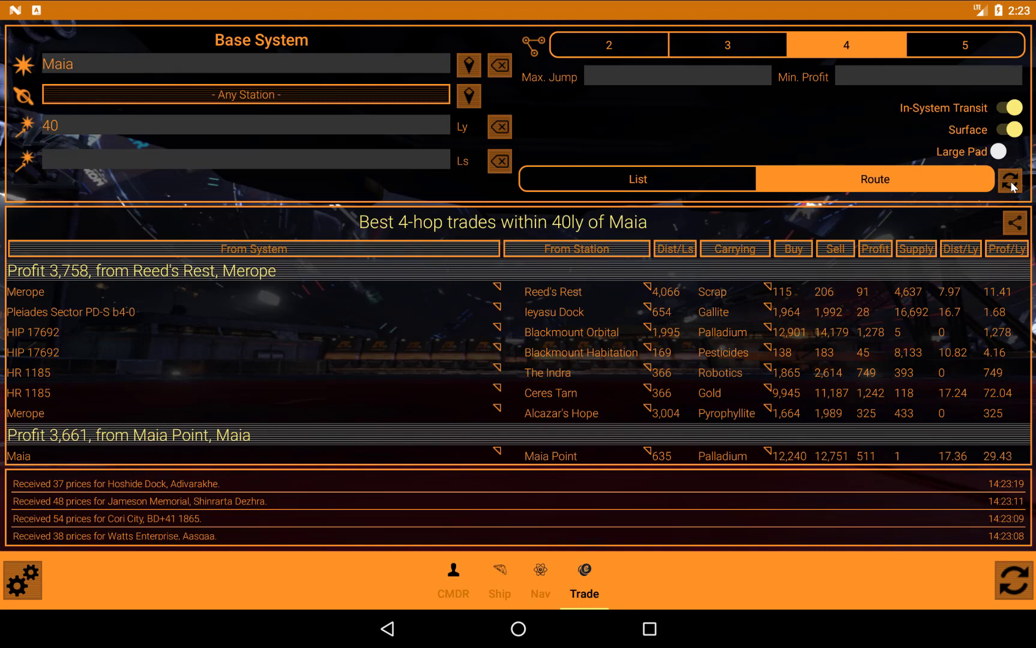
mouse_move(100, 405)
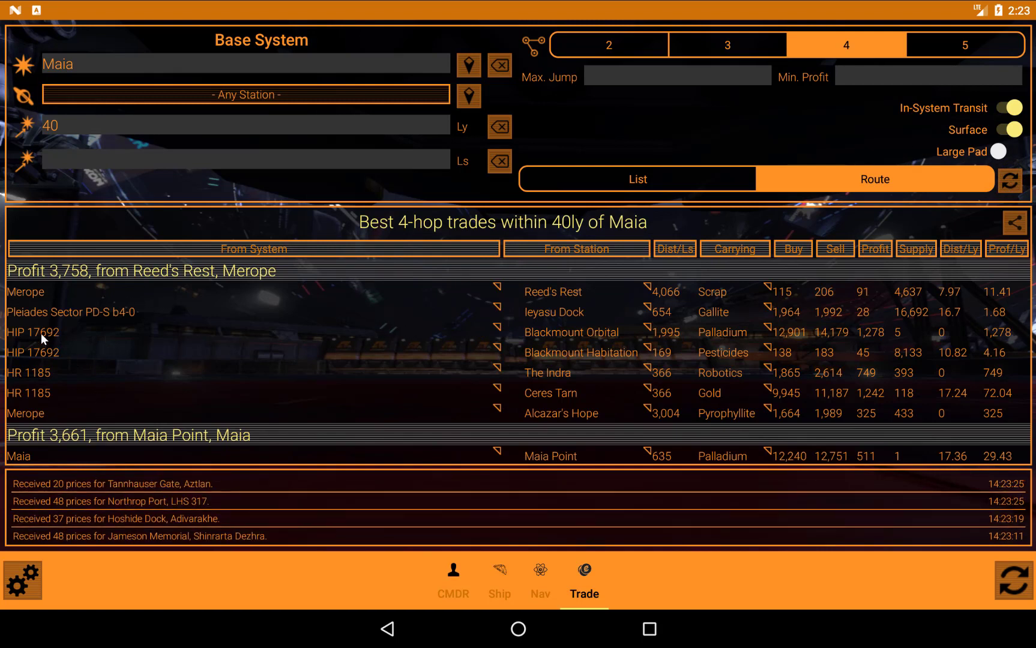
mouse_move(26, 344)
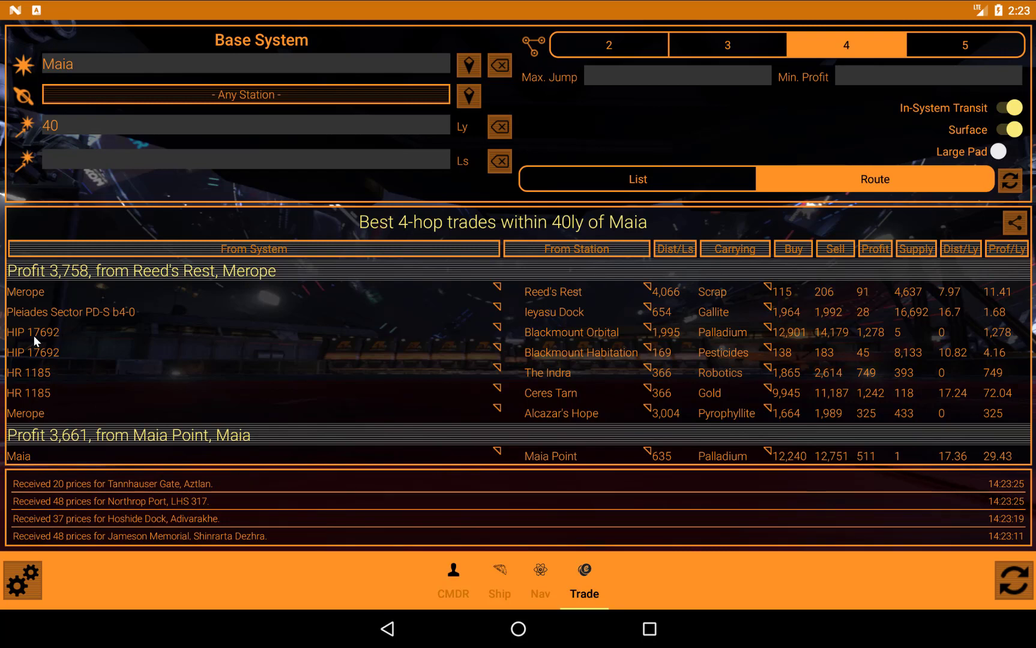
mouse_move(646, 336)
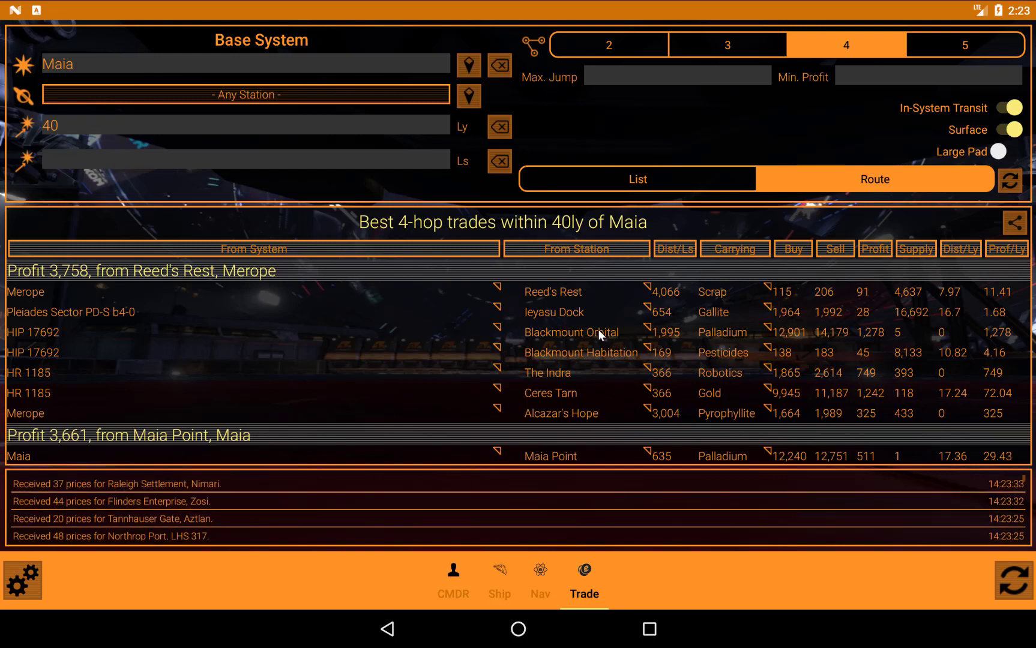
mouse_move(627, 339)
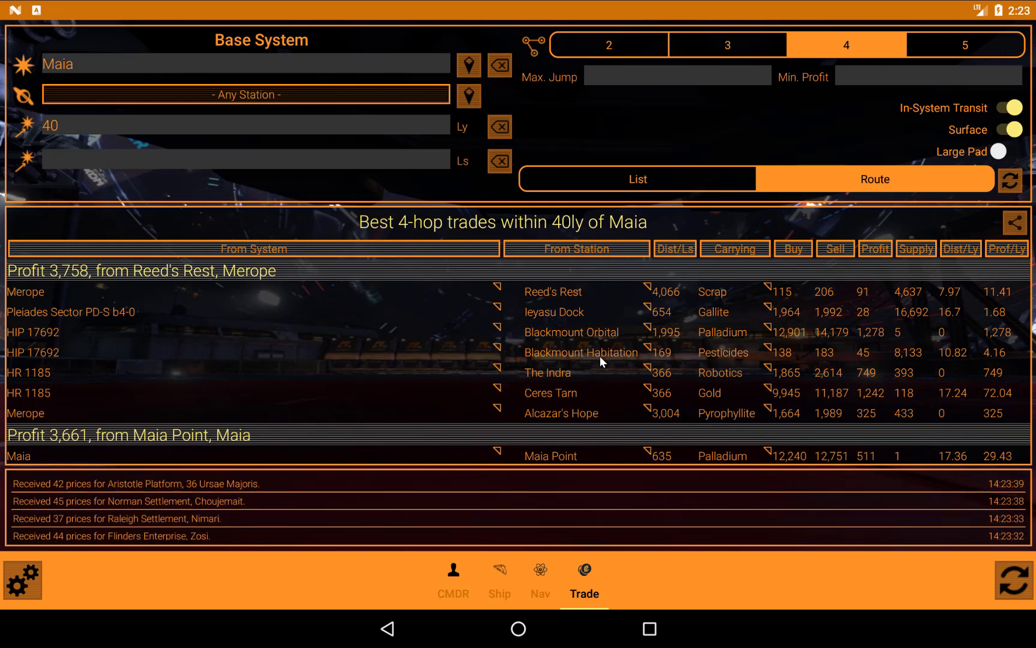
mouse_move(724, 356)
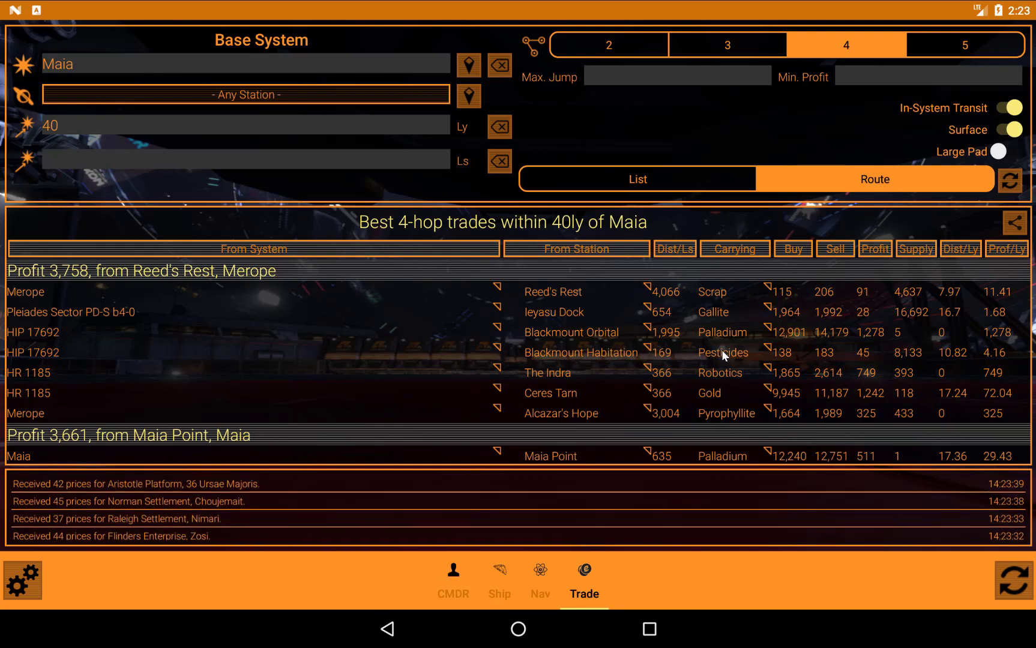
mouse_move(609, 387)
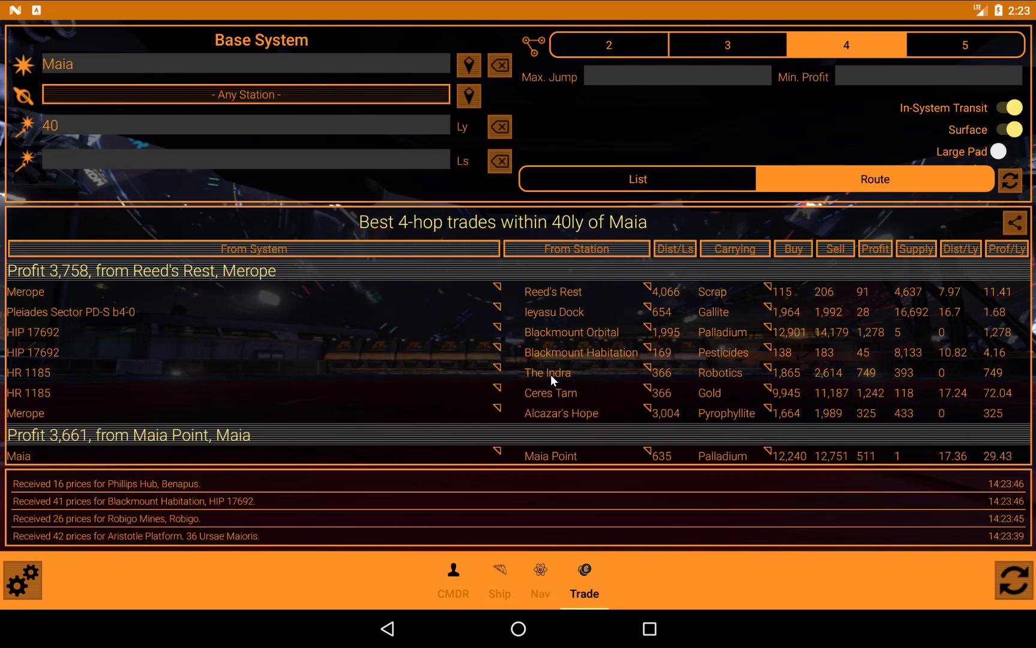
mouse_move(369, 351)
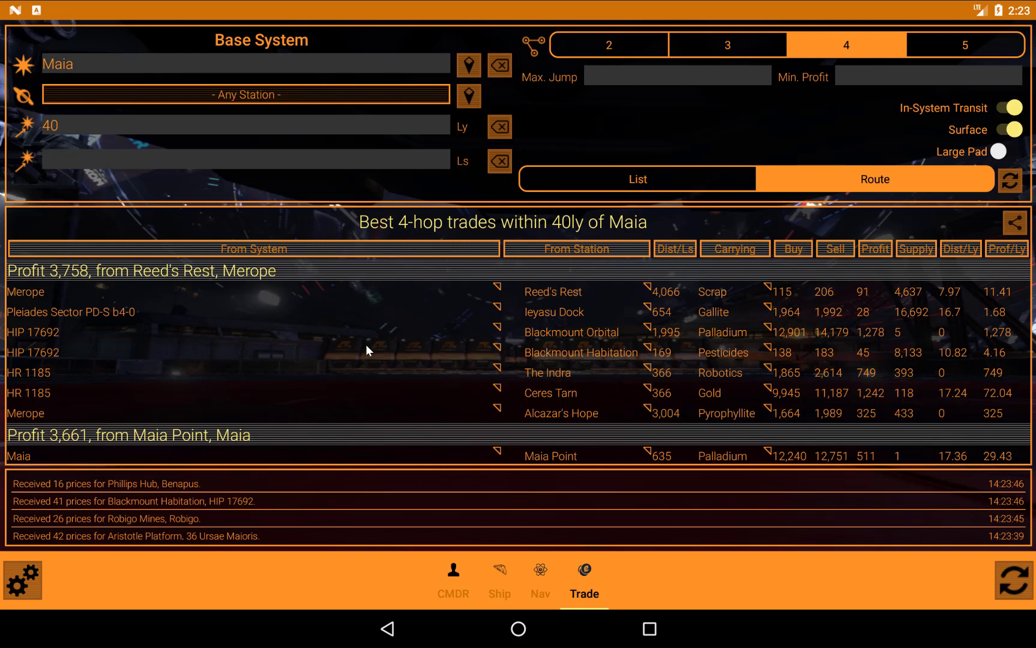
mouse_move(332, 355)
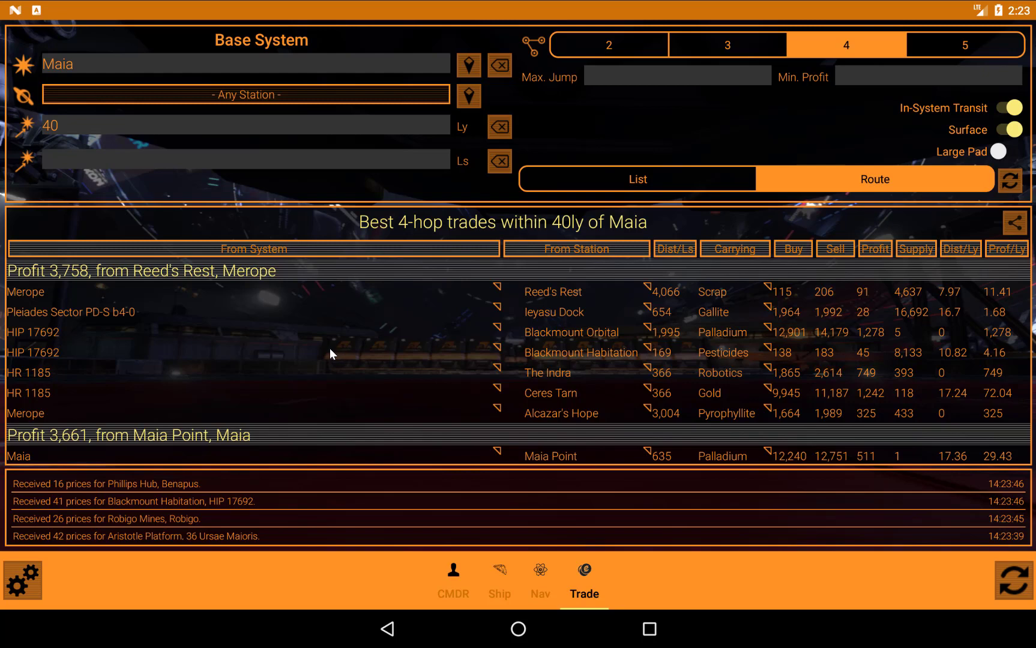
mouse_move(418, 159)
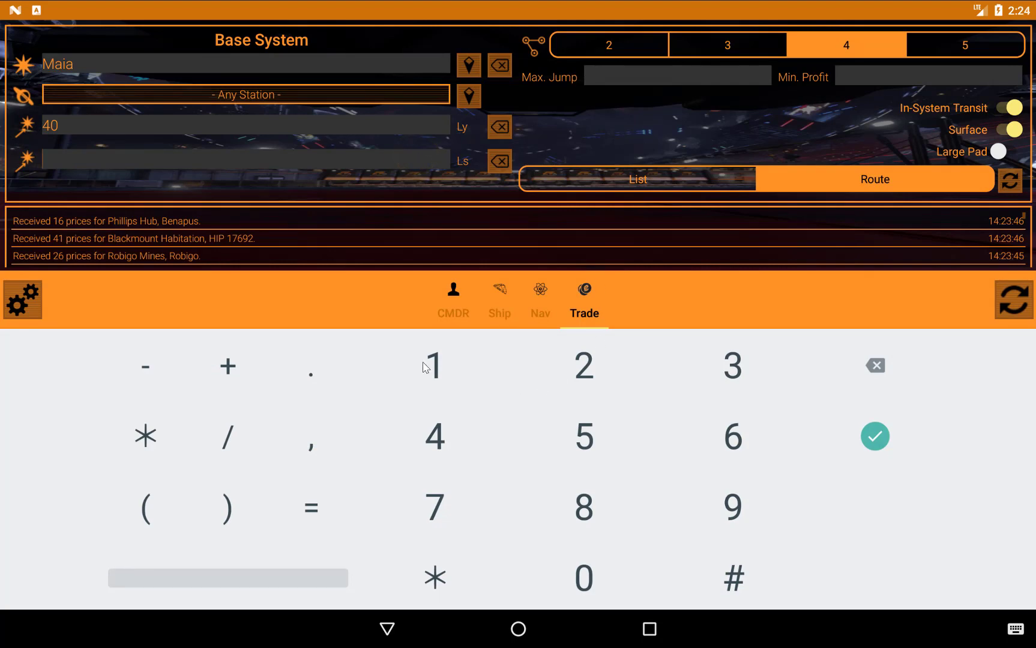
Recalculate the 4-hop routes with a 1000 Ls station distance limit.
click(583, 577)
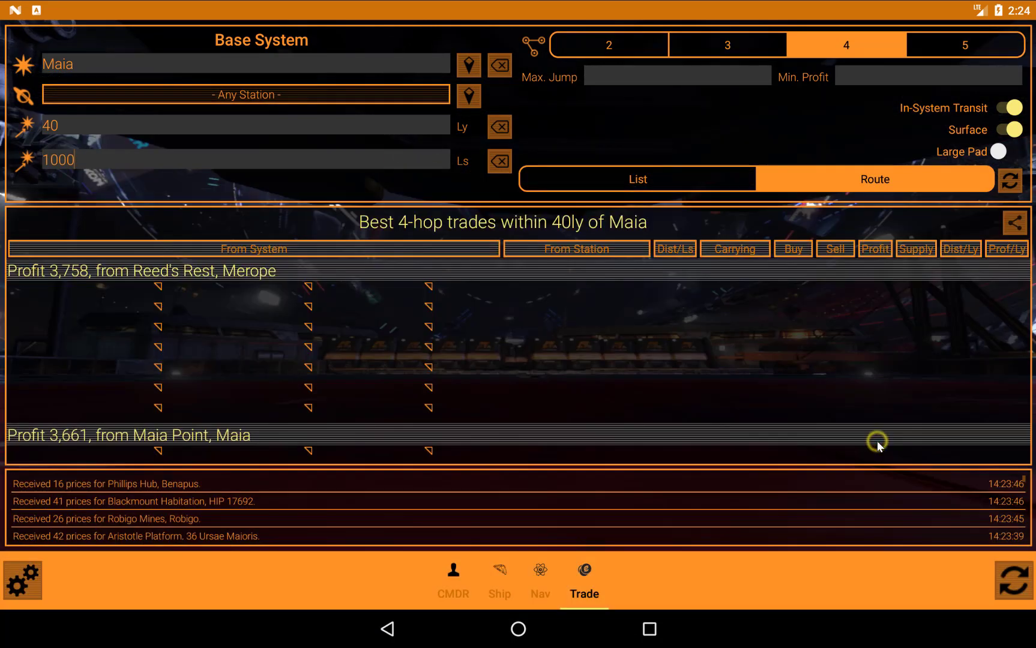
click(1013, 180)
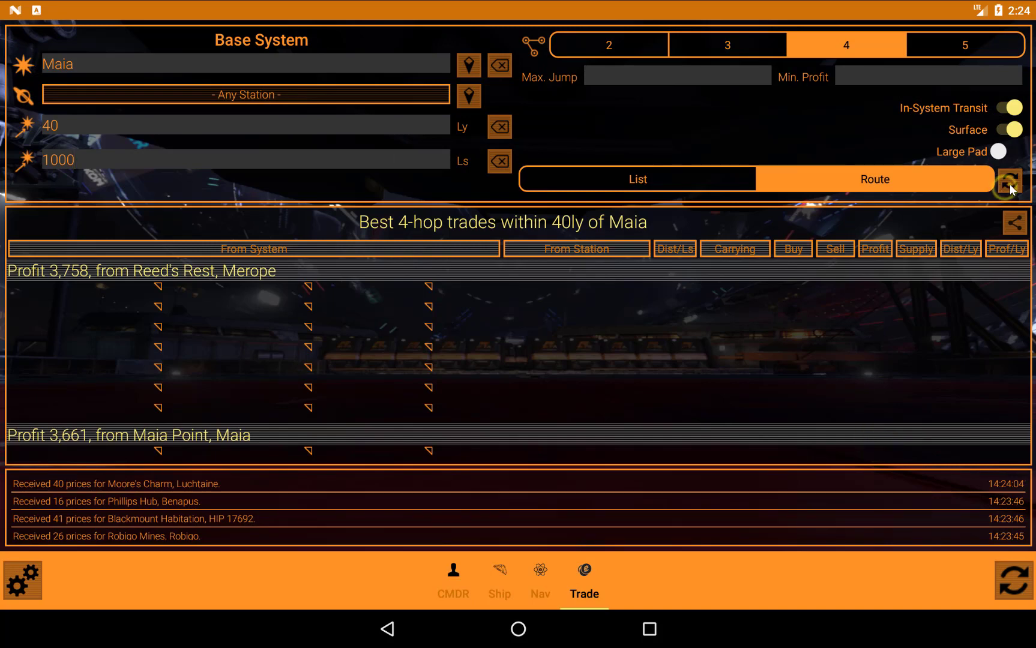
click(1013, 179)
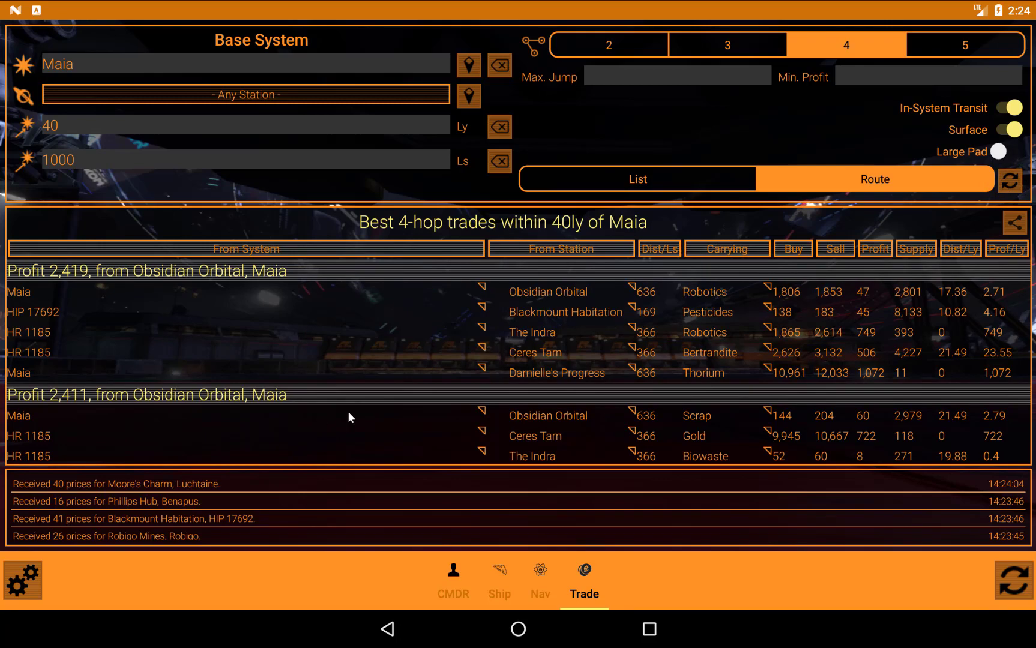
scroll(down, 3)
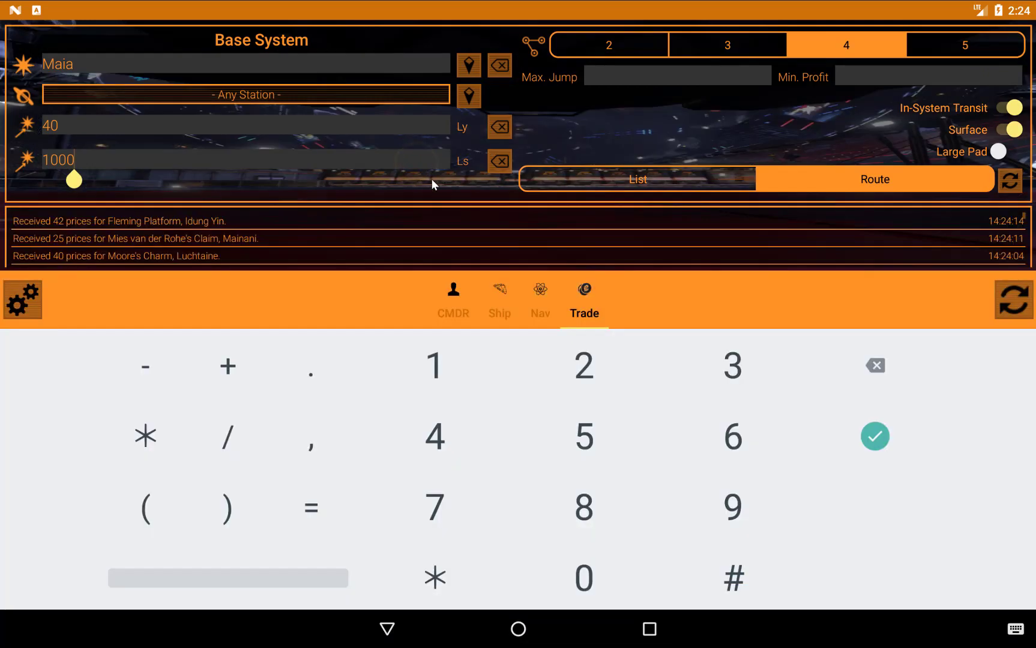
Clear the Ls limit, set a 20 ly maximum jump, and recalculate routes.
click(876, 366)
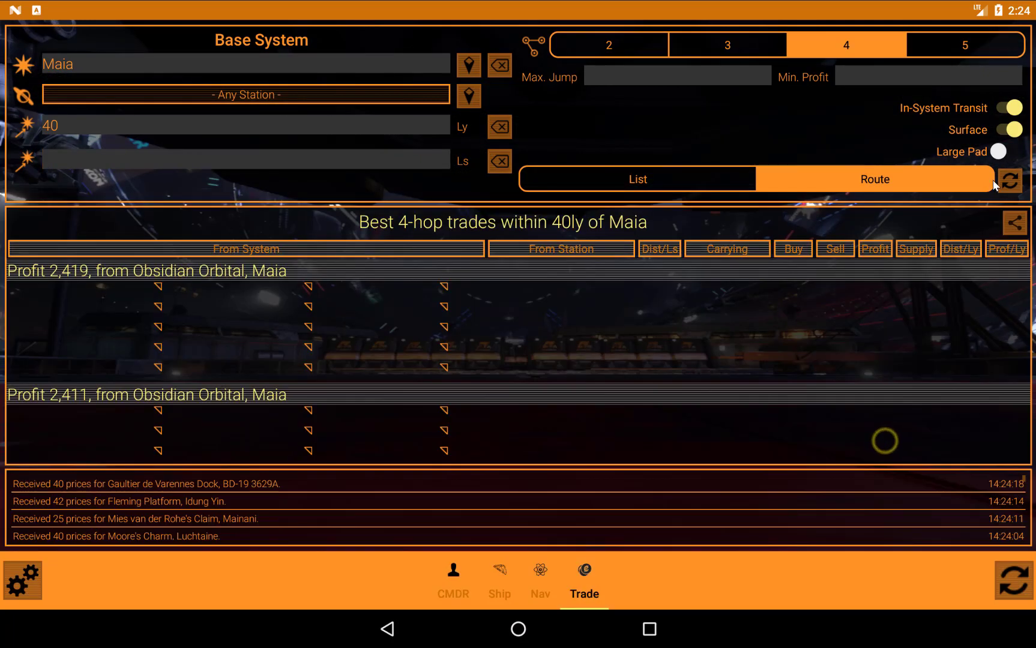
click(1014, 179)
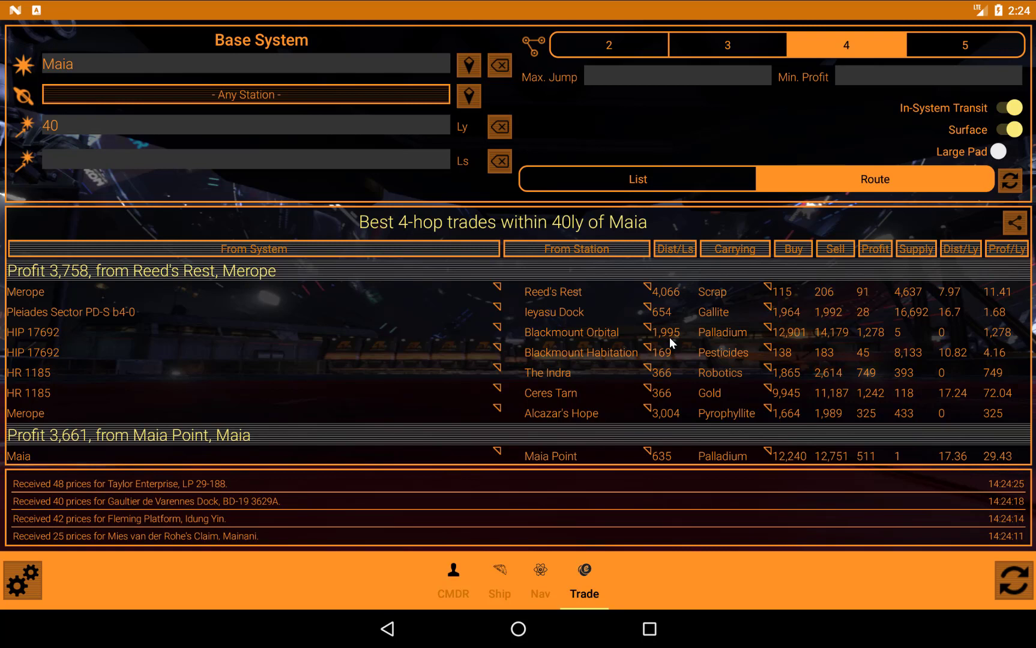
mouse_move(675, 426)
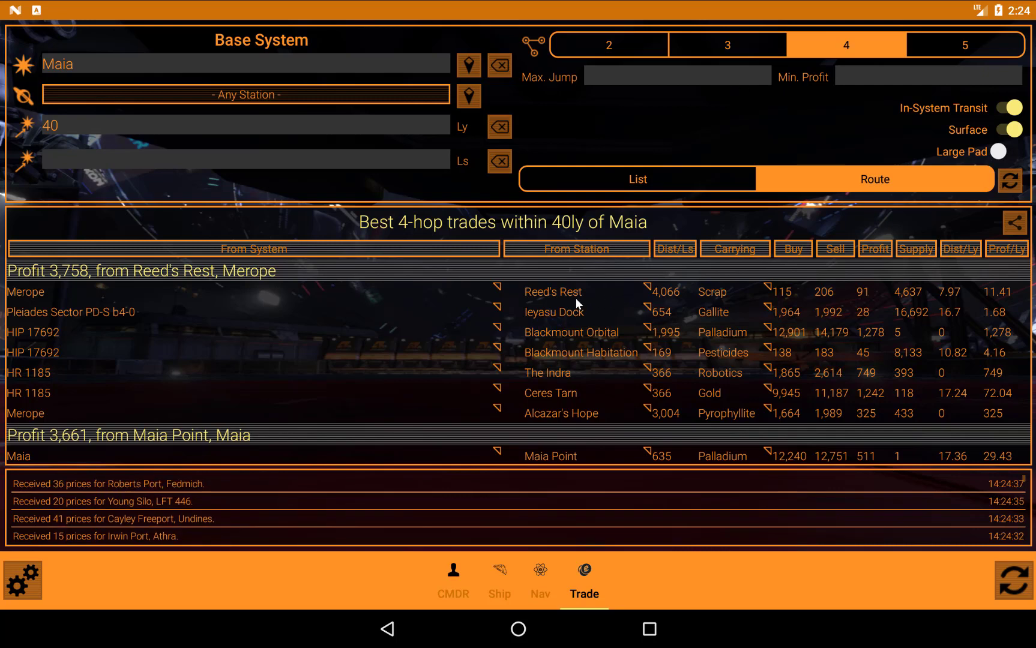
mouse_move(591, 185)
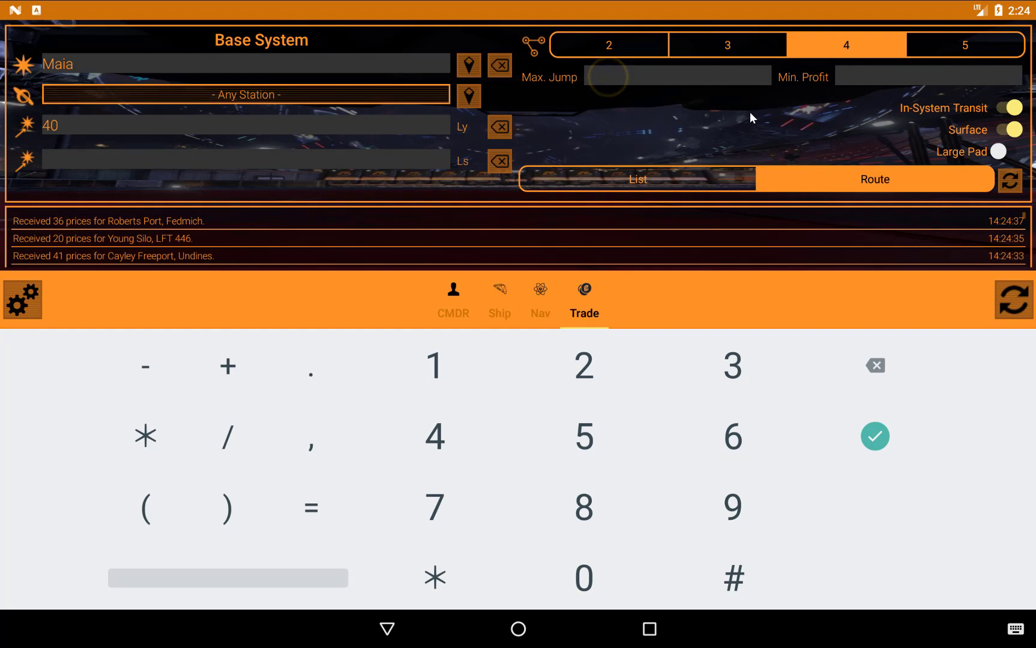
mouse_move(682, 457)
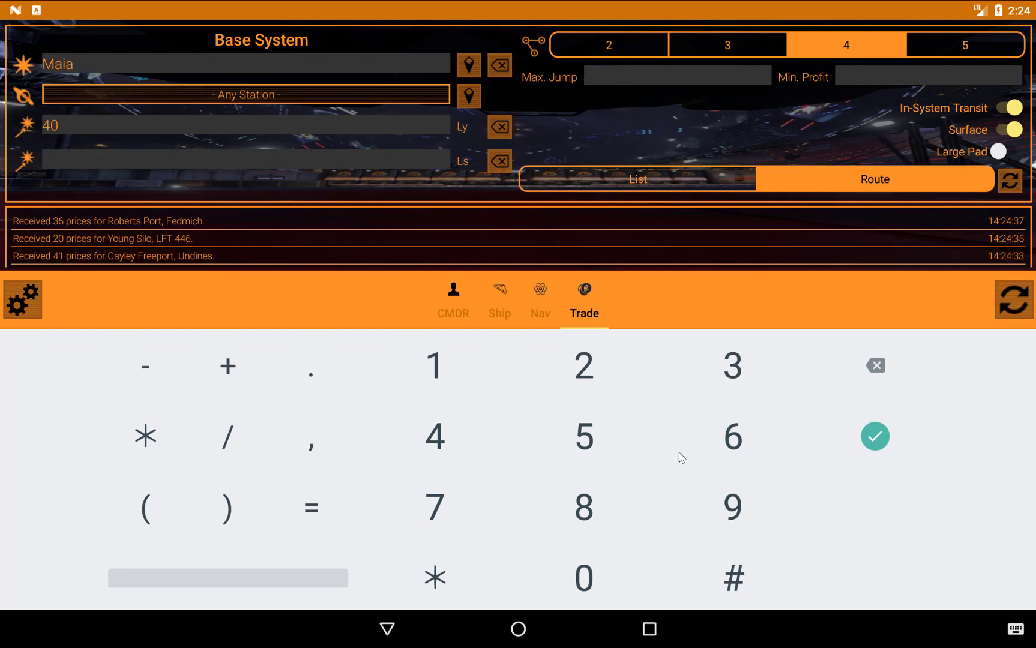
click(584, 365)
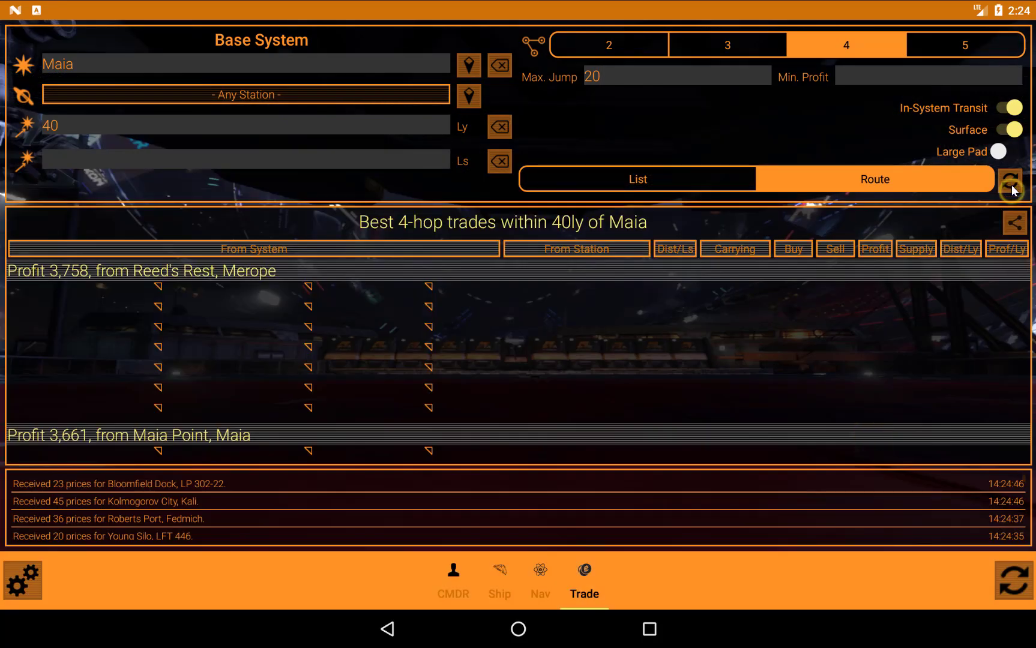
click(1011, 180)
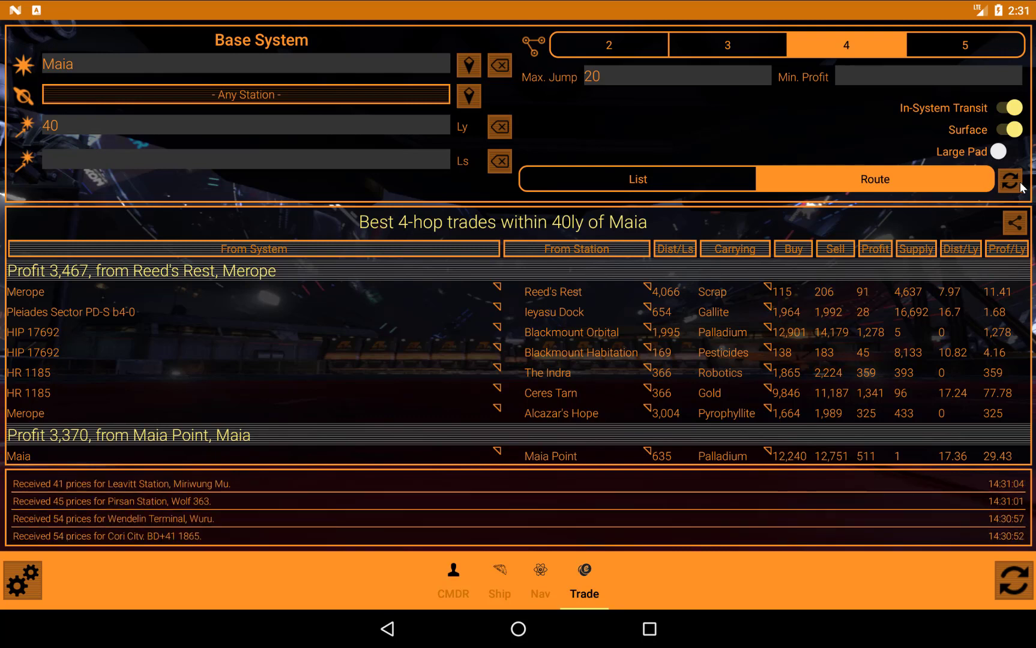
mouse_move(985, 332)
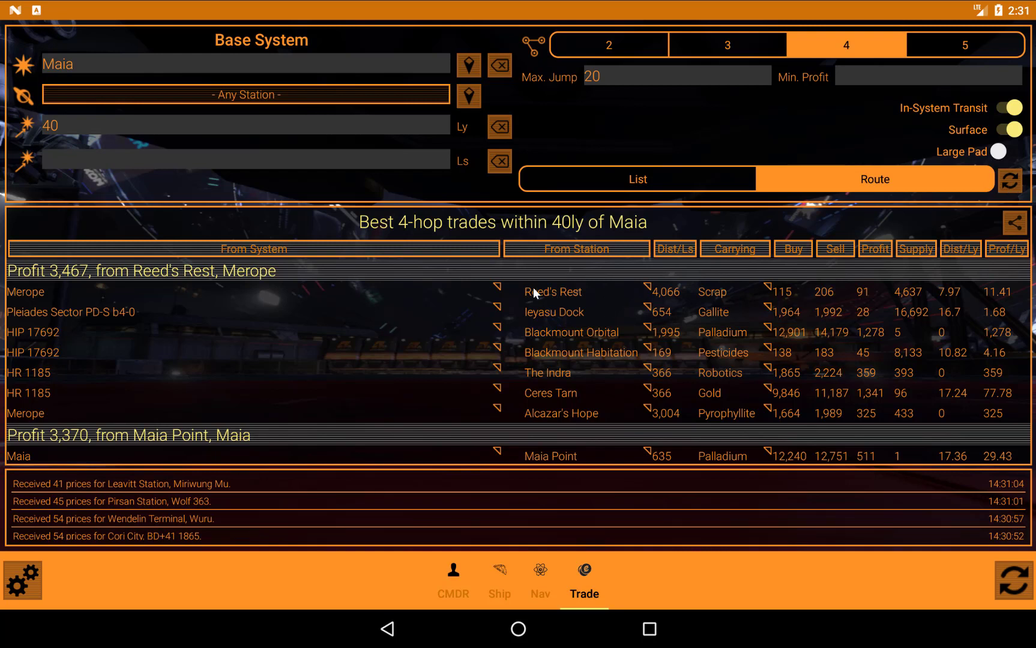
mouse_move(505, 291)
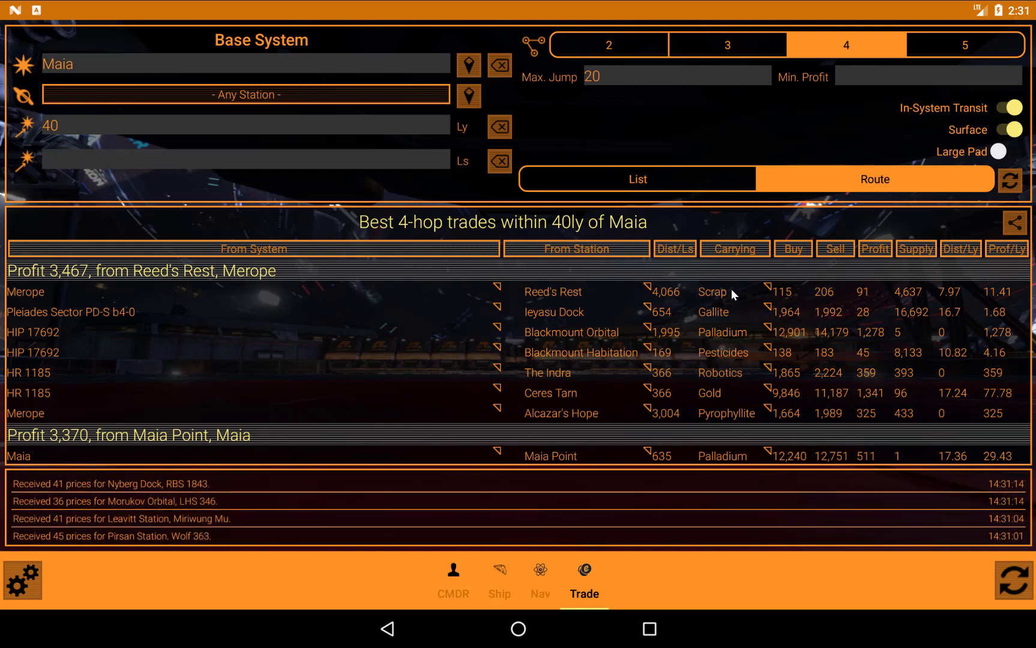
Open the Reed's Rest Scrap leg's actions and browse the commodity filter list.
right_click(729, 293)
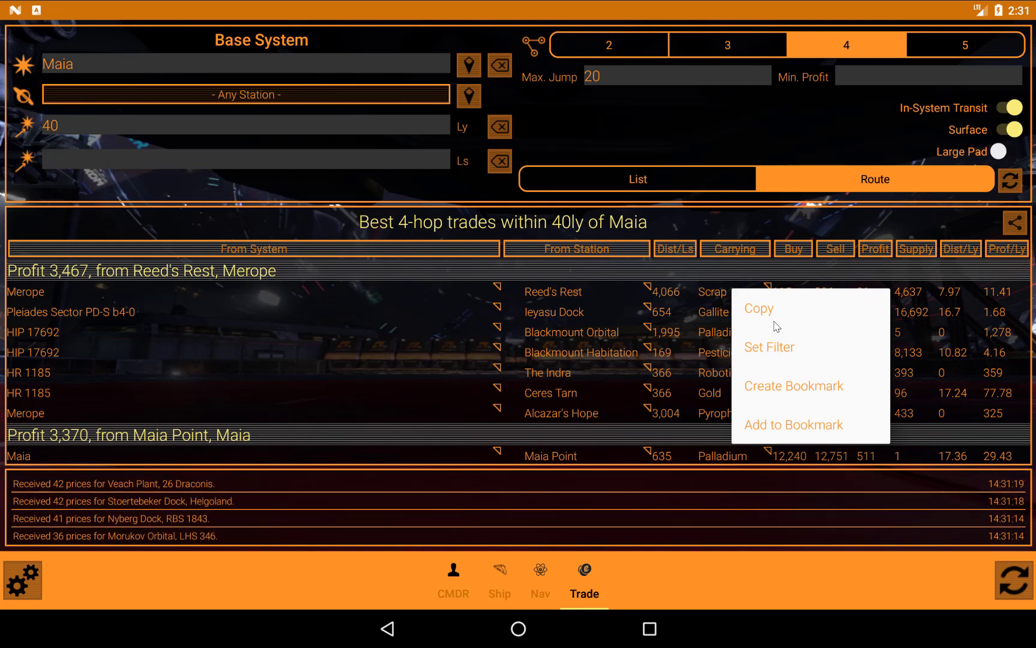
mouse_move(763, 314)
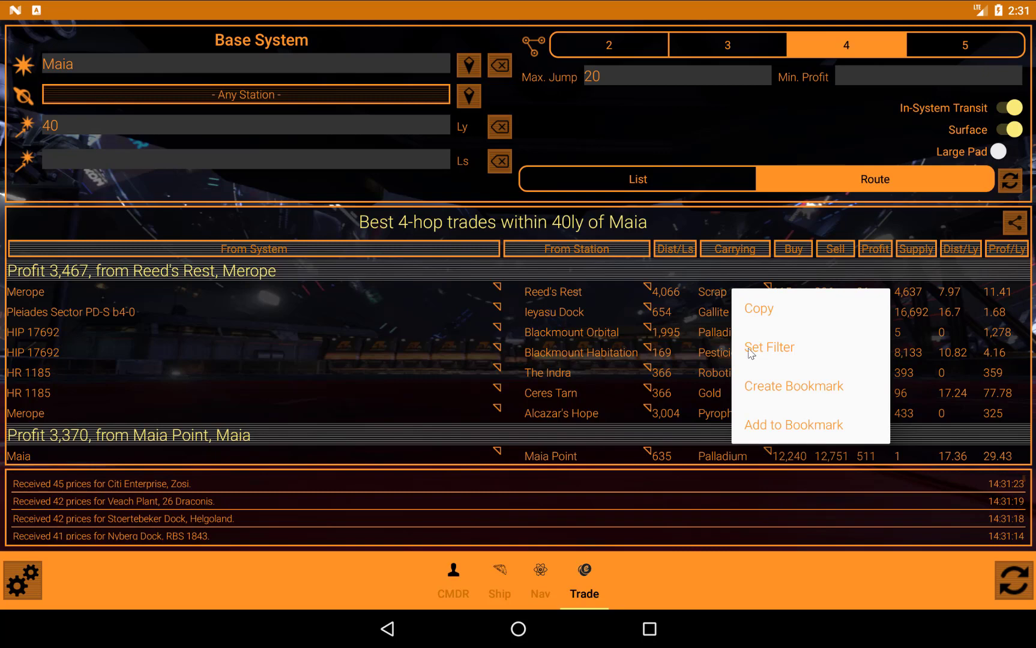
mouse_move(774, 351)
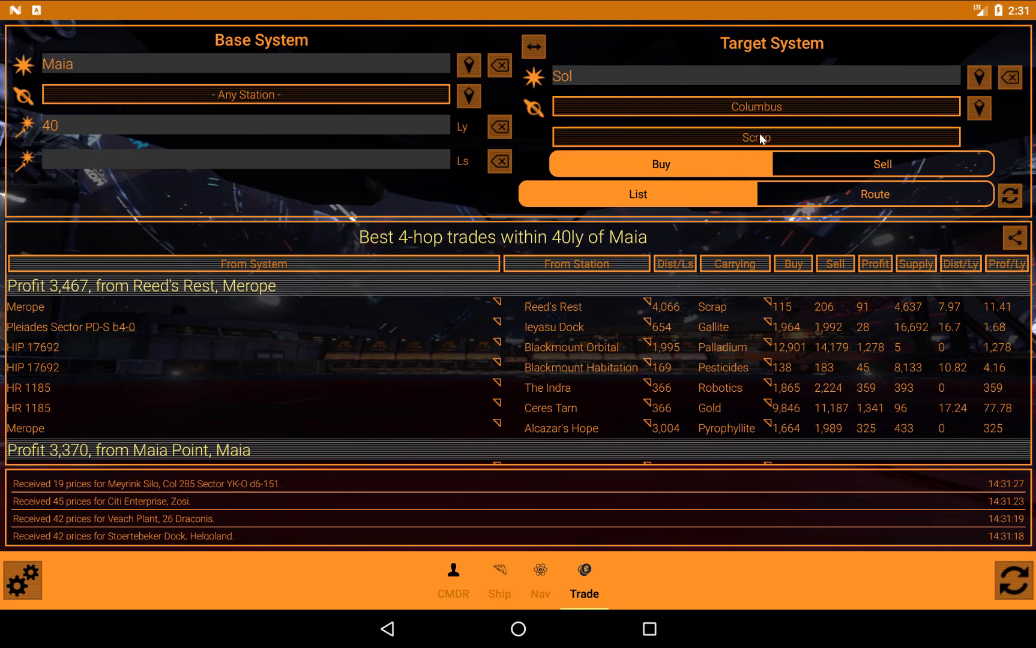
click(756, 137)
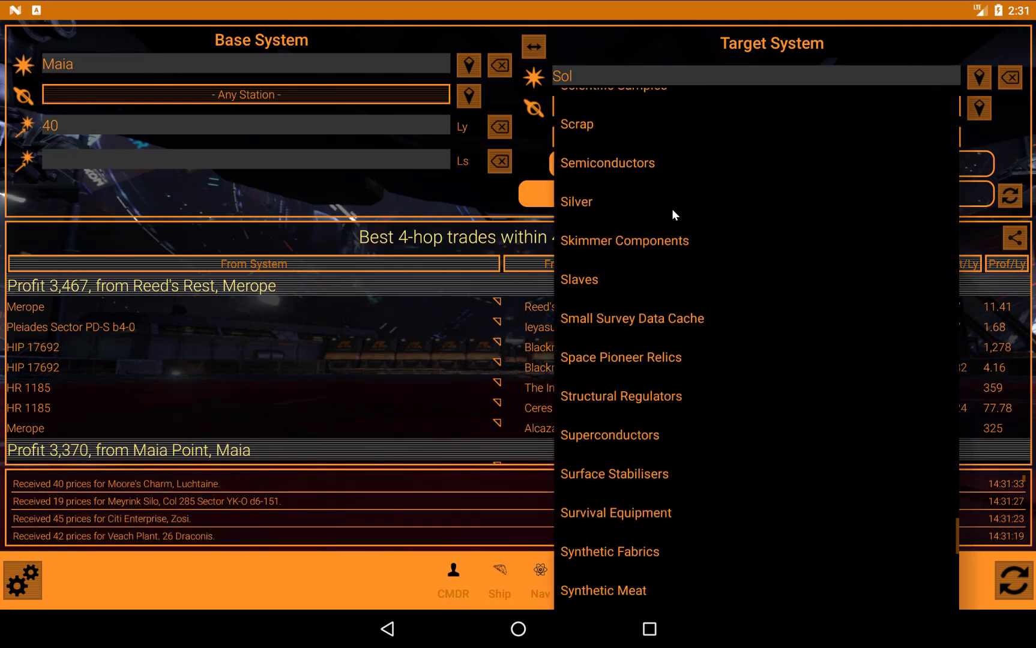
scroll(down, 3)
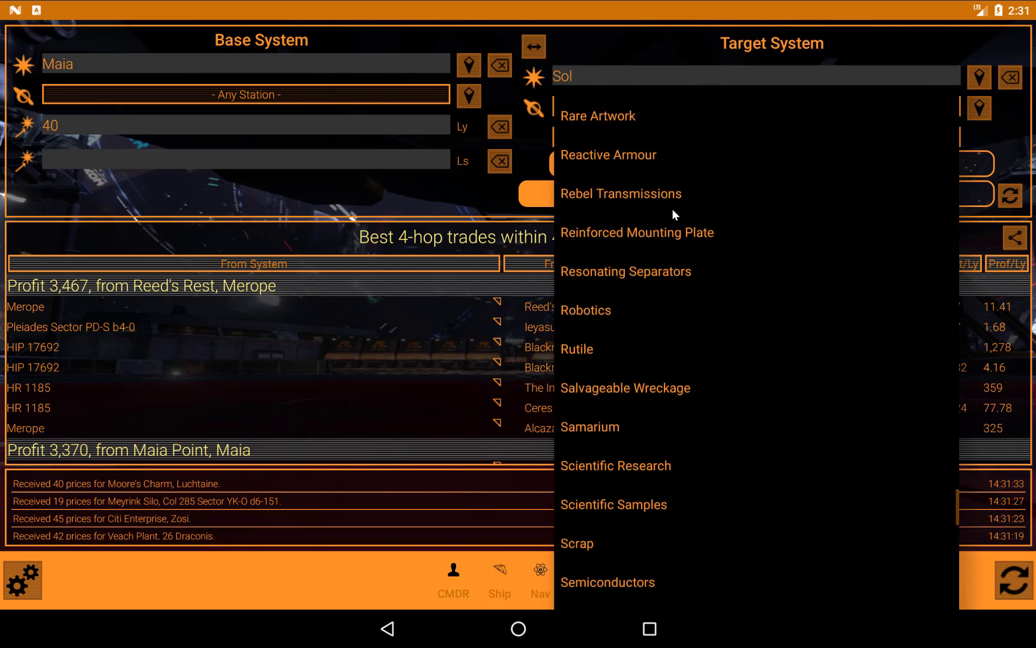
scroll(down, 3)
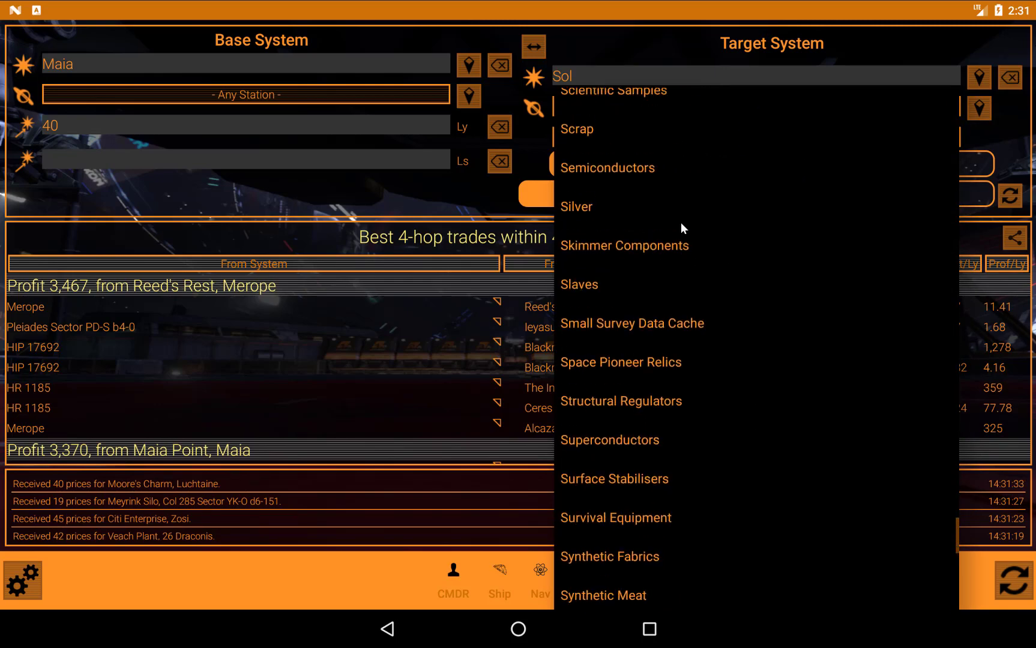
scroll(down, 3)
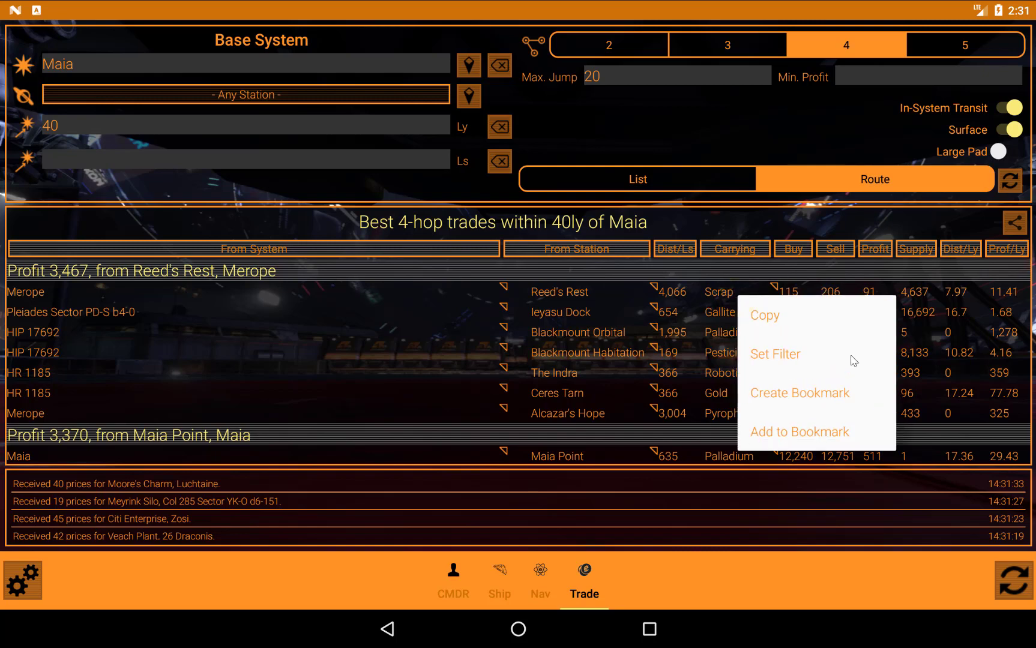
Bookmark the top route, Profit 3,467 from Reed's Rest, Merope.
click(601, 322)
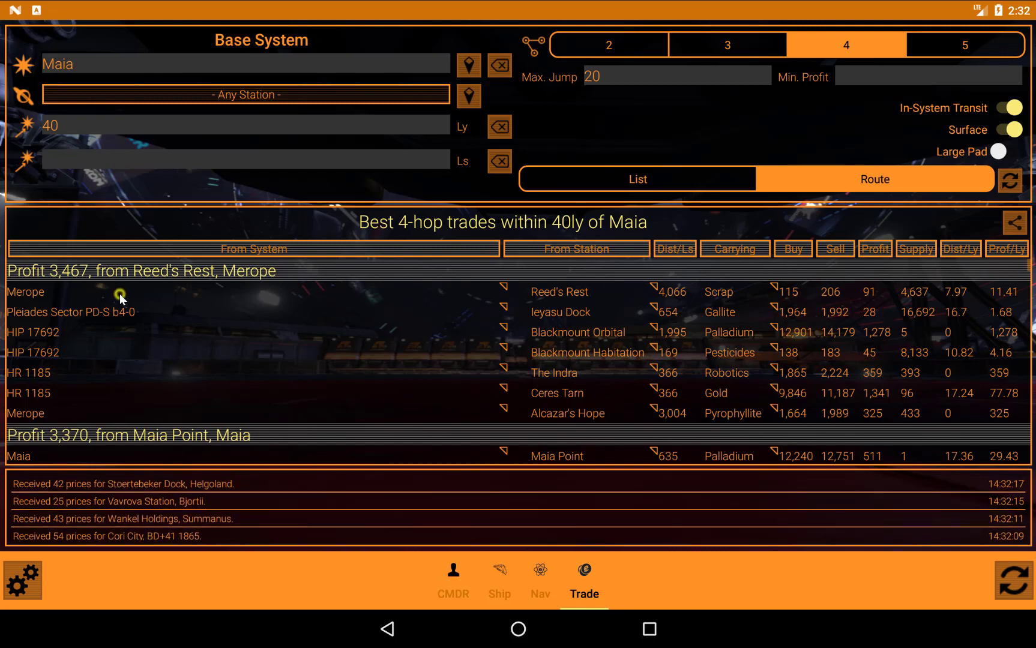
right_click(119, 297)
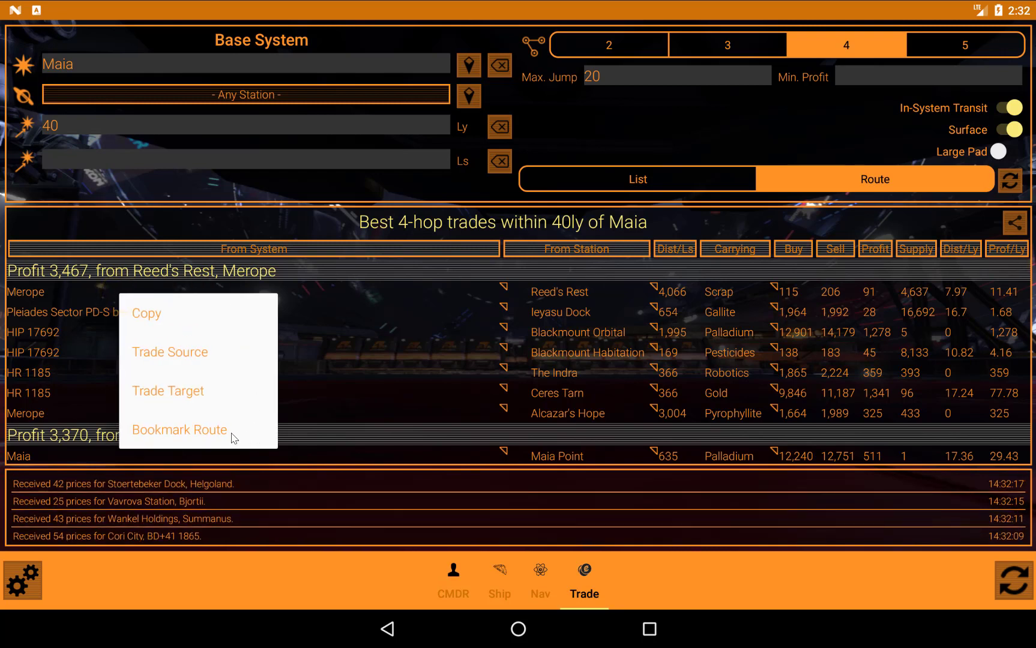
click(180, 430)
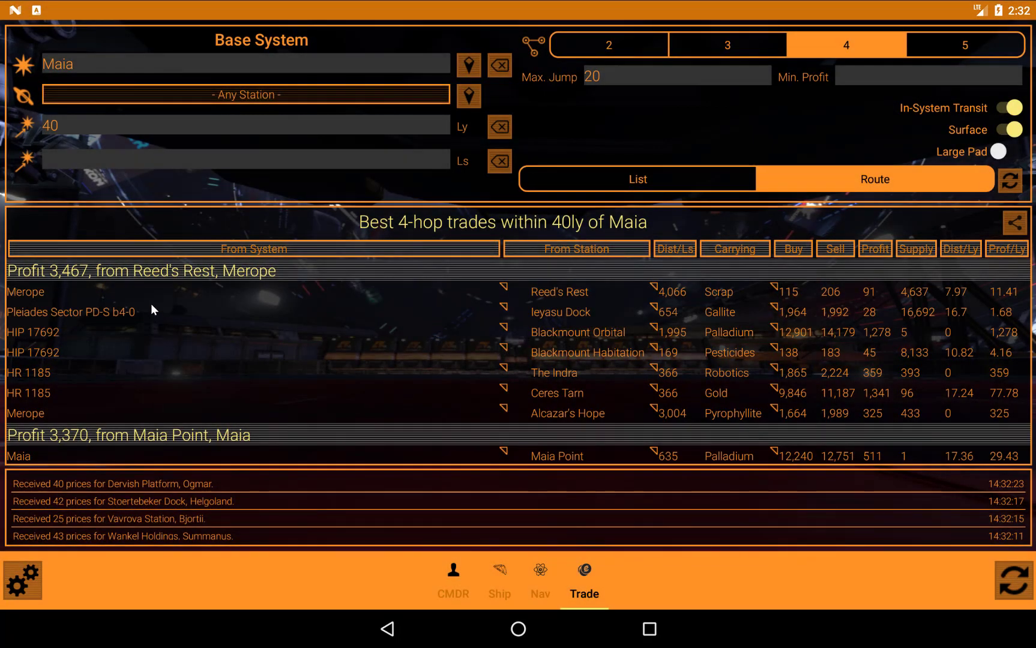
mouse_move(526, 494)
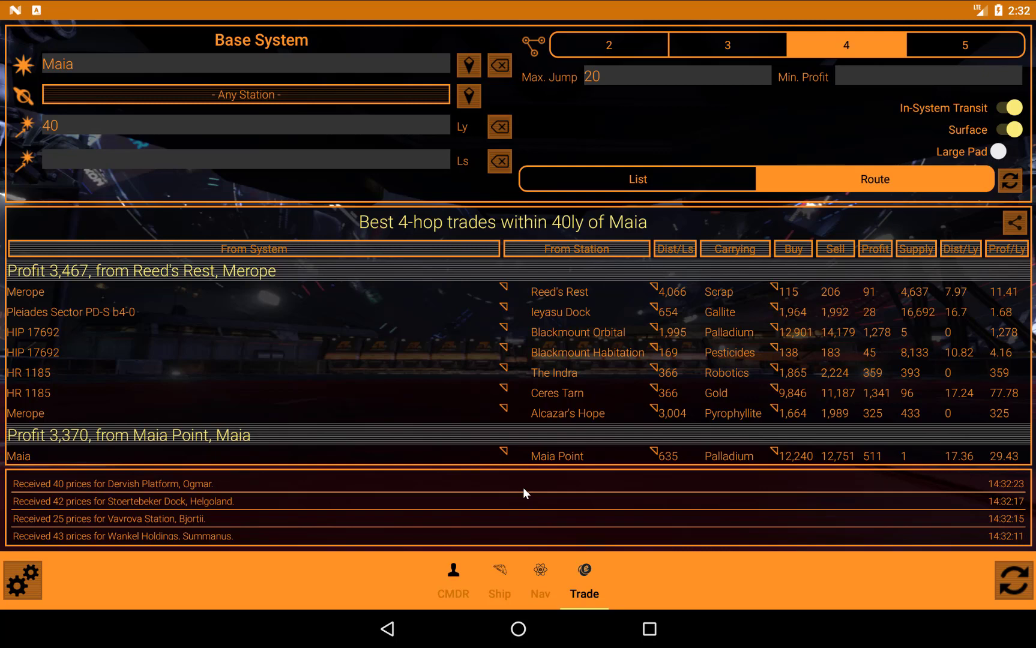
mouse_move(539, 576)
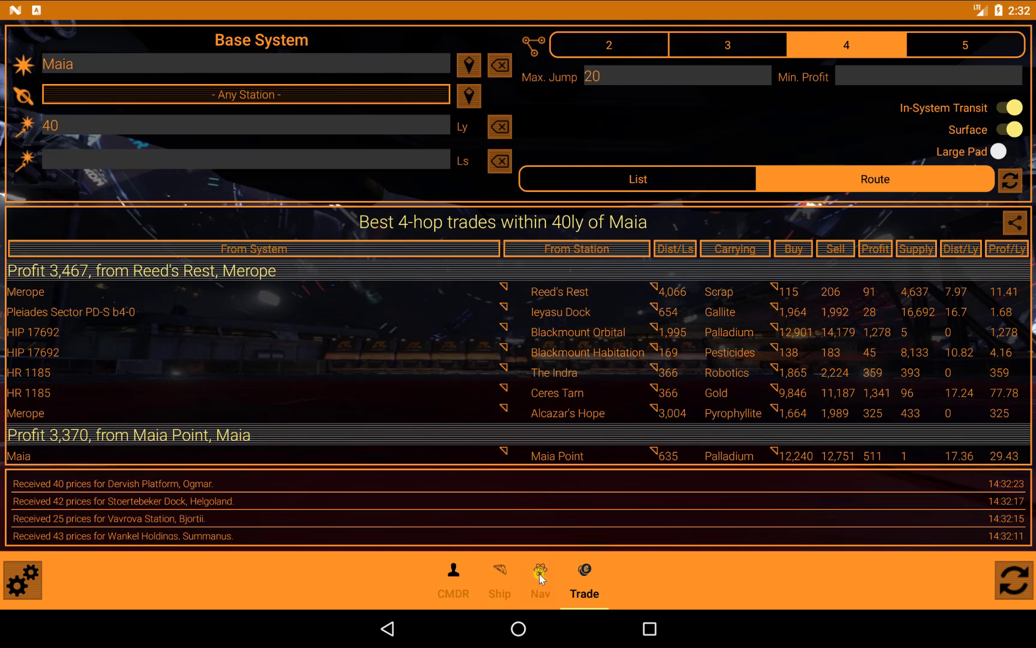
Open the 'Profit 3,467, from Reed's Rest, Merope' bookmark and scroll through its legs.
click(540, 571)
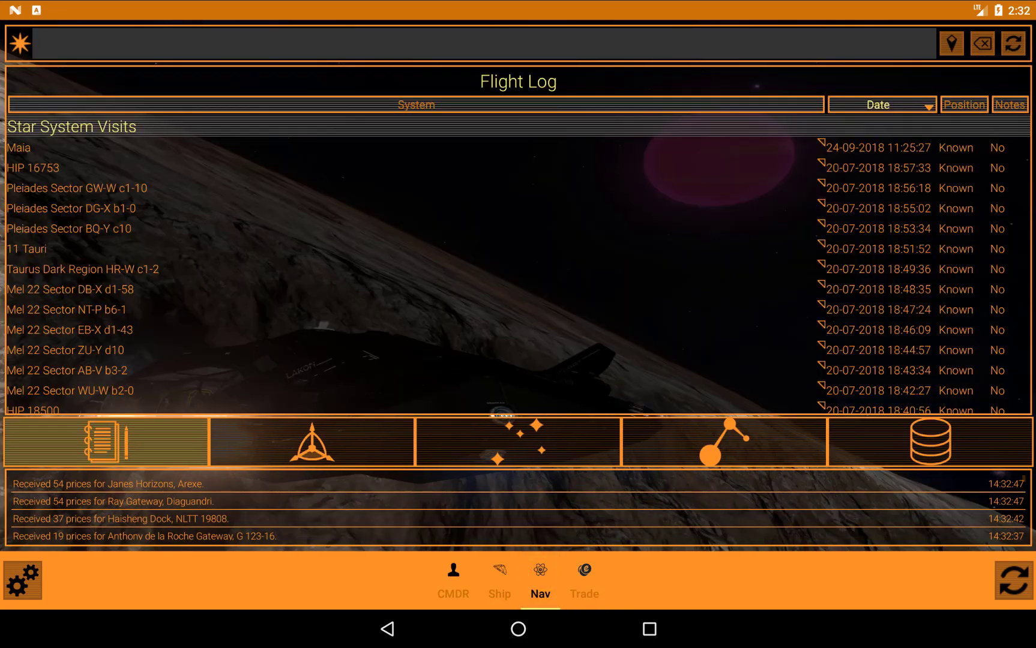
click(723, 448)
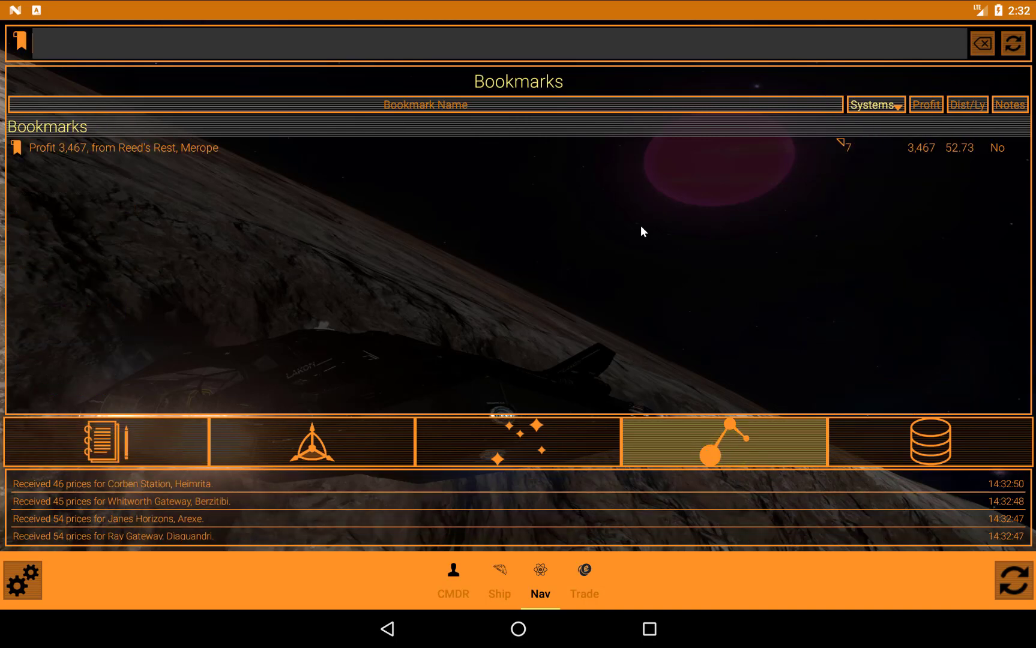
mouse_move(170, 155)
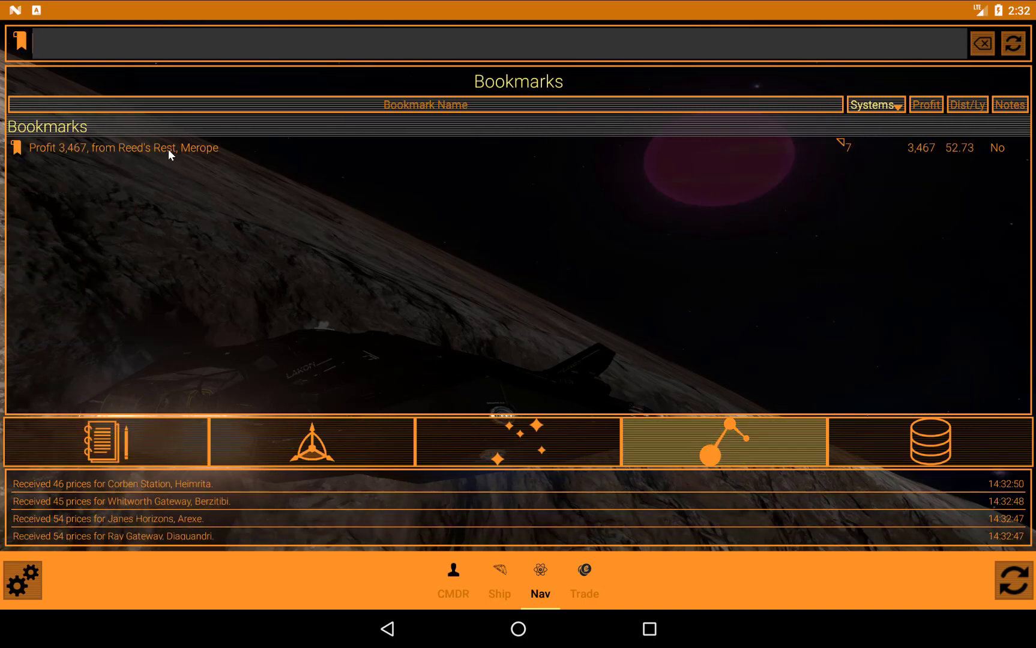
click(123, 148)
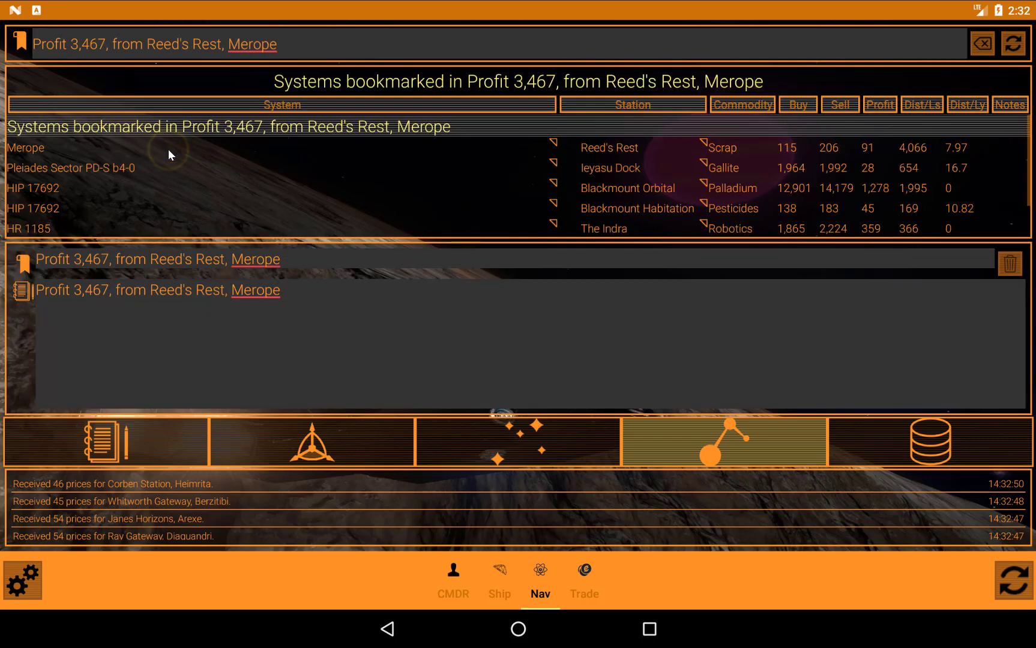
mouse_move(140, 200)
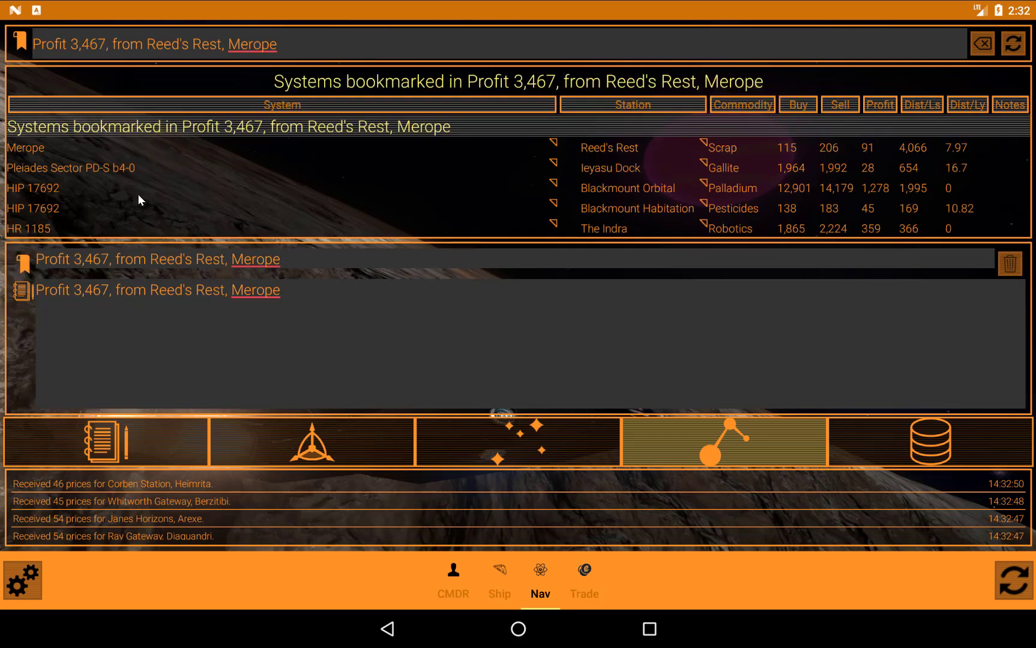
scroll(down, 3)
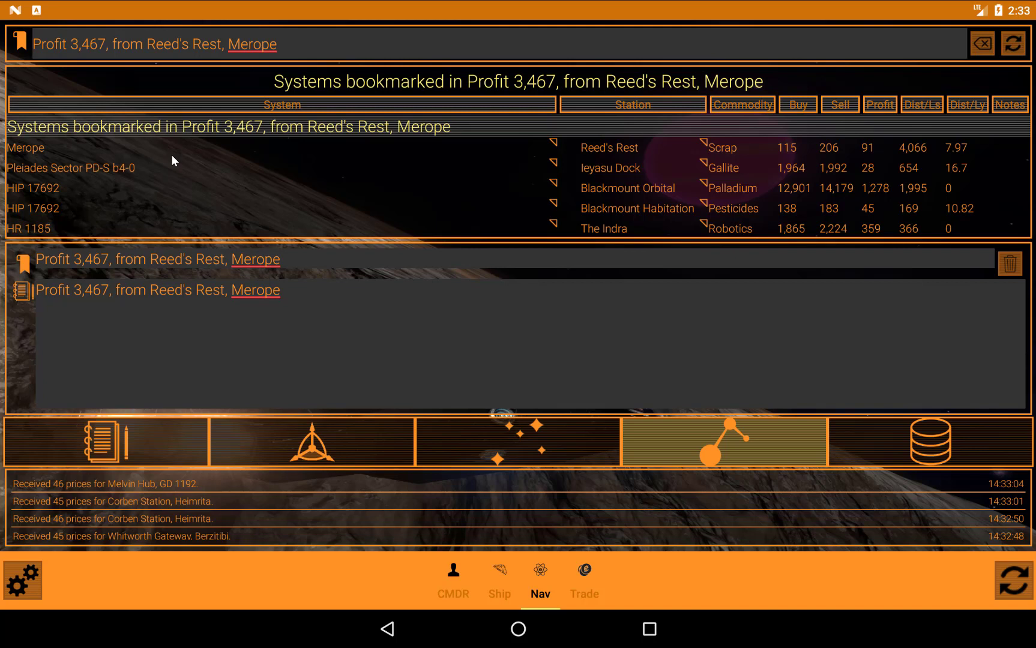
mouse_move(163, 162)
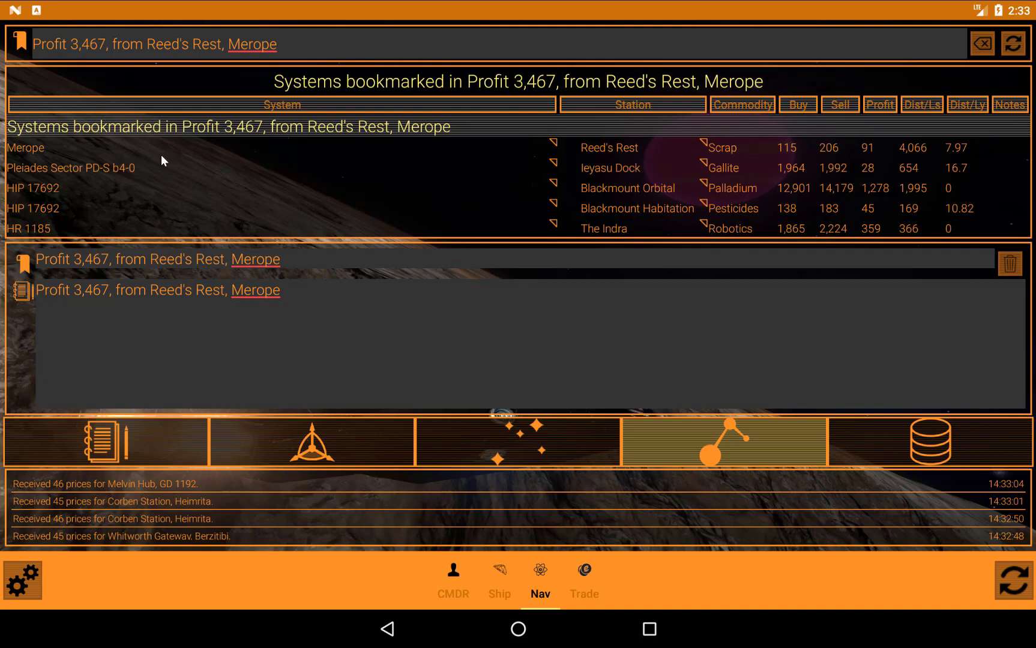
mouse_move(123, 177)
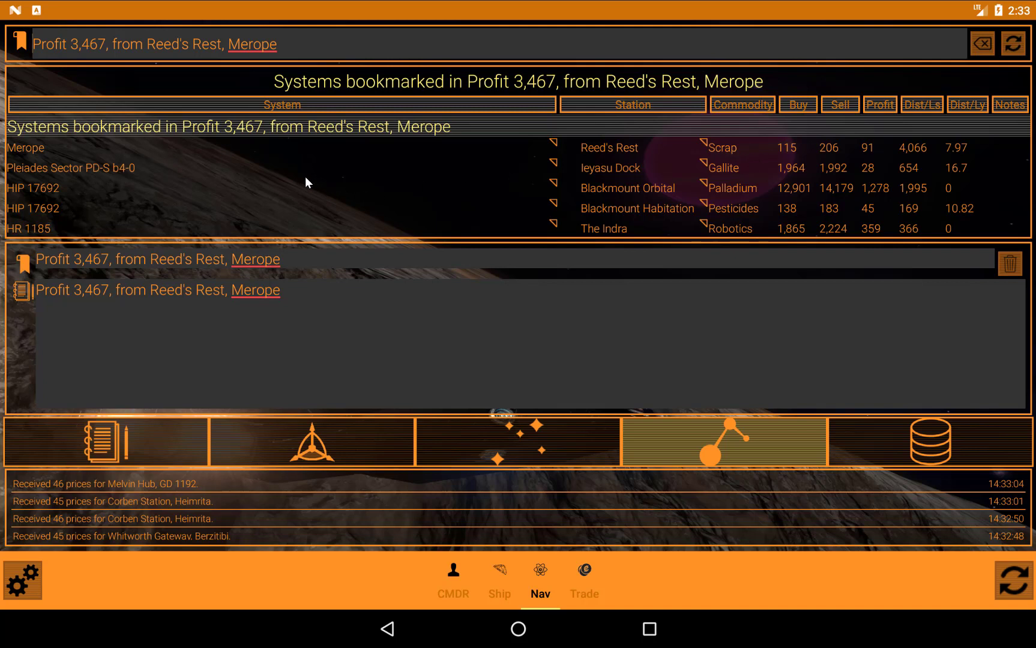
mouse_move(107, 182)
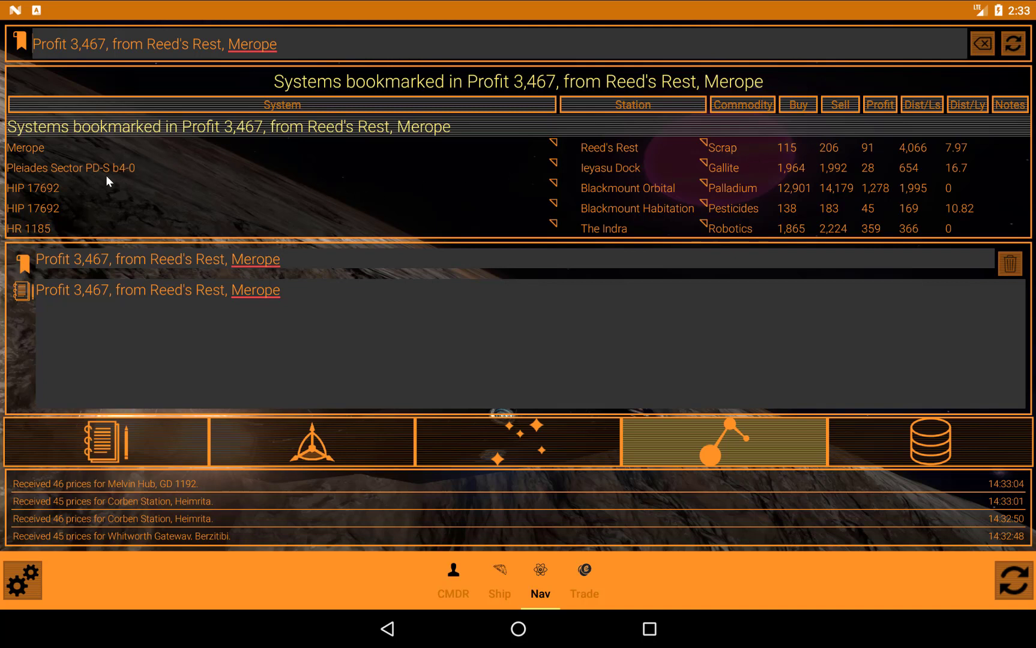
mouse_move(644, 182)
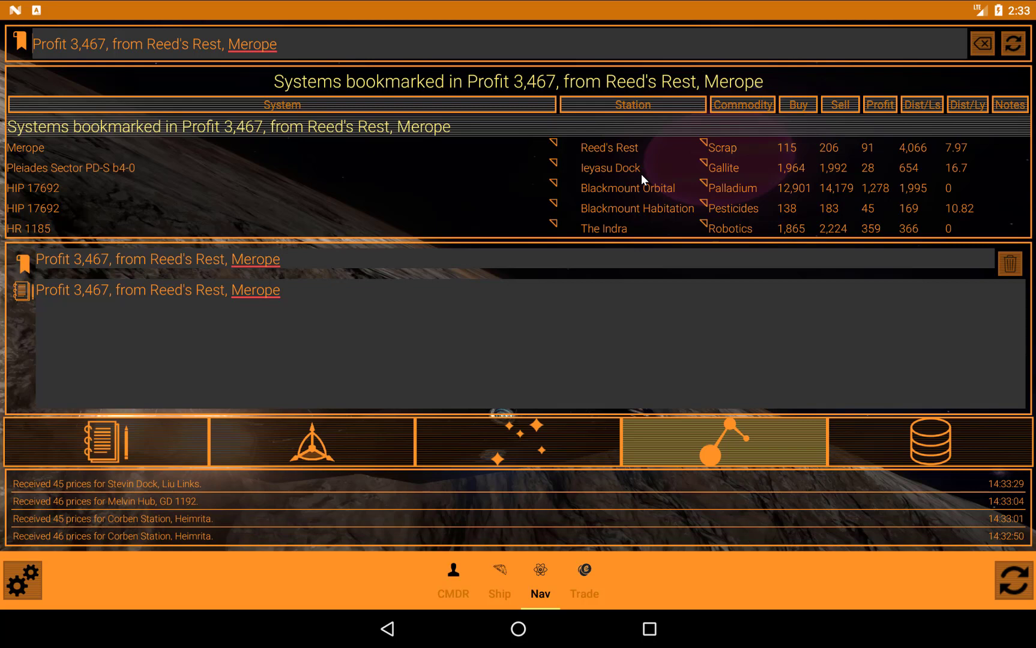
scroll(down, 3)
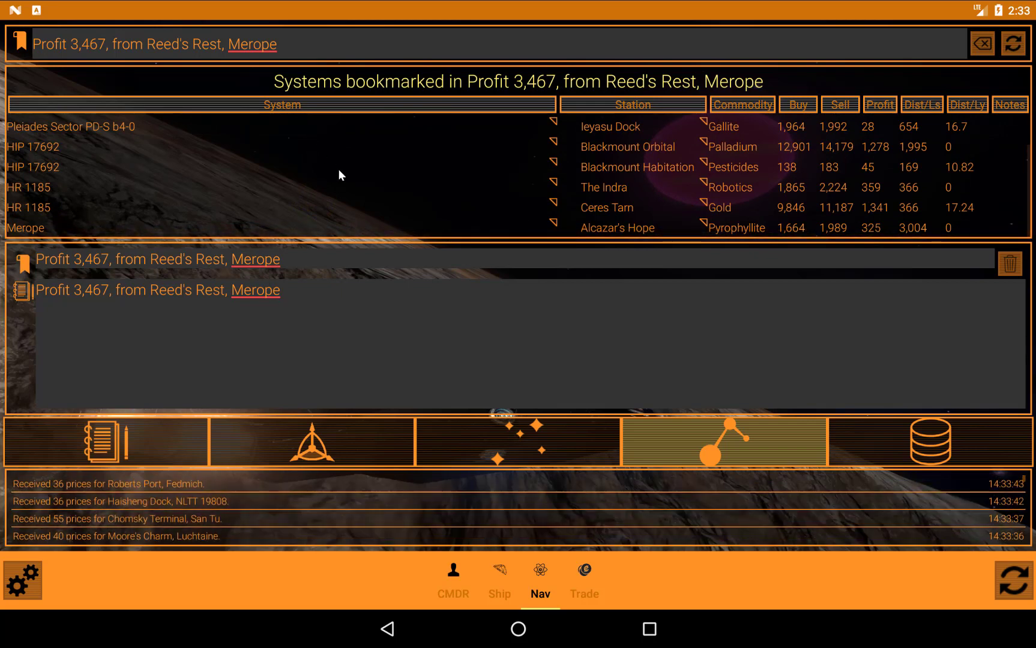
mouse_move(360, 180)
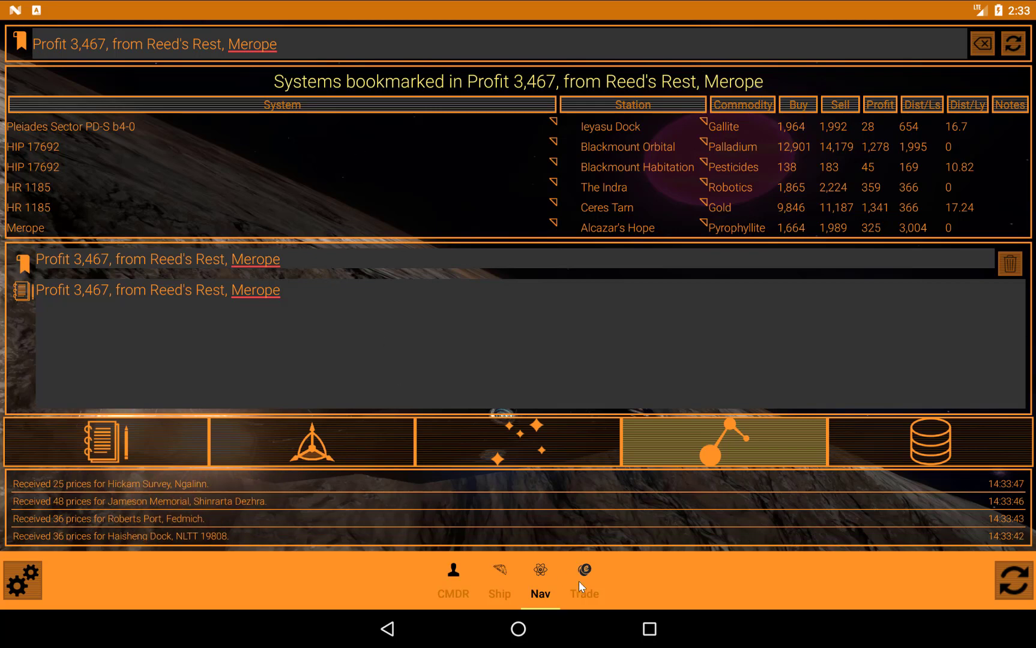
Return to the Maia route results, check the route options, then open the Pesticides row's options.
click(585, 571)
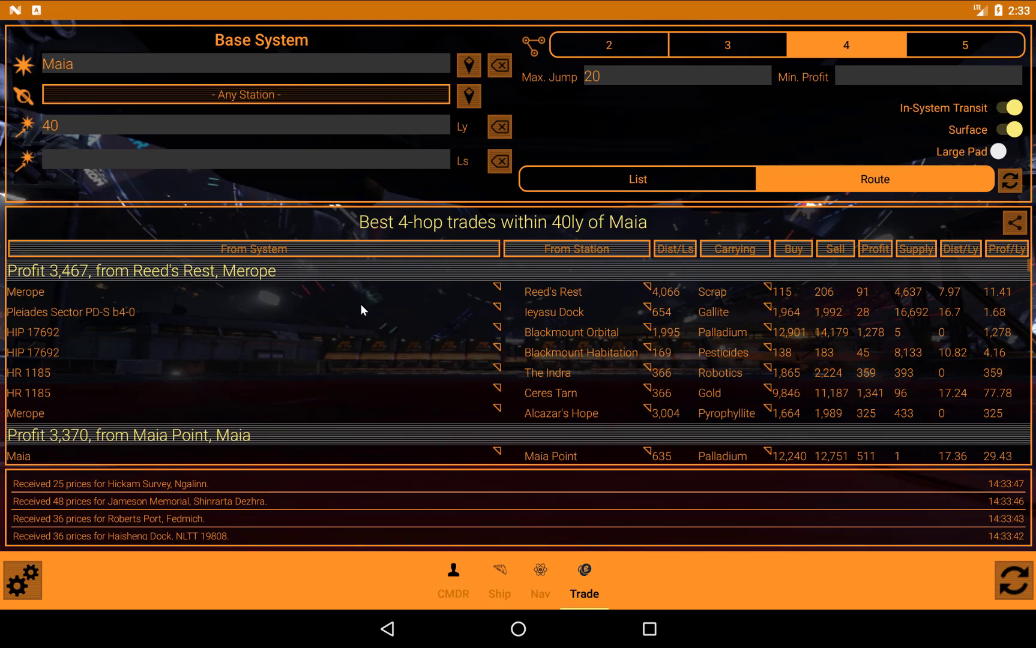
right_click(363, 310)
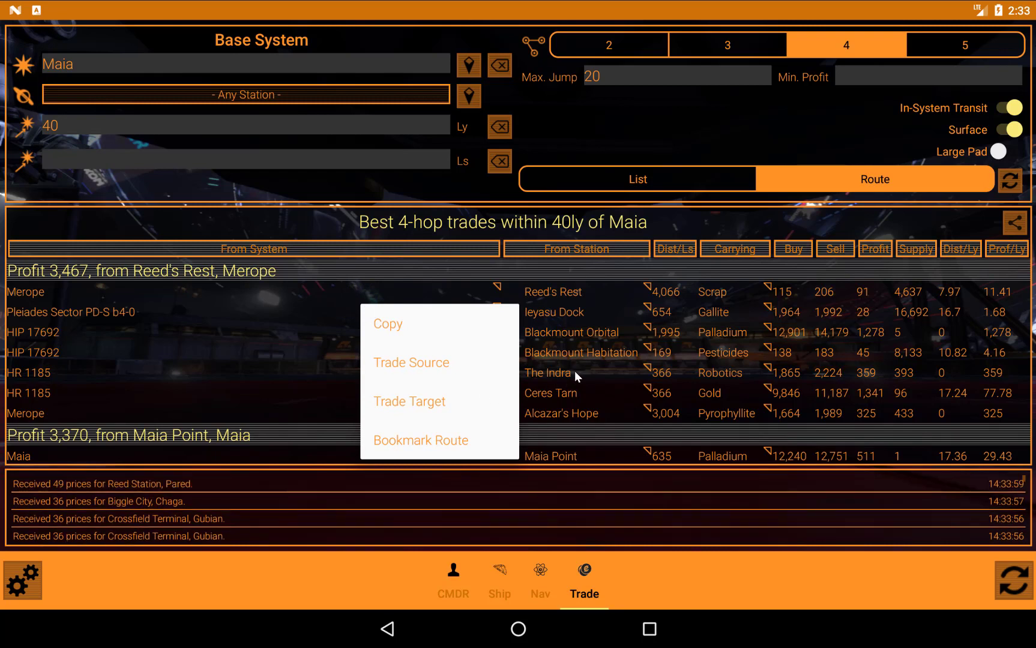
click(729, 361)
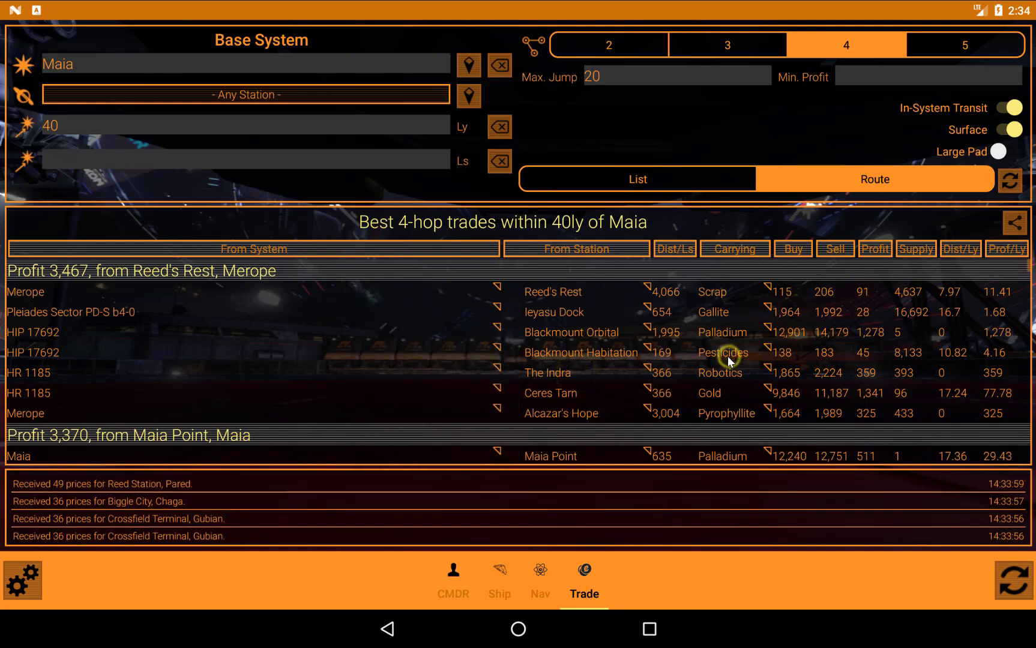
right_click(723, 353)
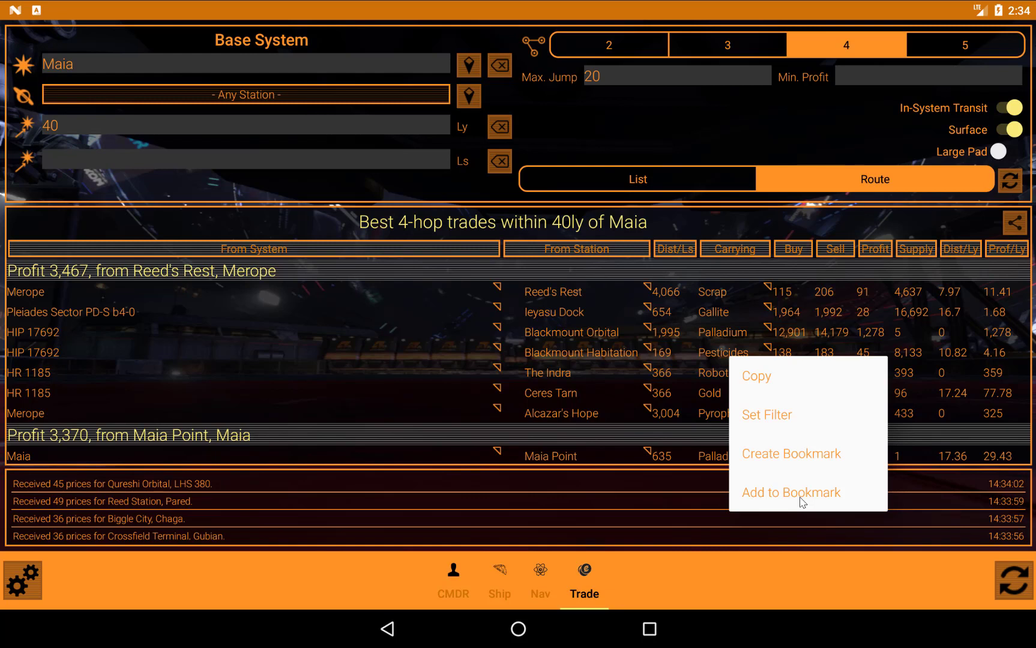
mouse_move(714, 364)
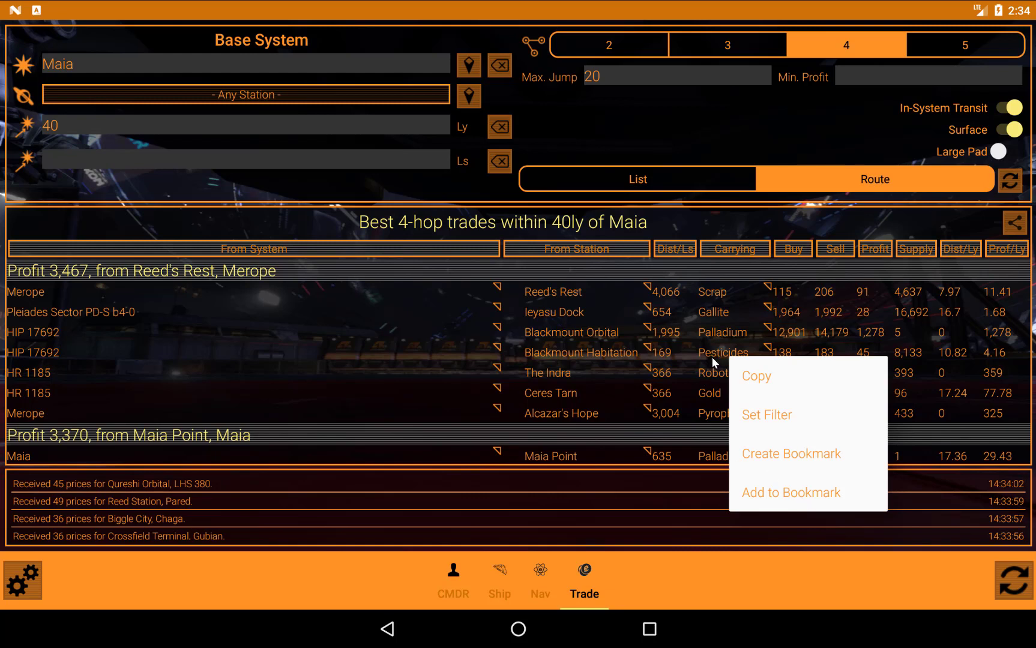
mouse_move(710, 404)
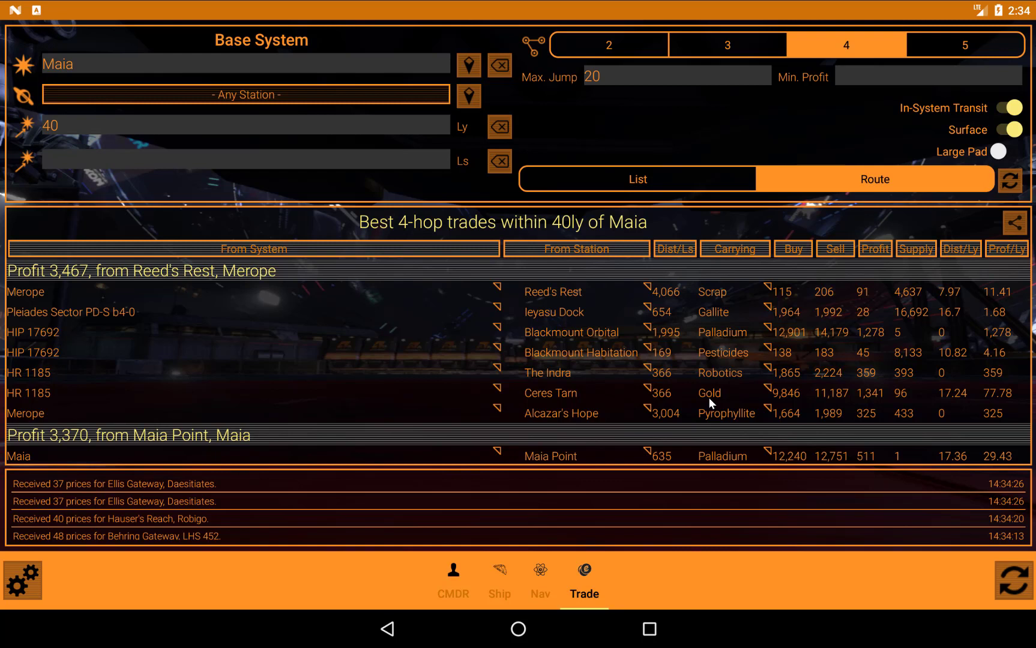
mouse_move(691, 190)
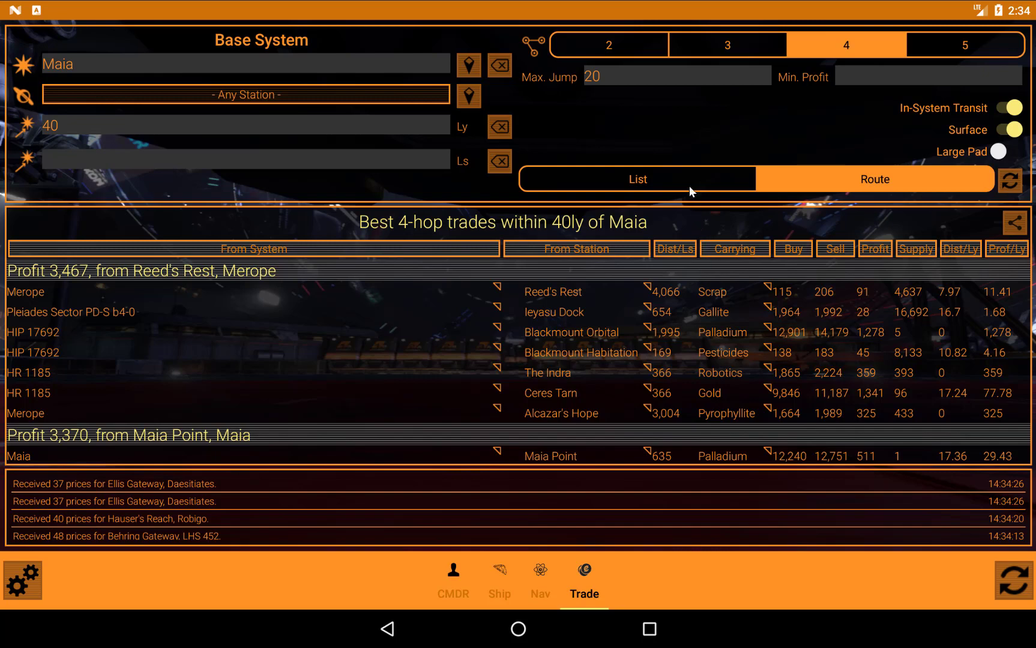